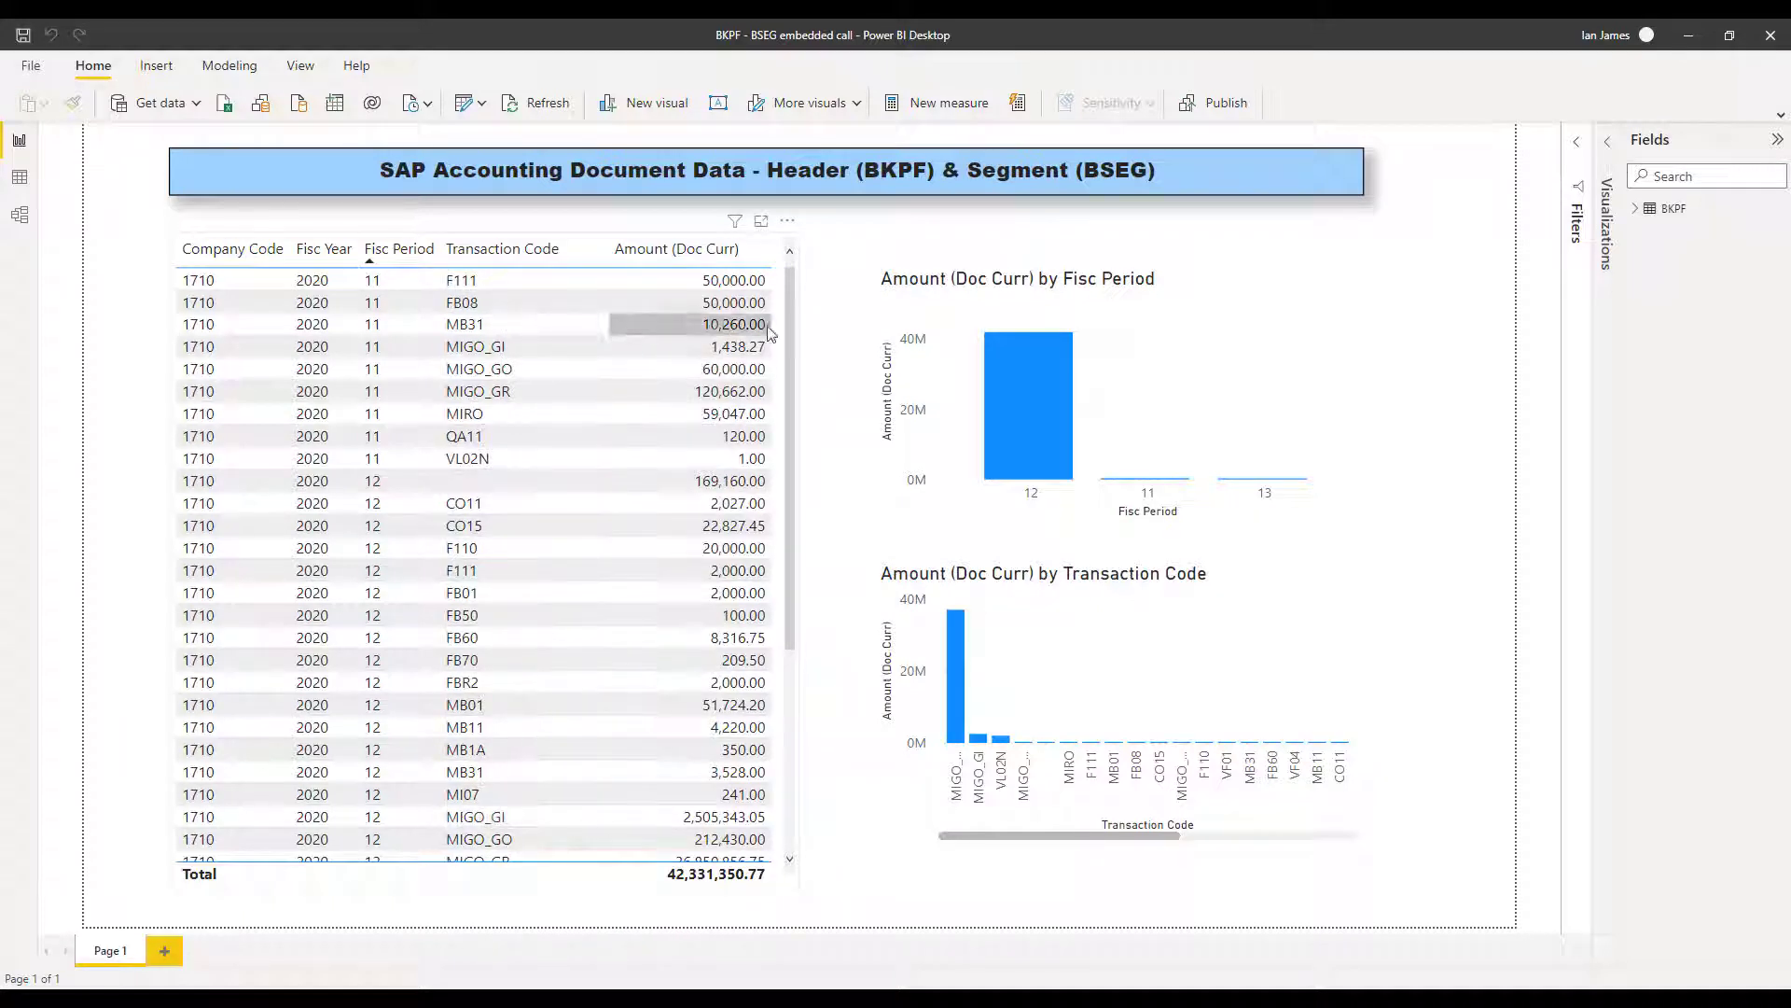
mouse_move(1048, 429)
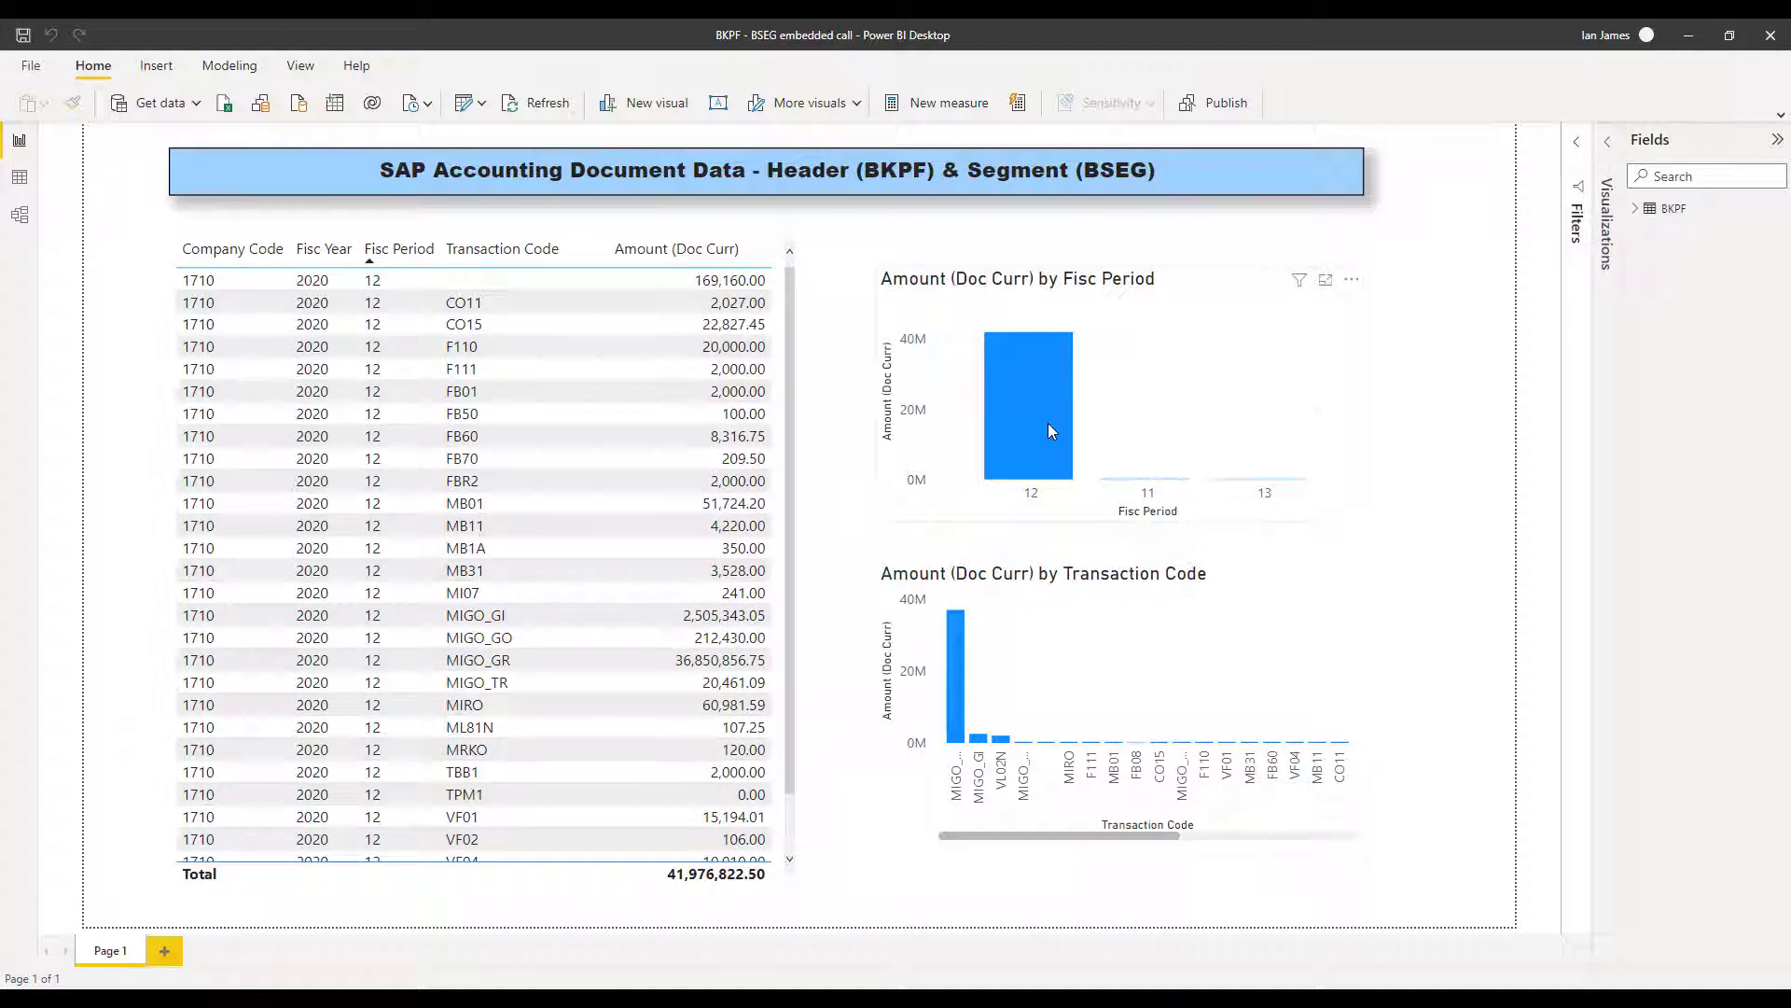
mouse_move(957, 672)
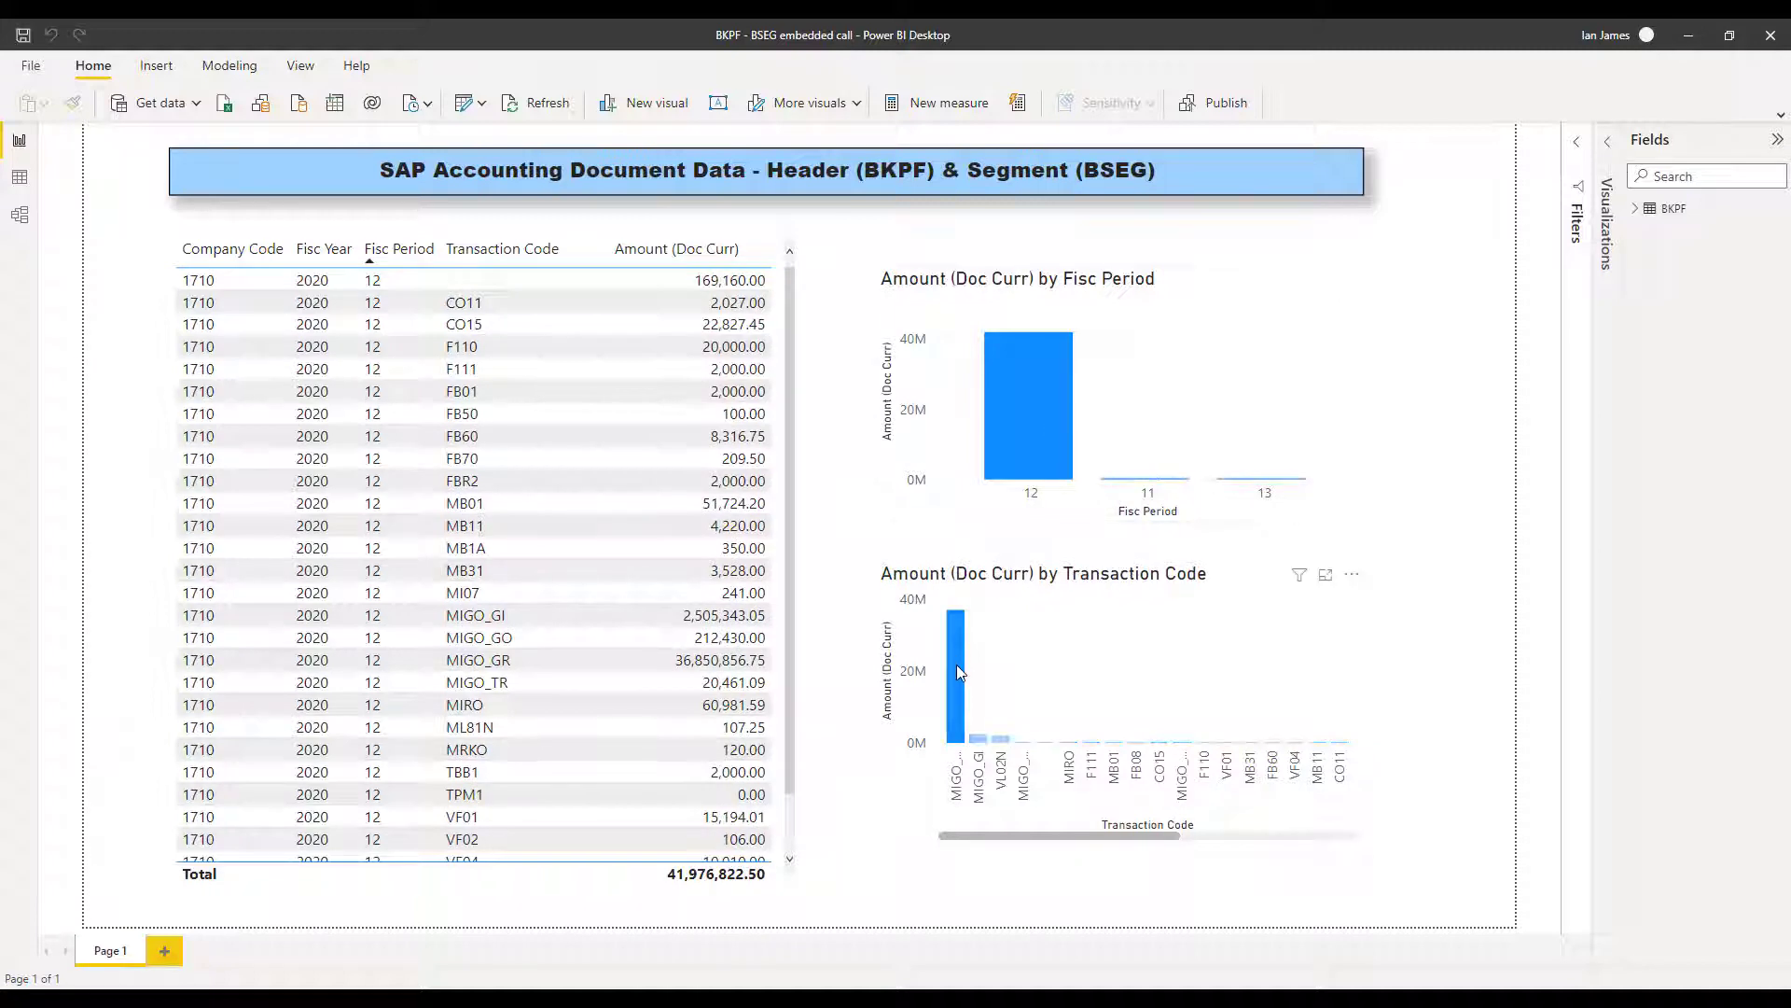
Cross-filter the report to MIGO_GR transactions and expand the BKPF table in the Fields pane
left_click(956, 680)
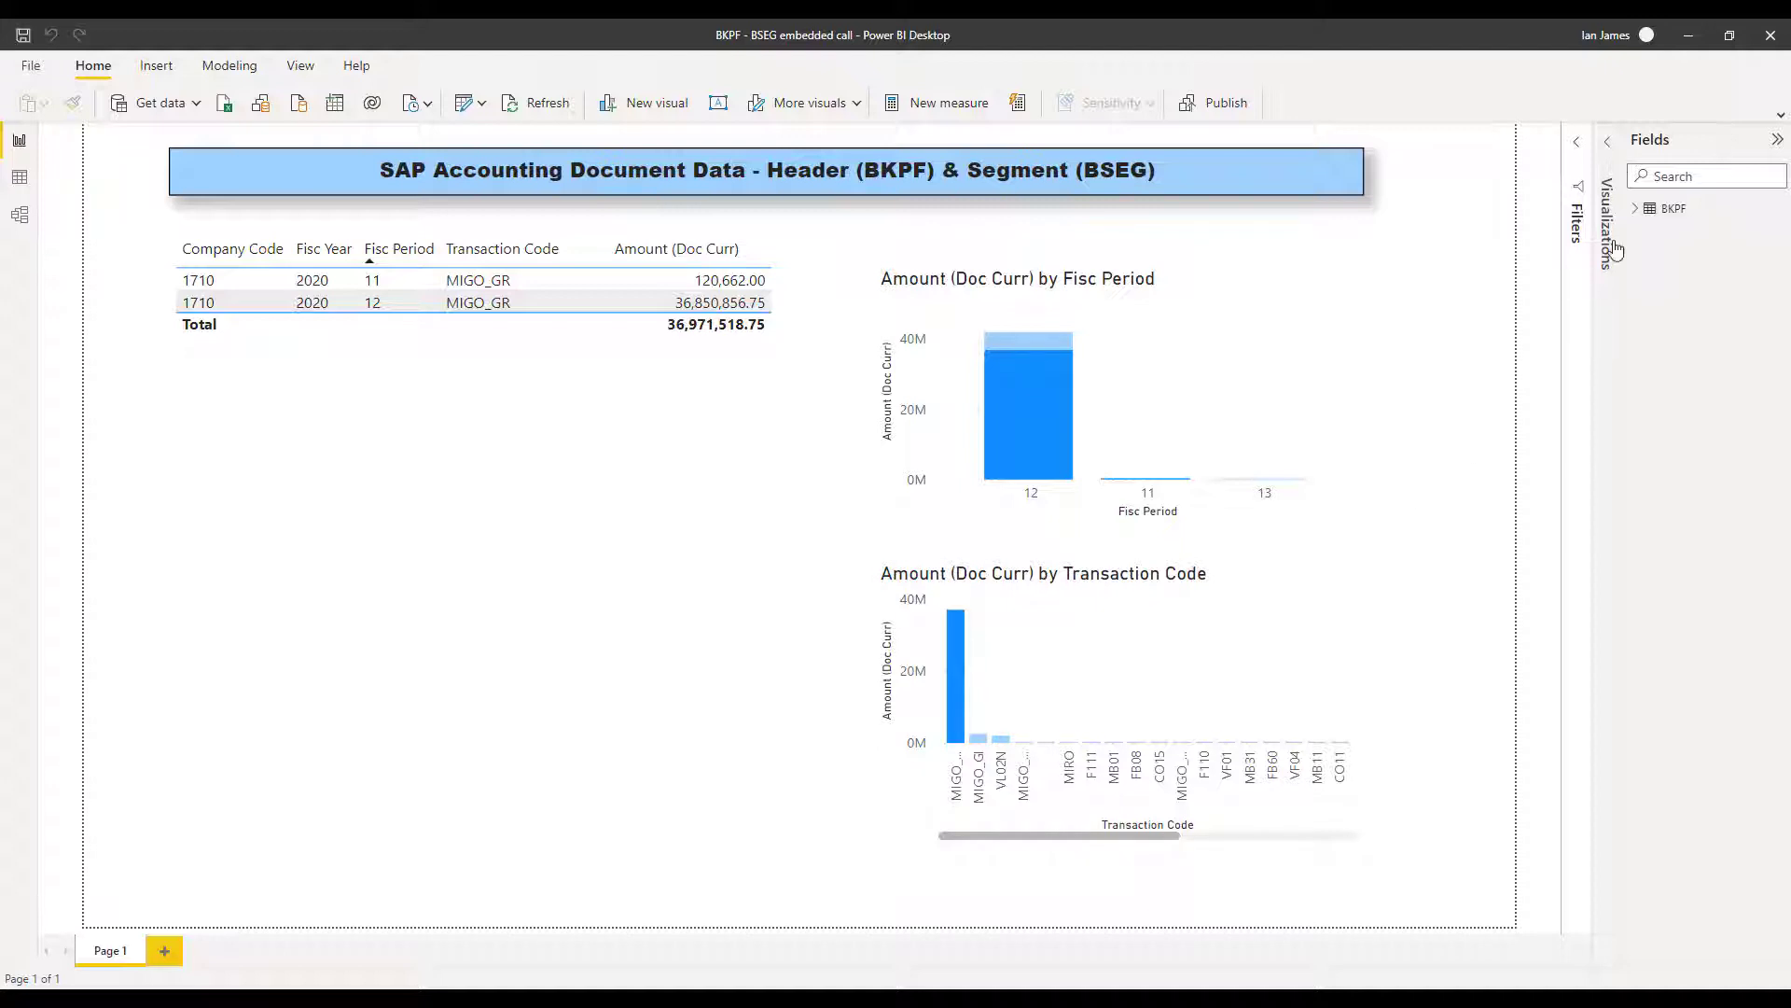
left_click(1639, 208)
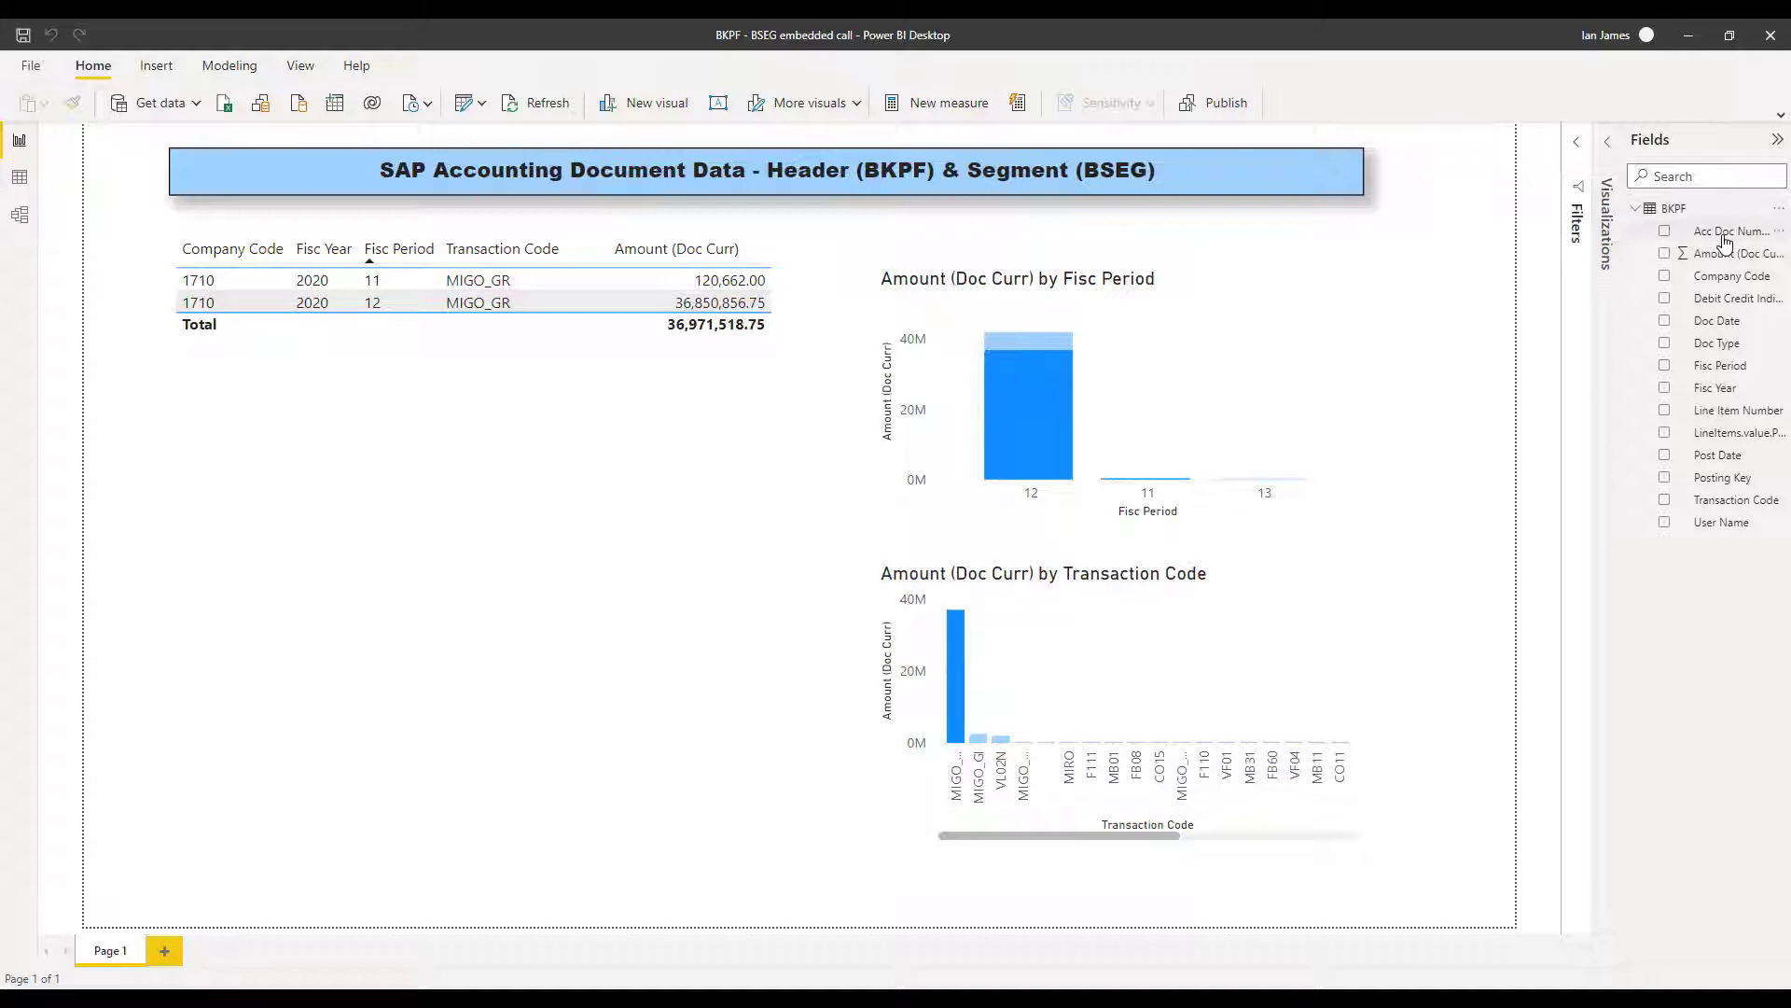
mouse_move(1723, 381)
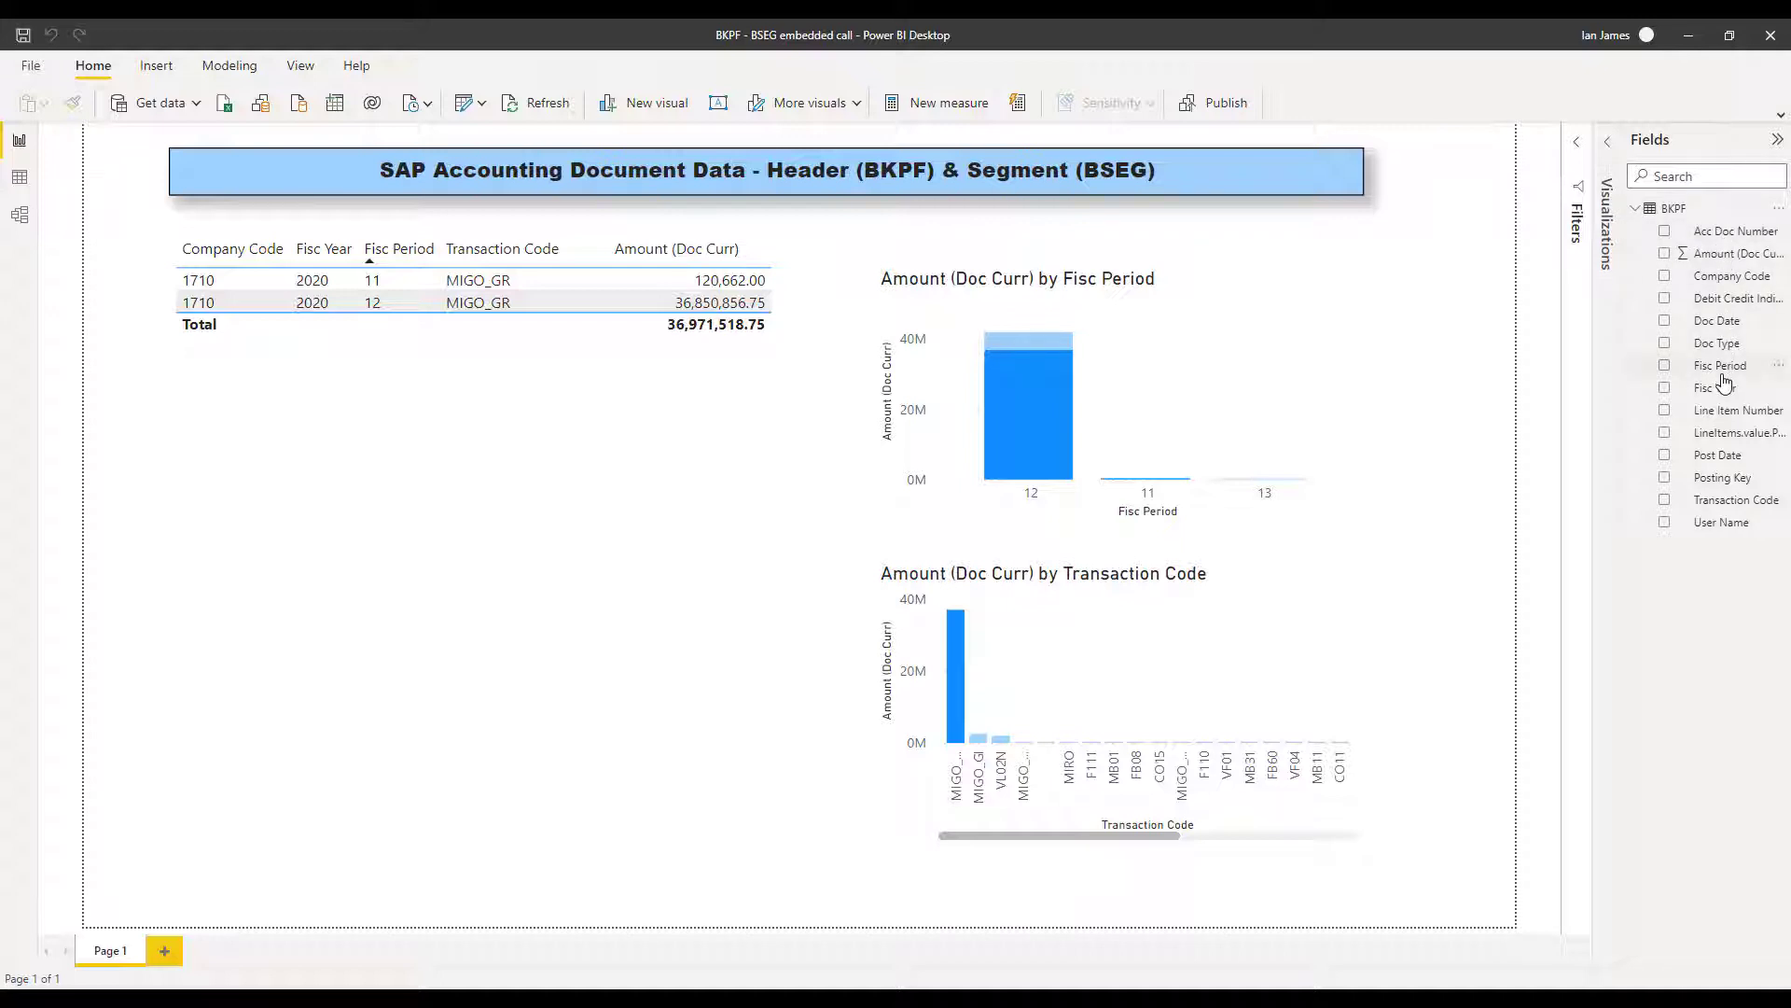
mouse_move(1708, 432)
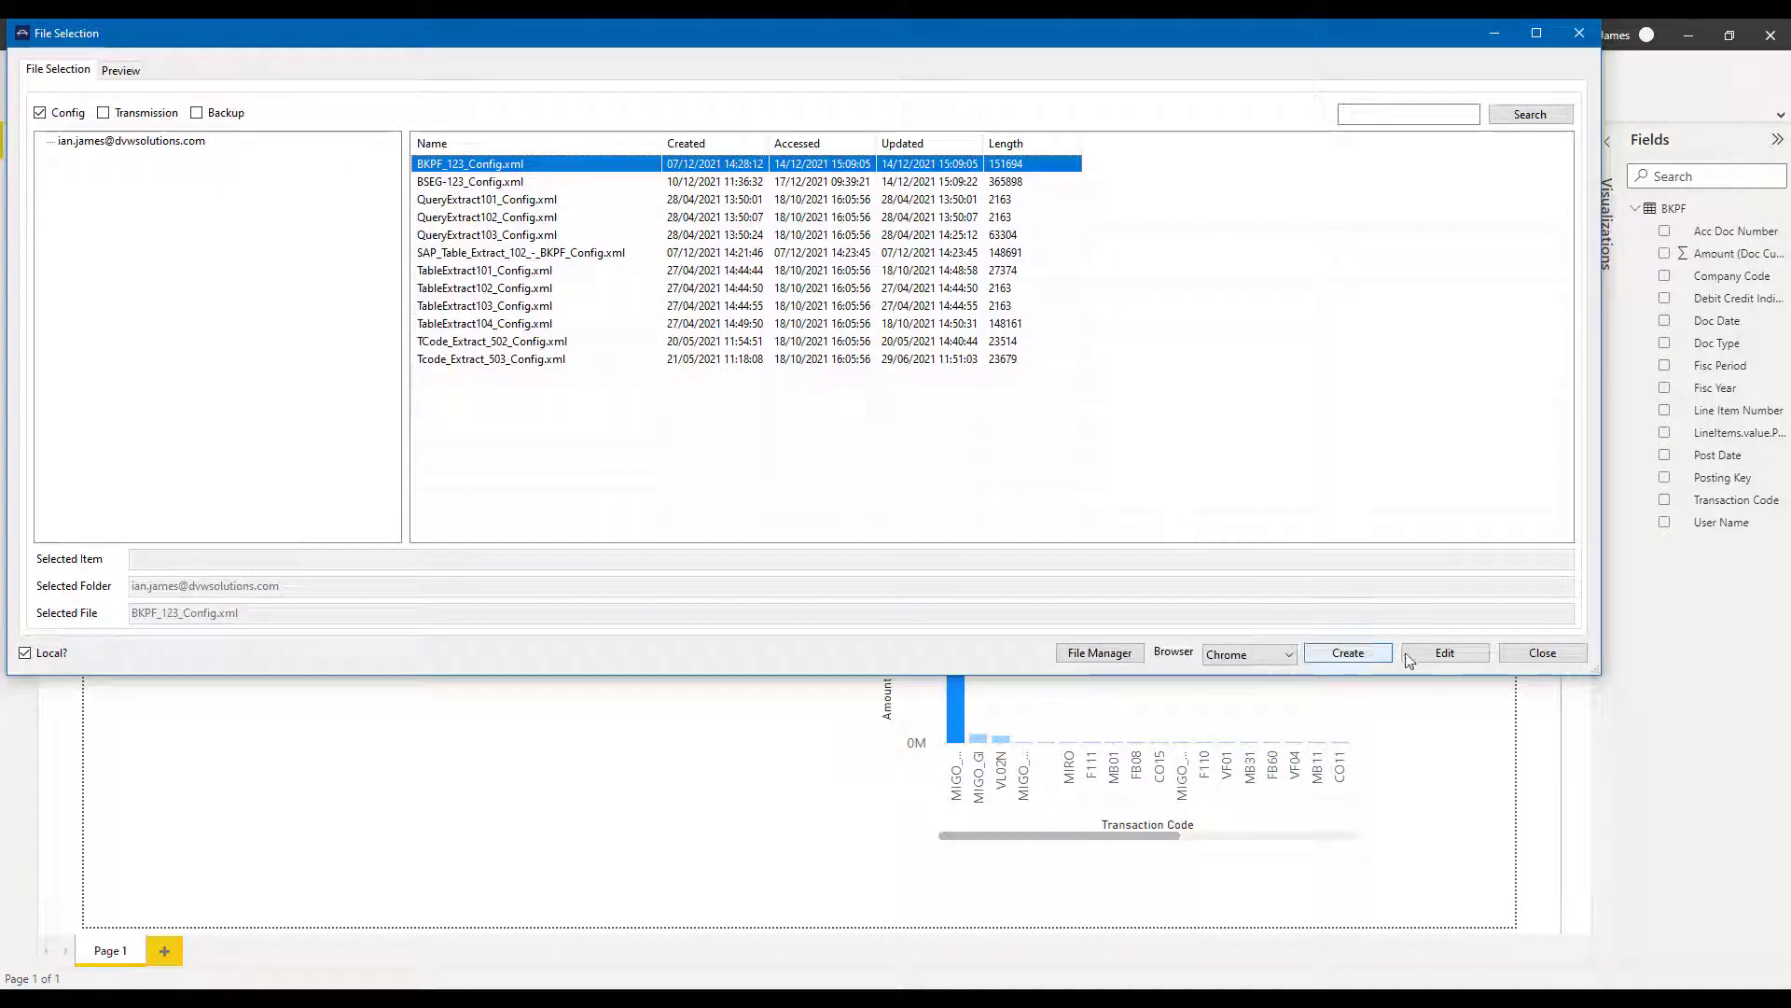
Edit BKPF_123_Config.xml and ping the S4M - SAP S/4 HANA 2020 system successfully
left_click(1443, 652)
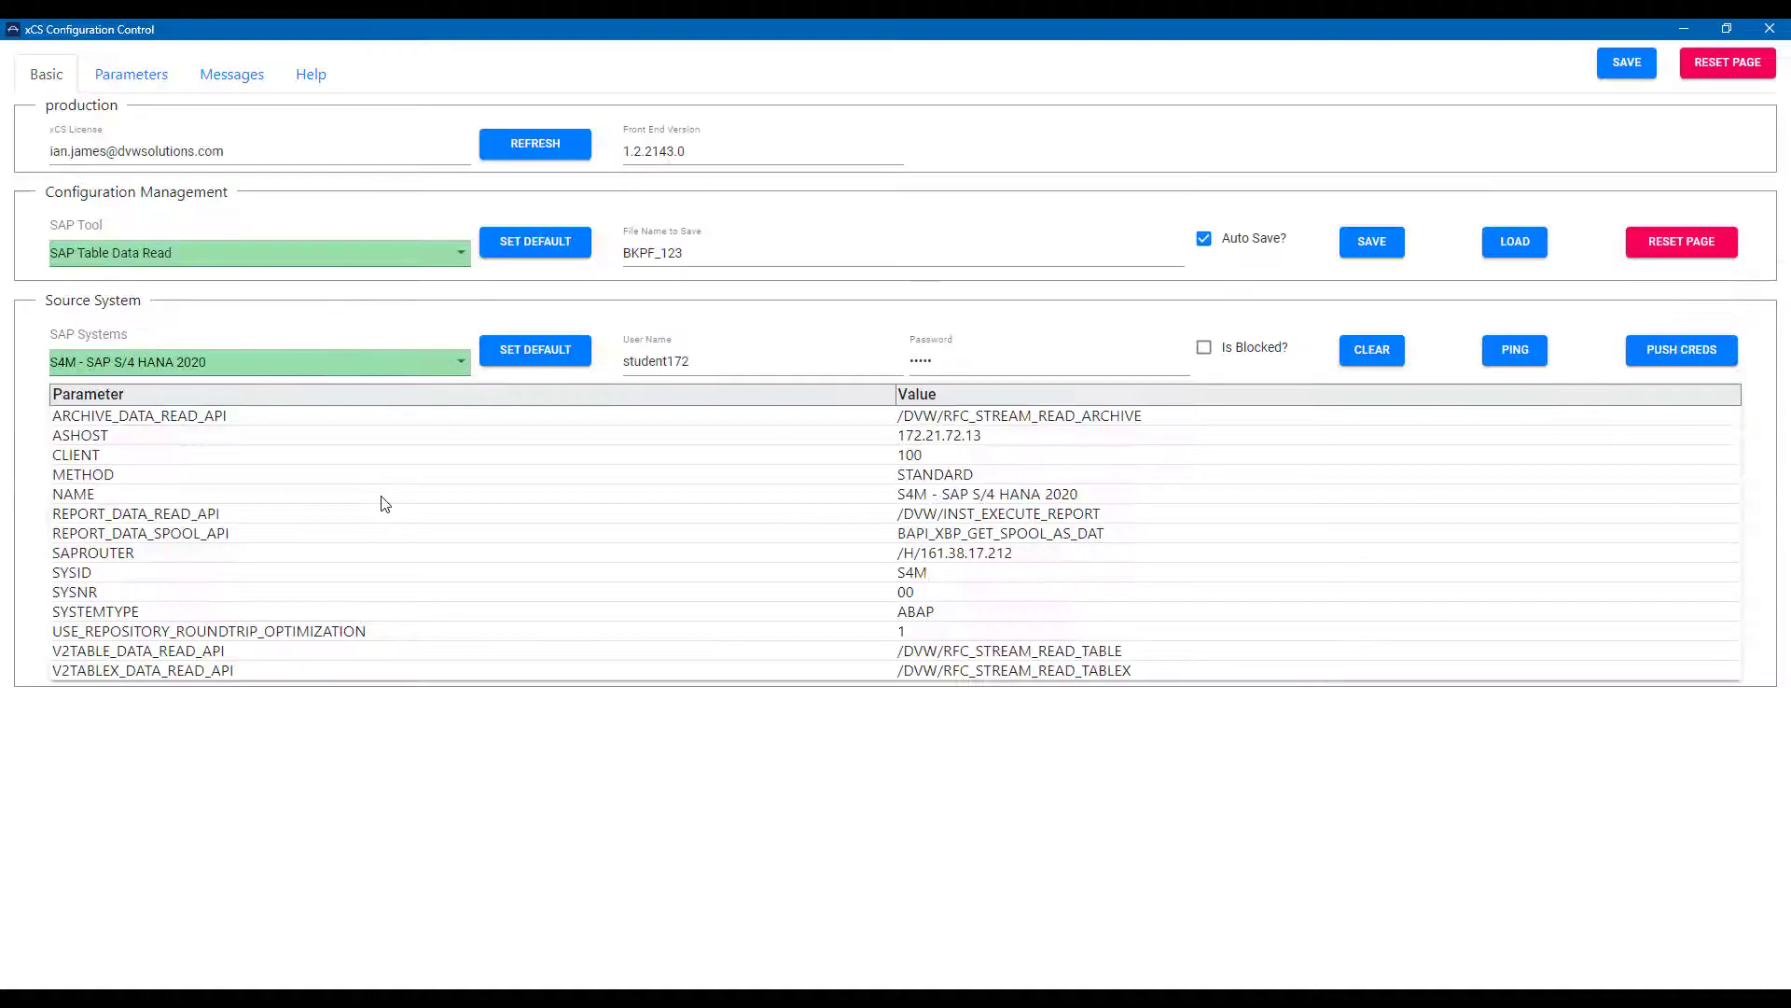
mouse_move(371, 274)
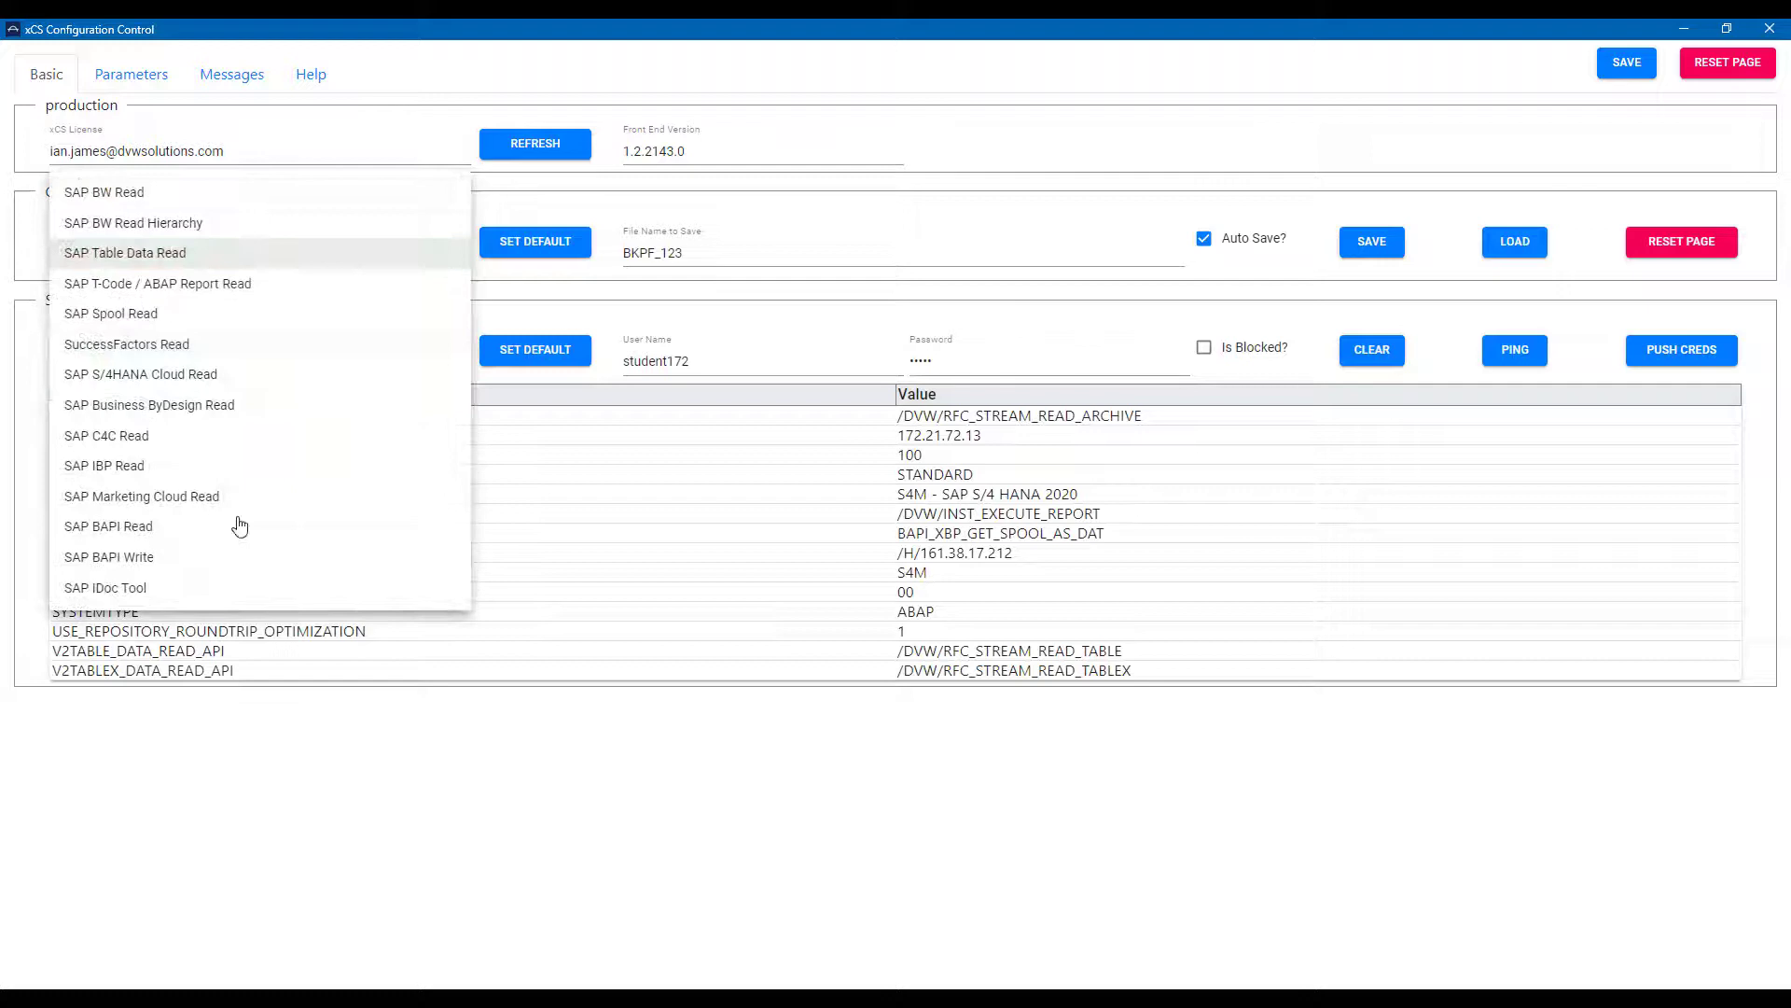
mouse_move(257, 249)
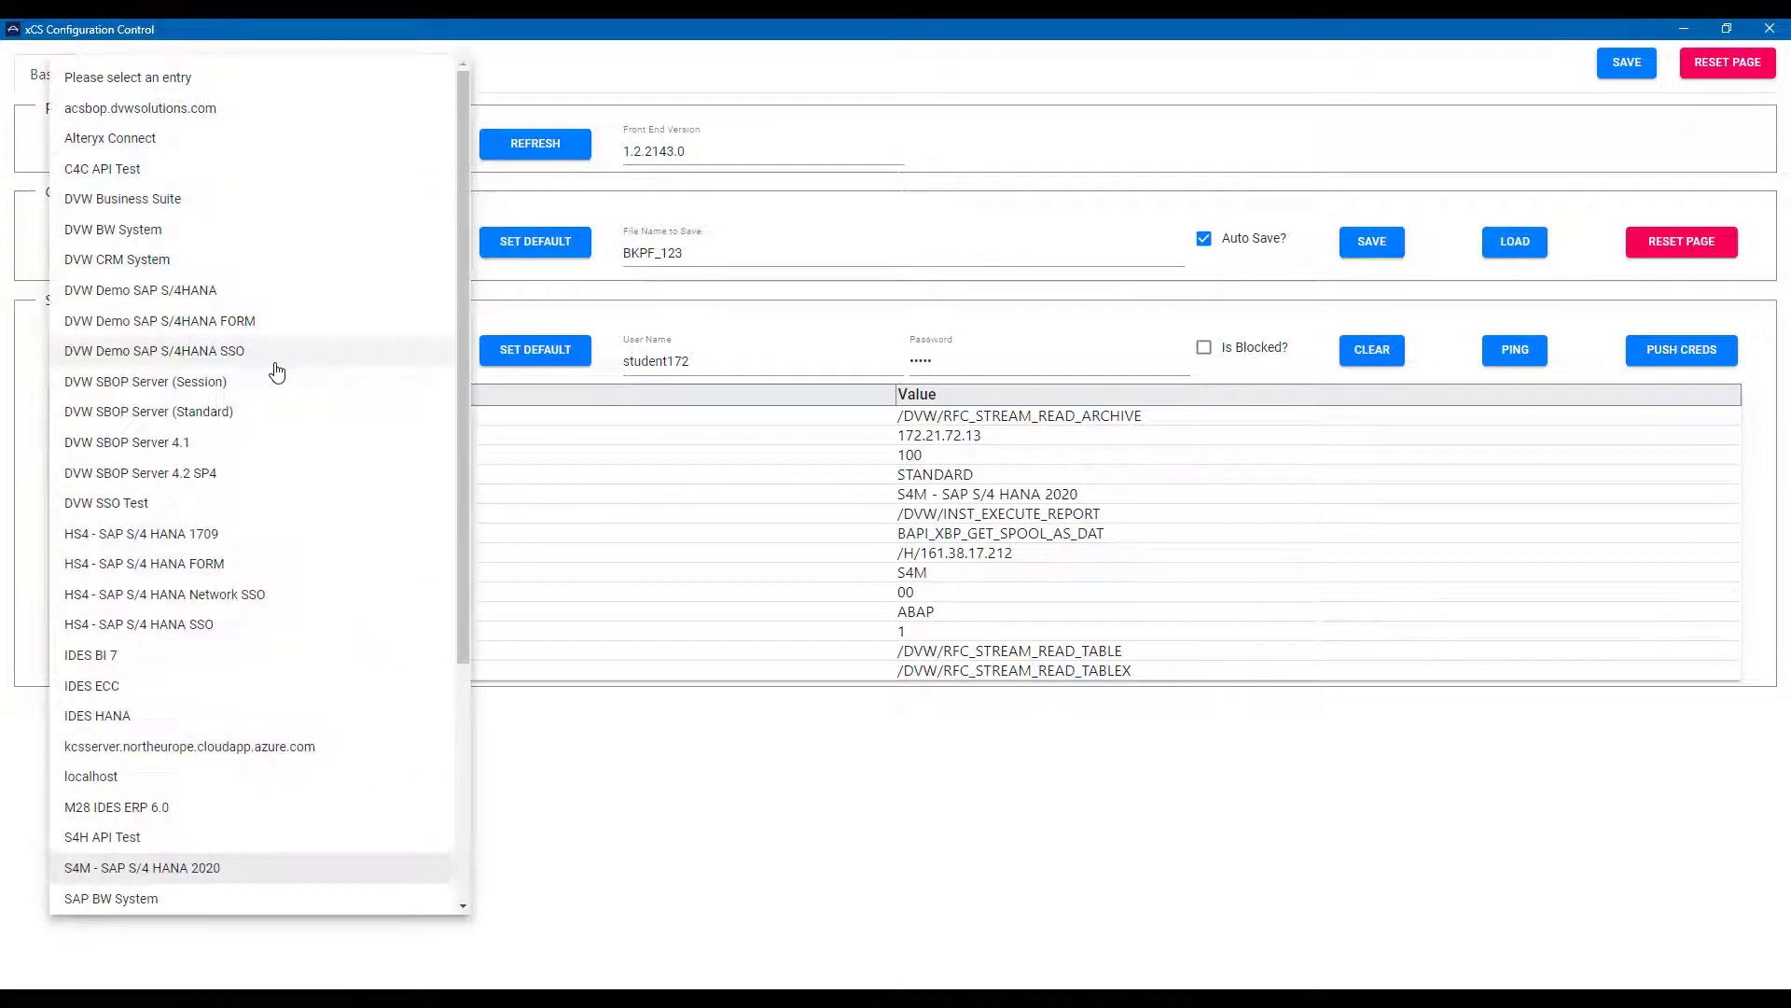
mouse_move(188, 874)
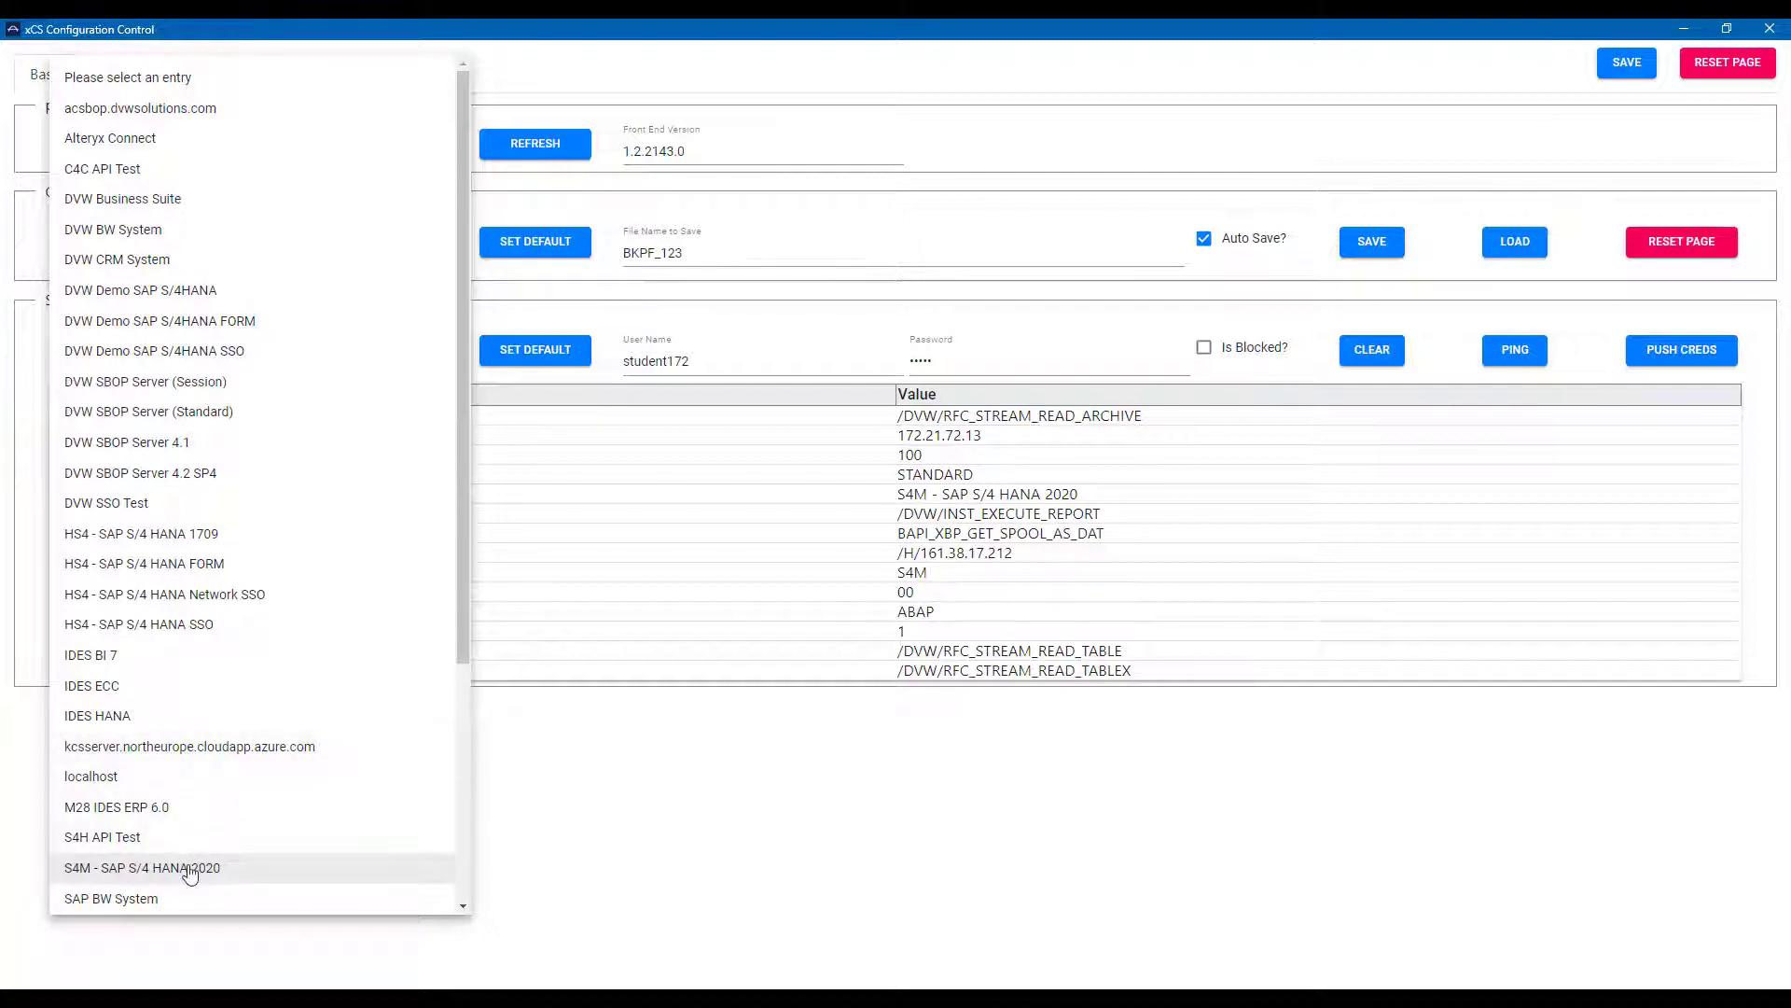
left_click(142, 866)
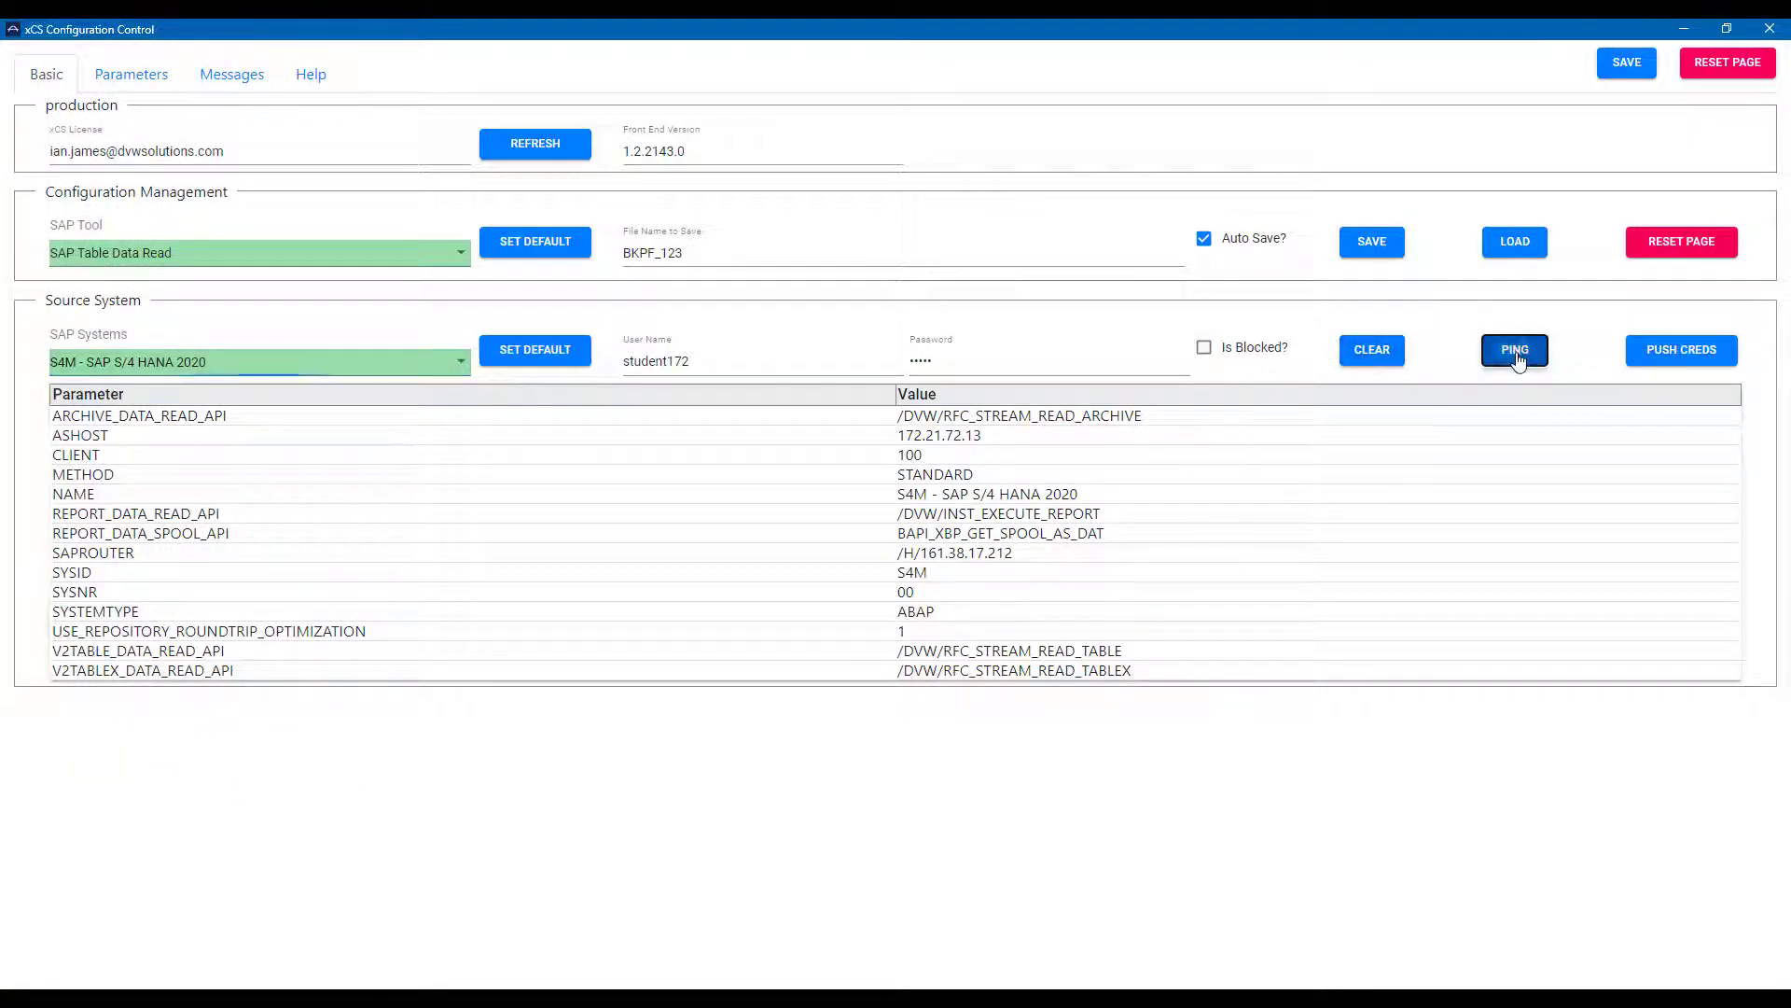
left_click(1513, 349)
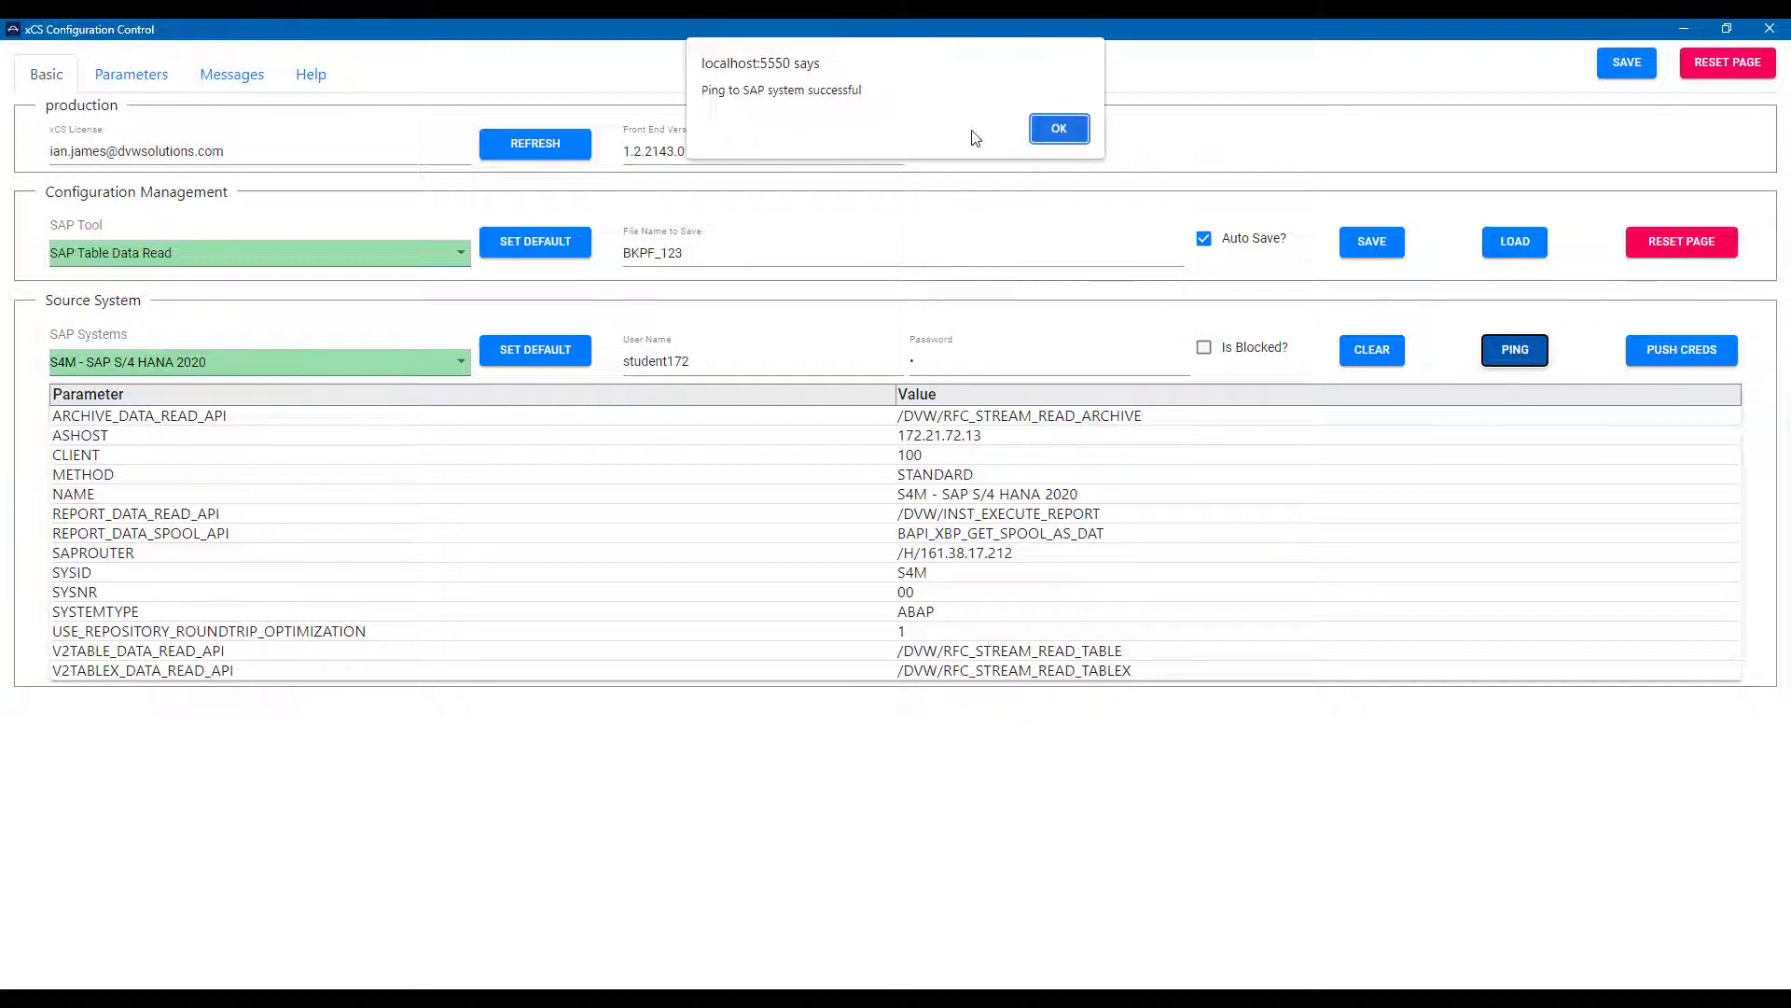
left_click(1057, 128)
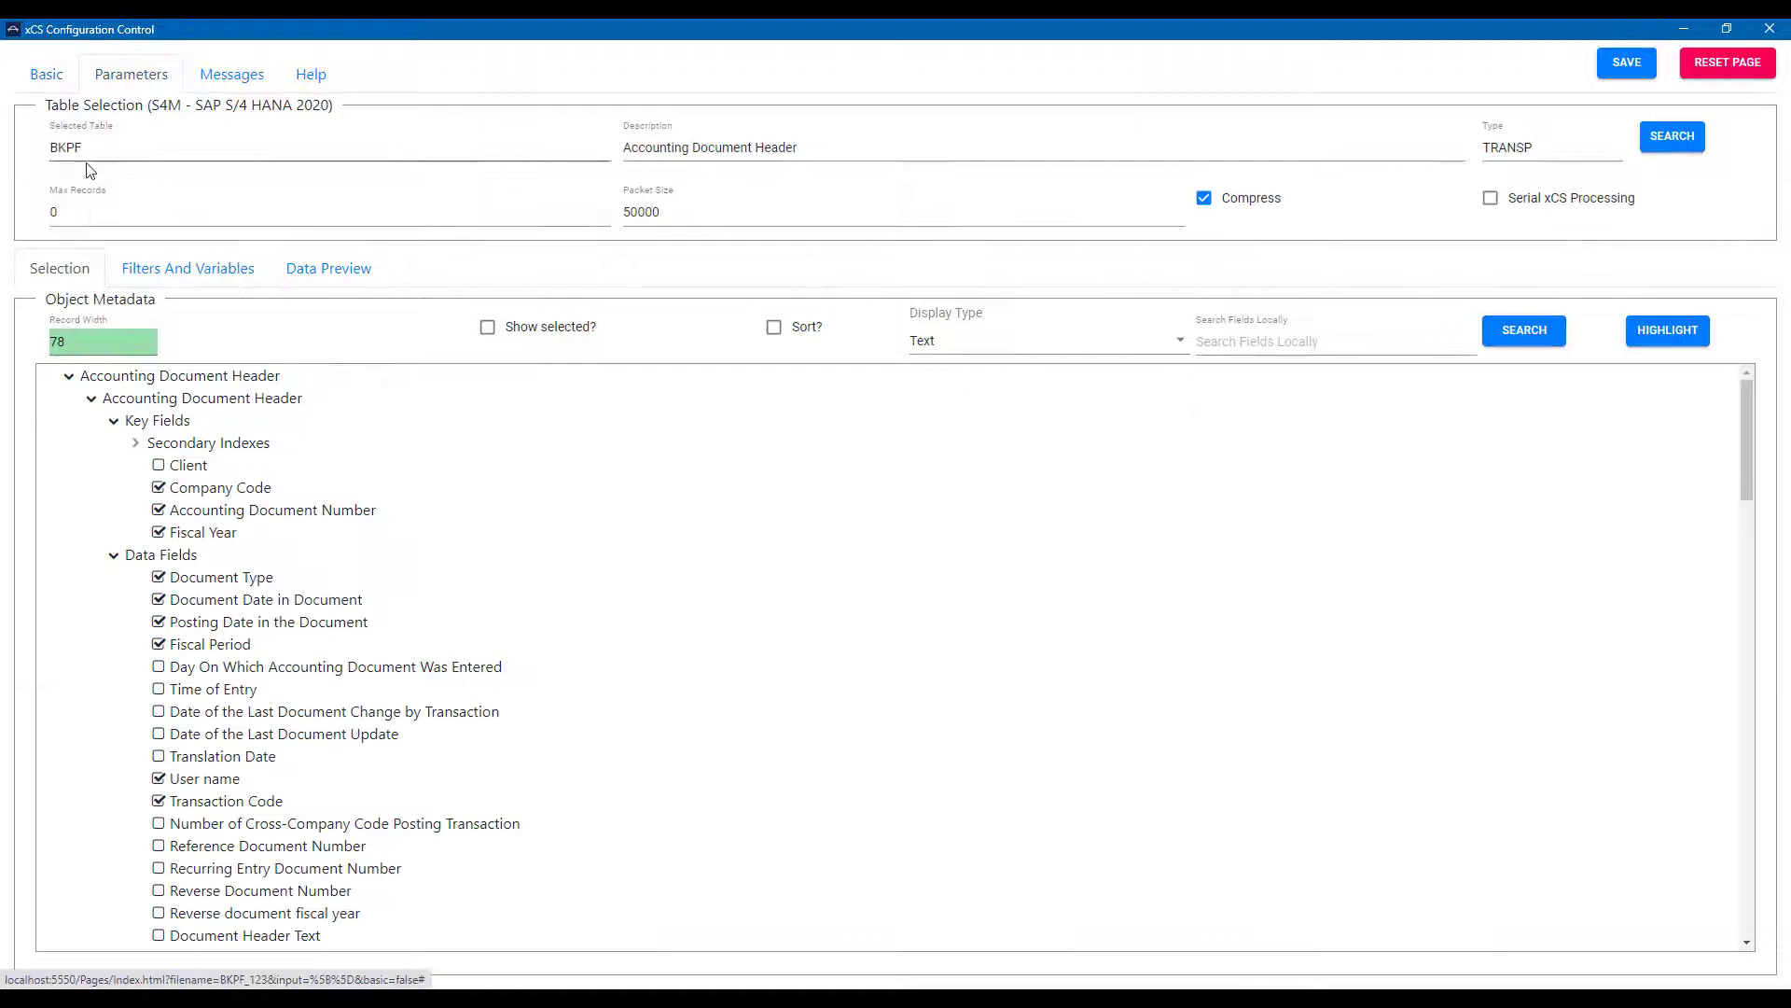
mouse_move(205, 389)
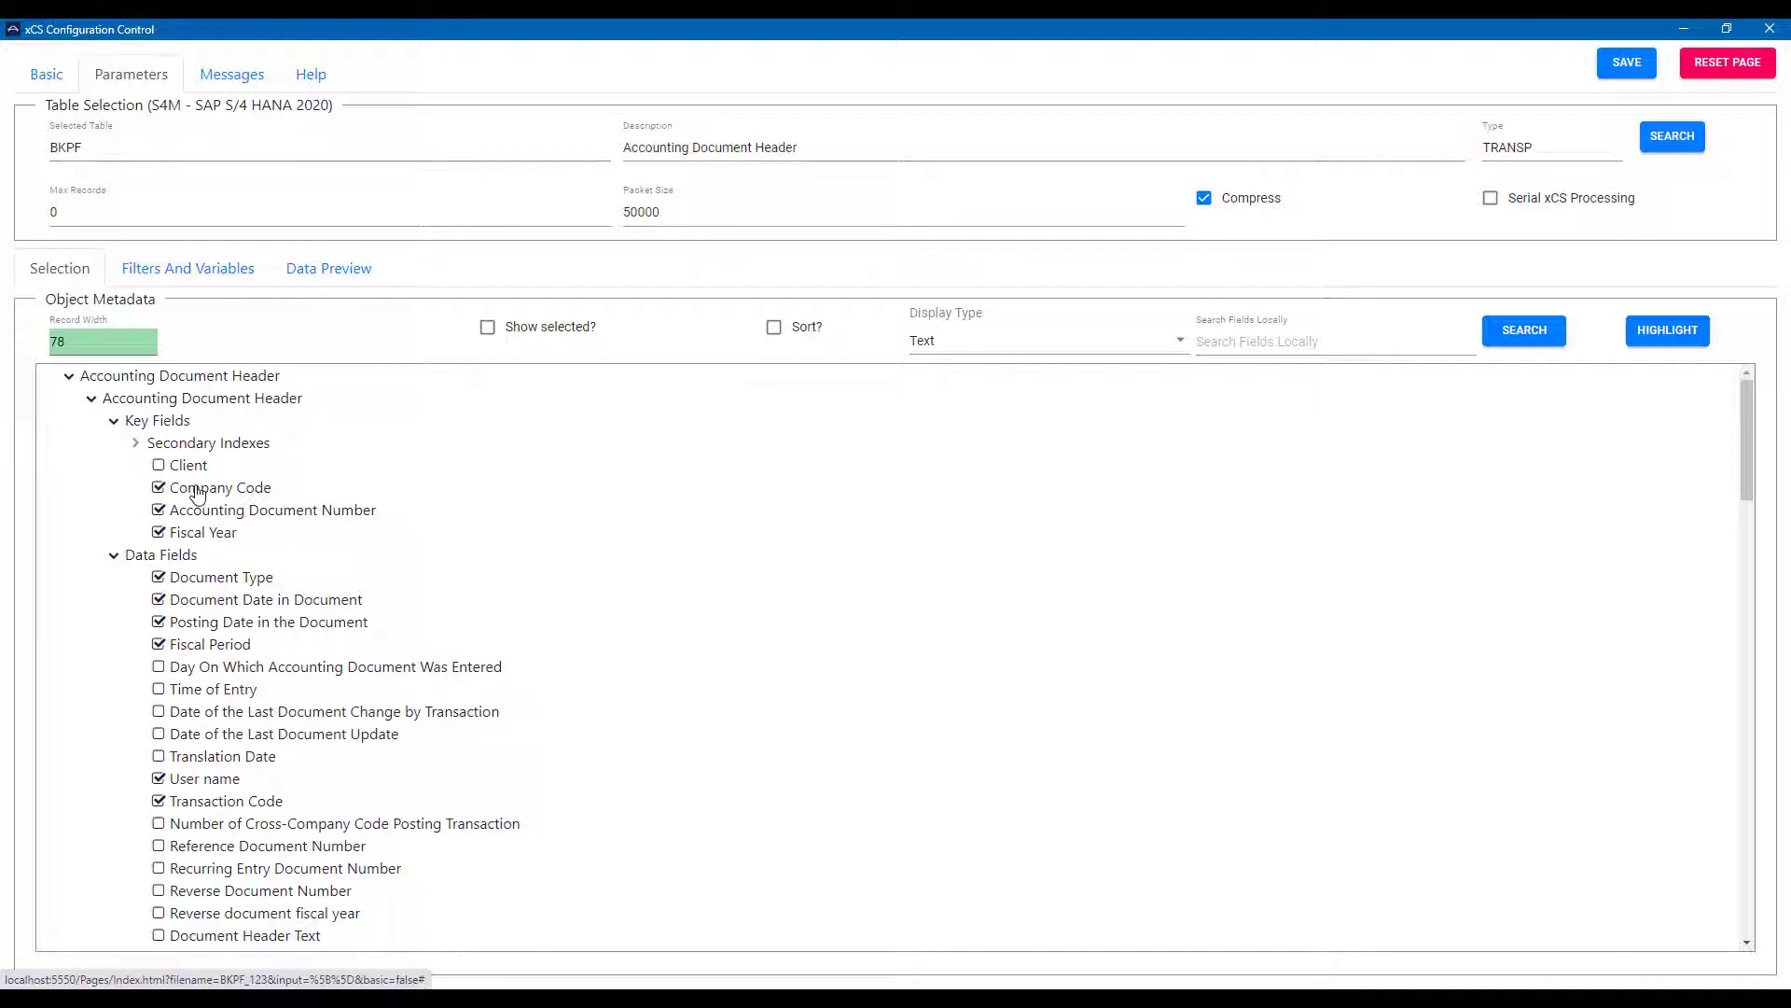
mouse_move(210, 282)
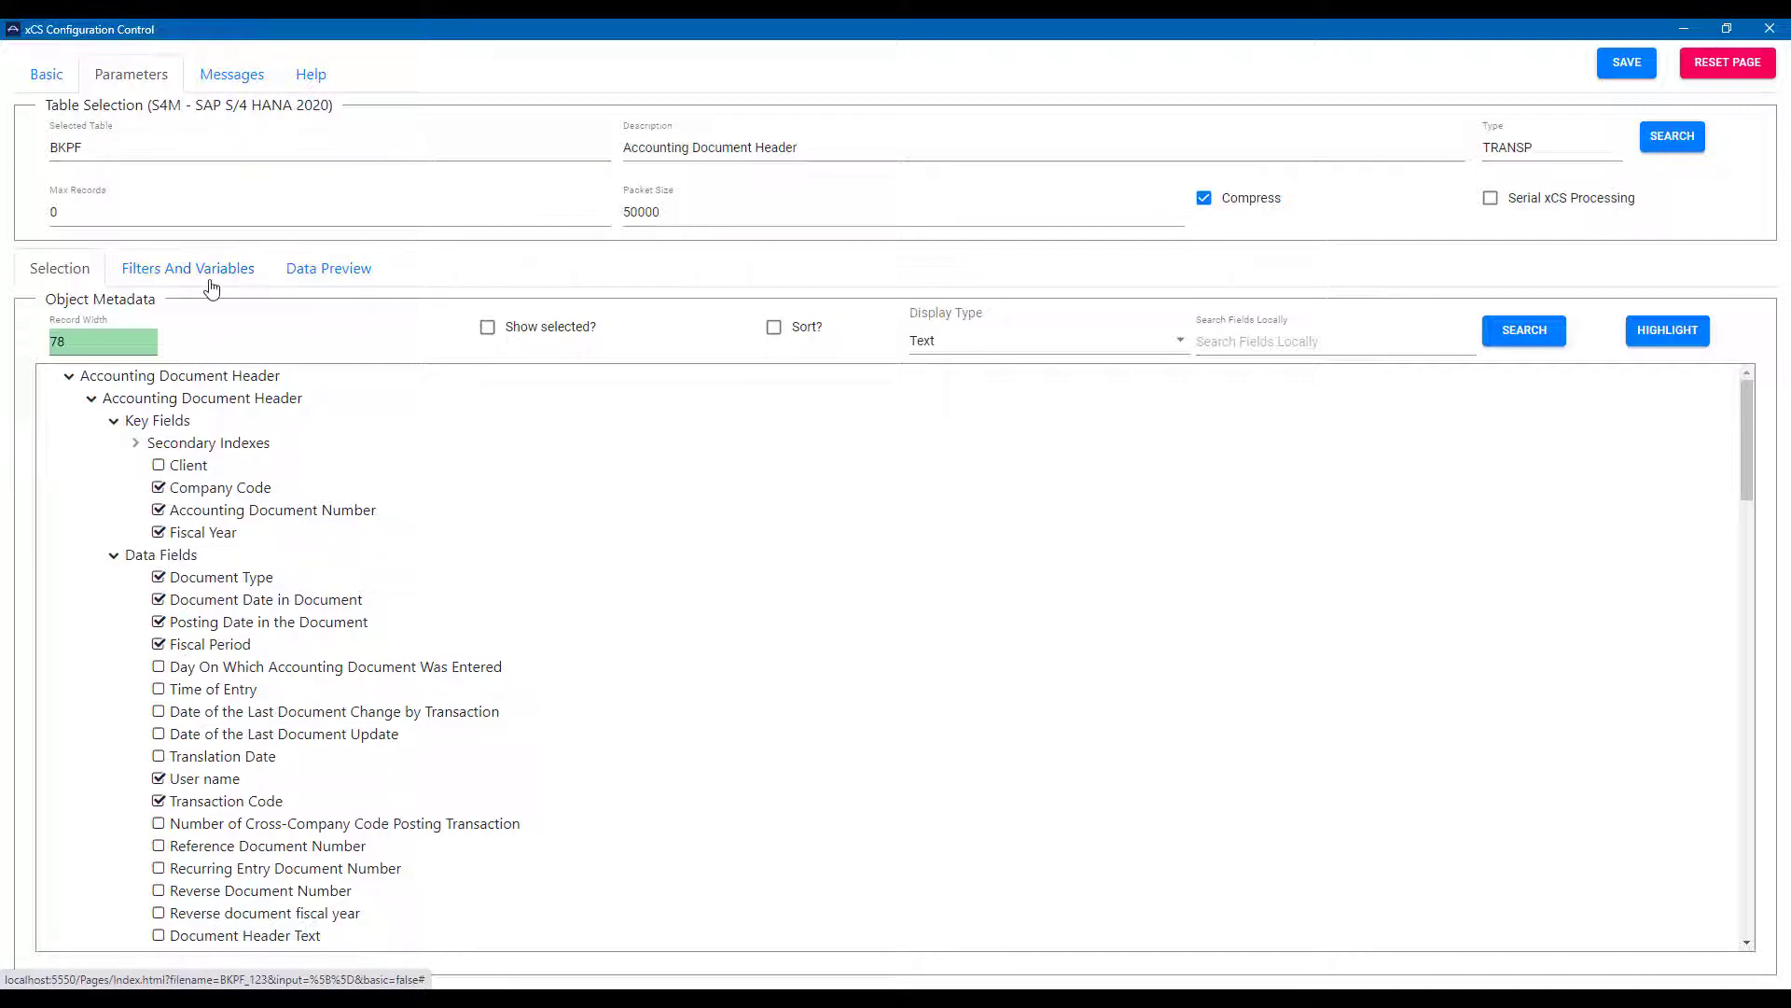
mouse_move(324, 282)
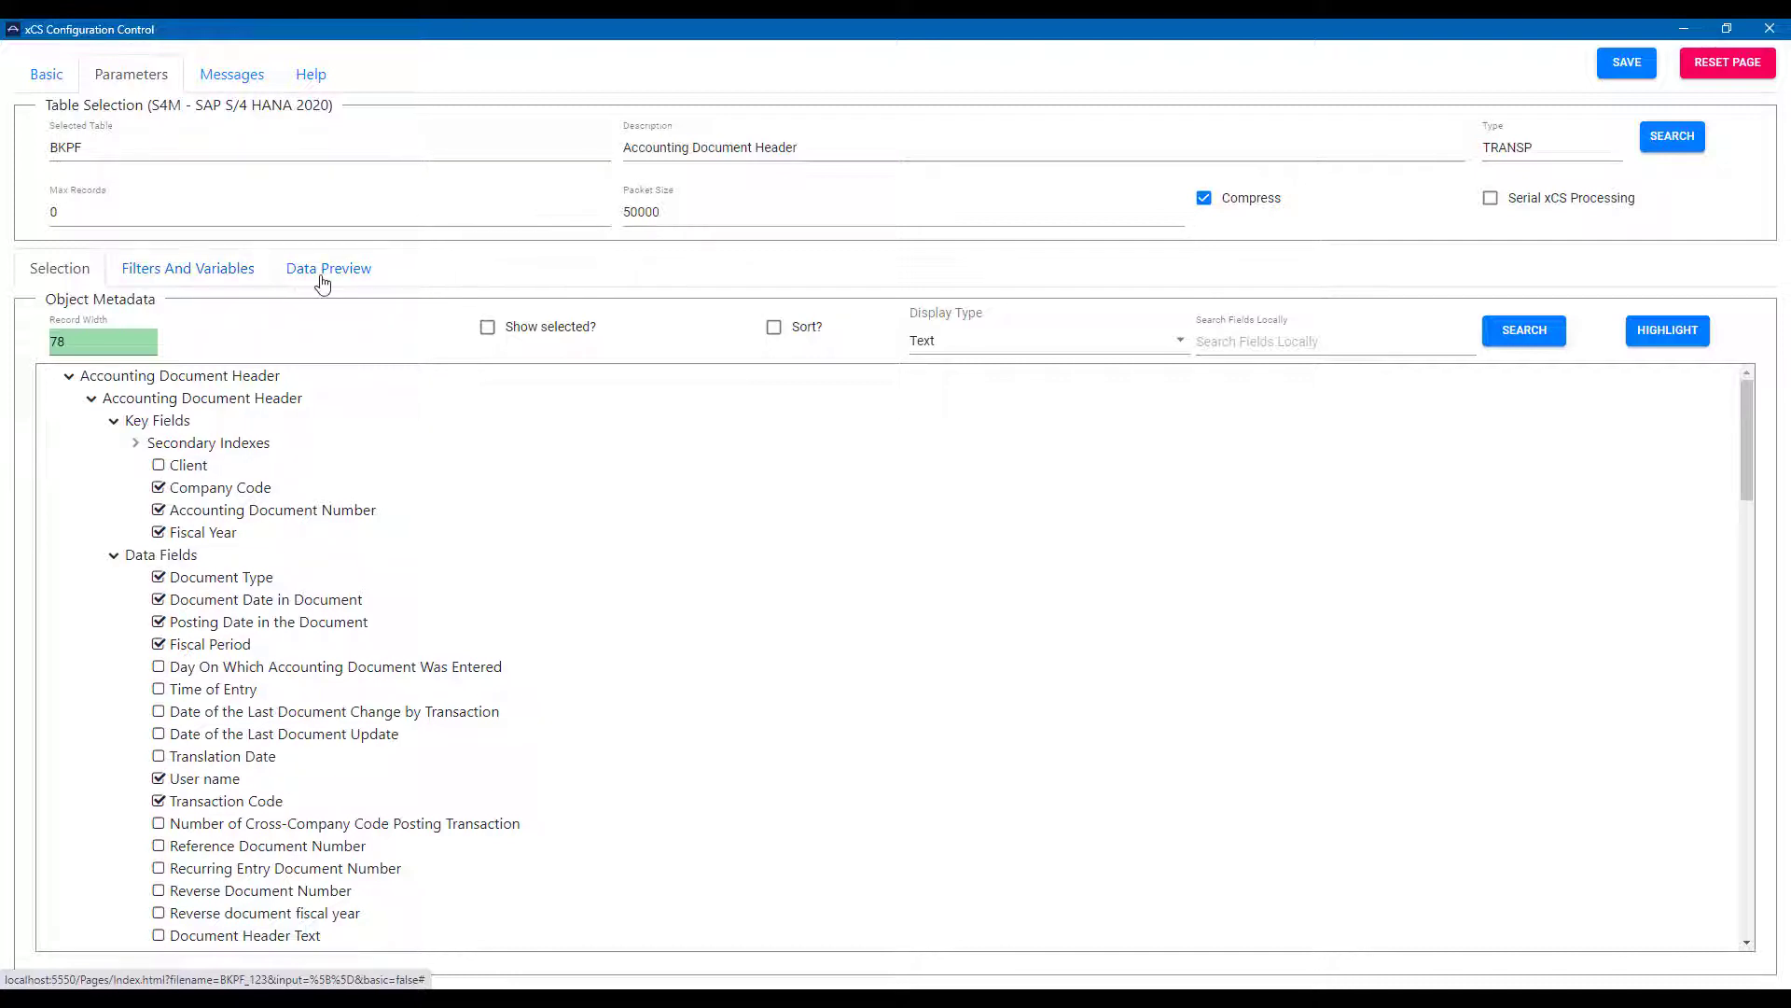
Preview the BKPF extract data with Max Records set to 20
left_click(328, 267)
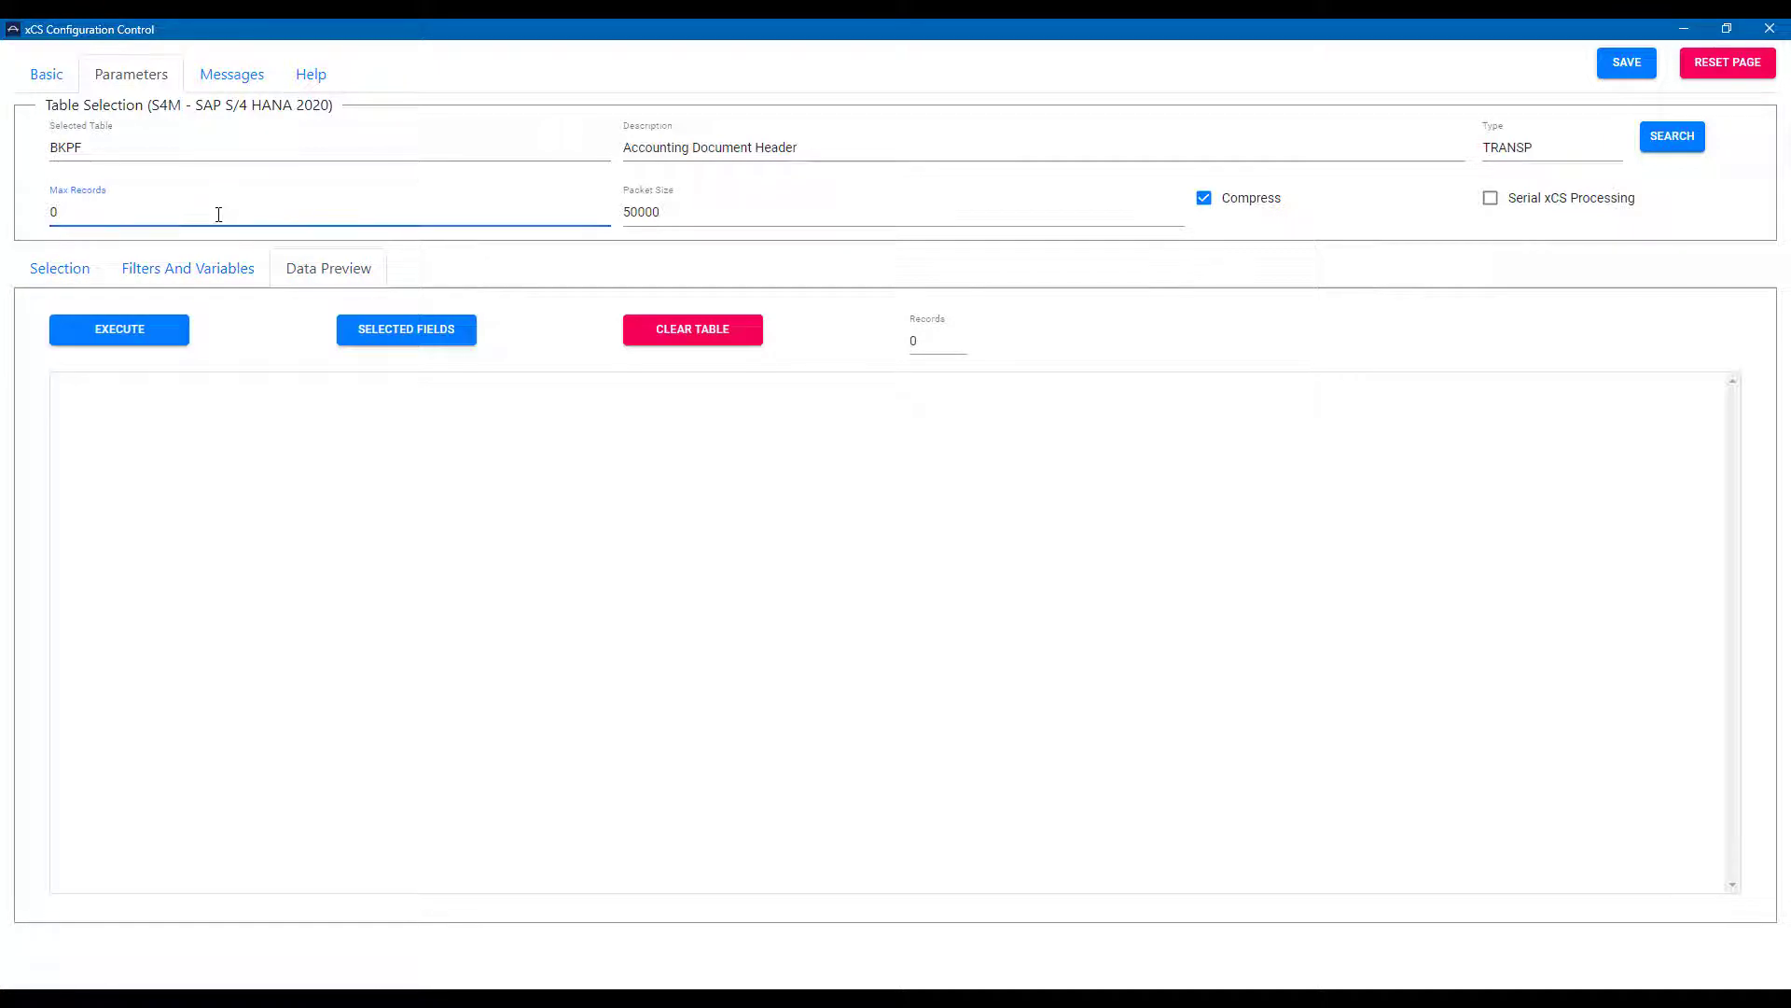
type("20")
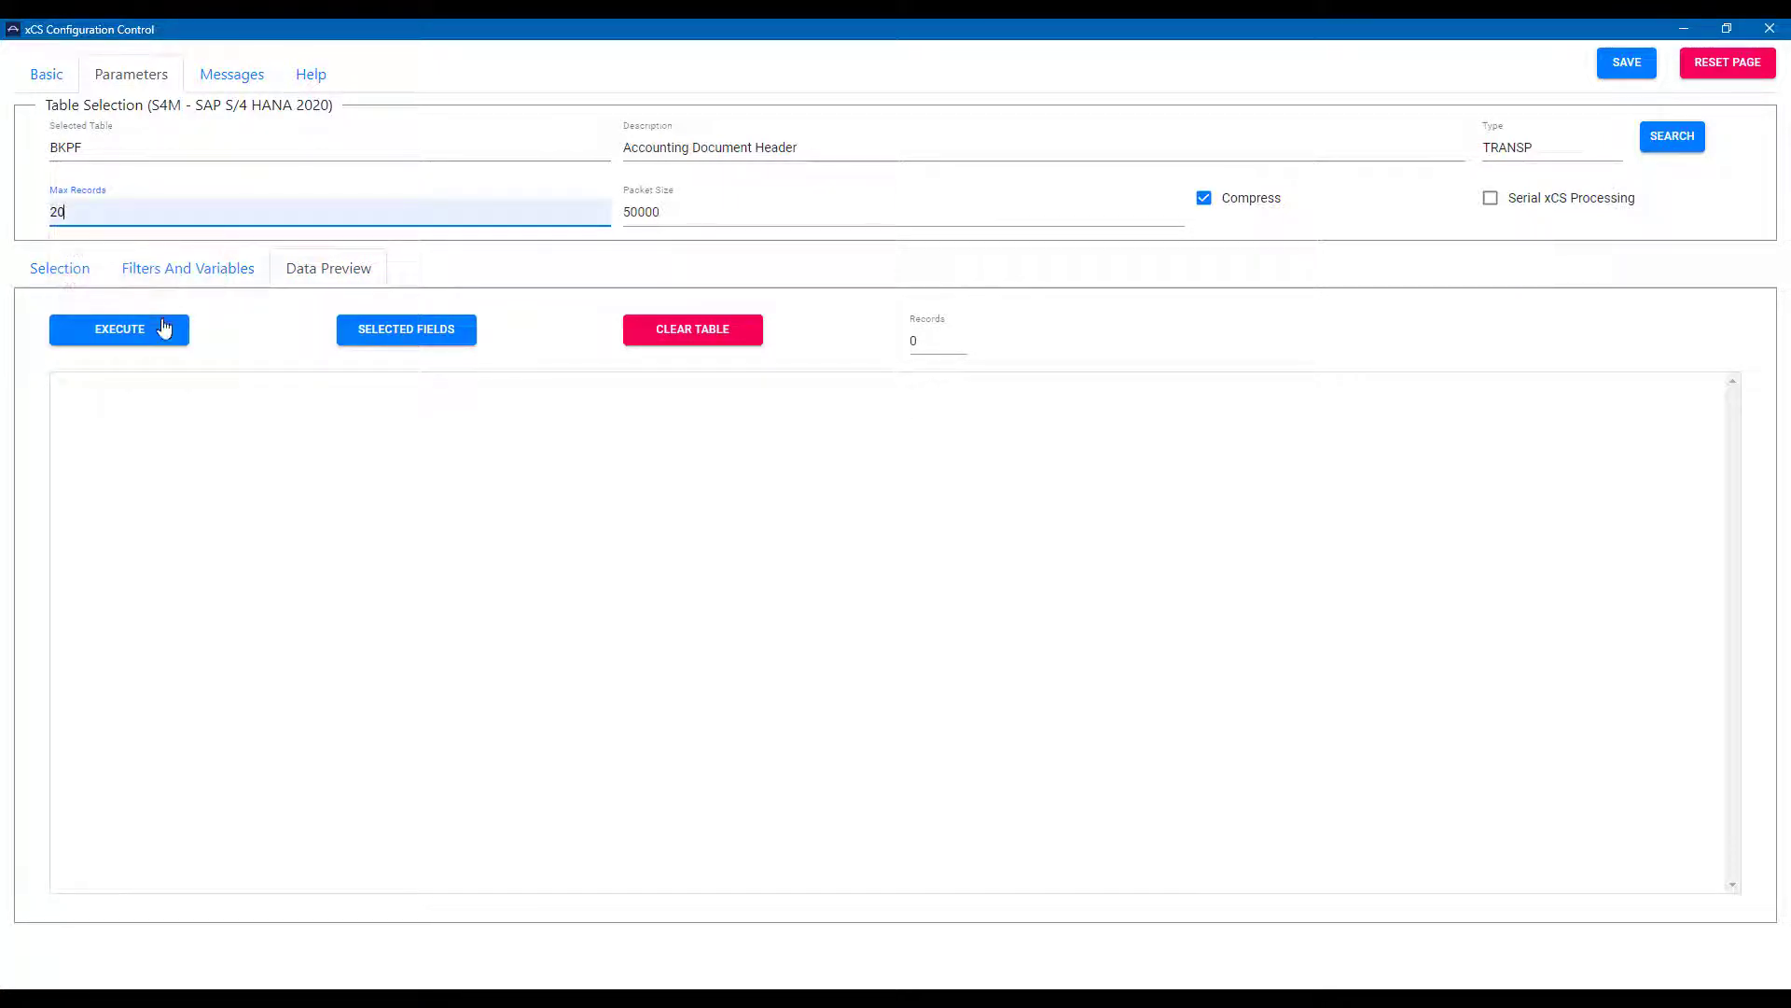
left_click(119, 329)
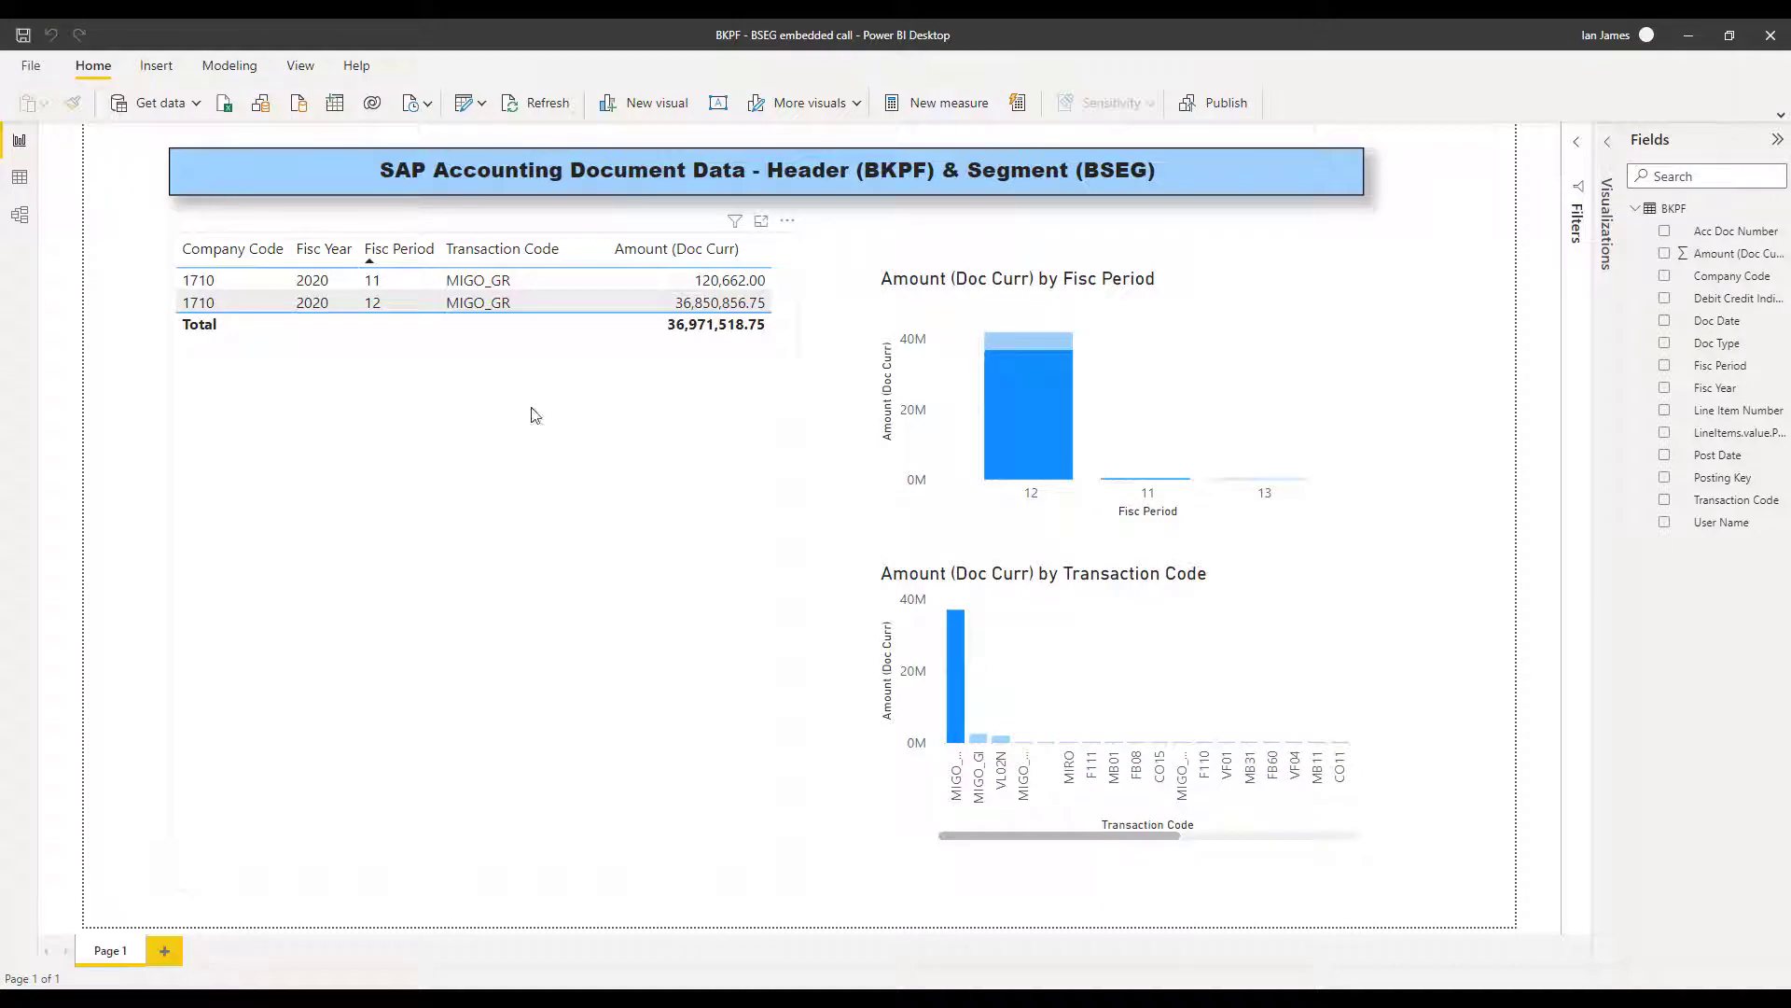
Launch Power Query Editor from the Transform data dropdown
left_click(484, 103)
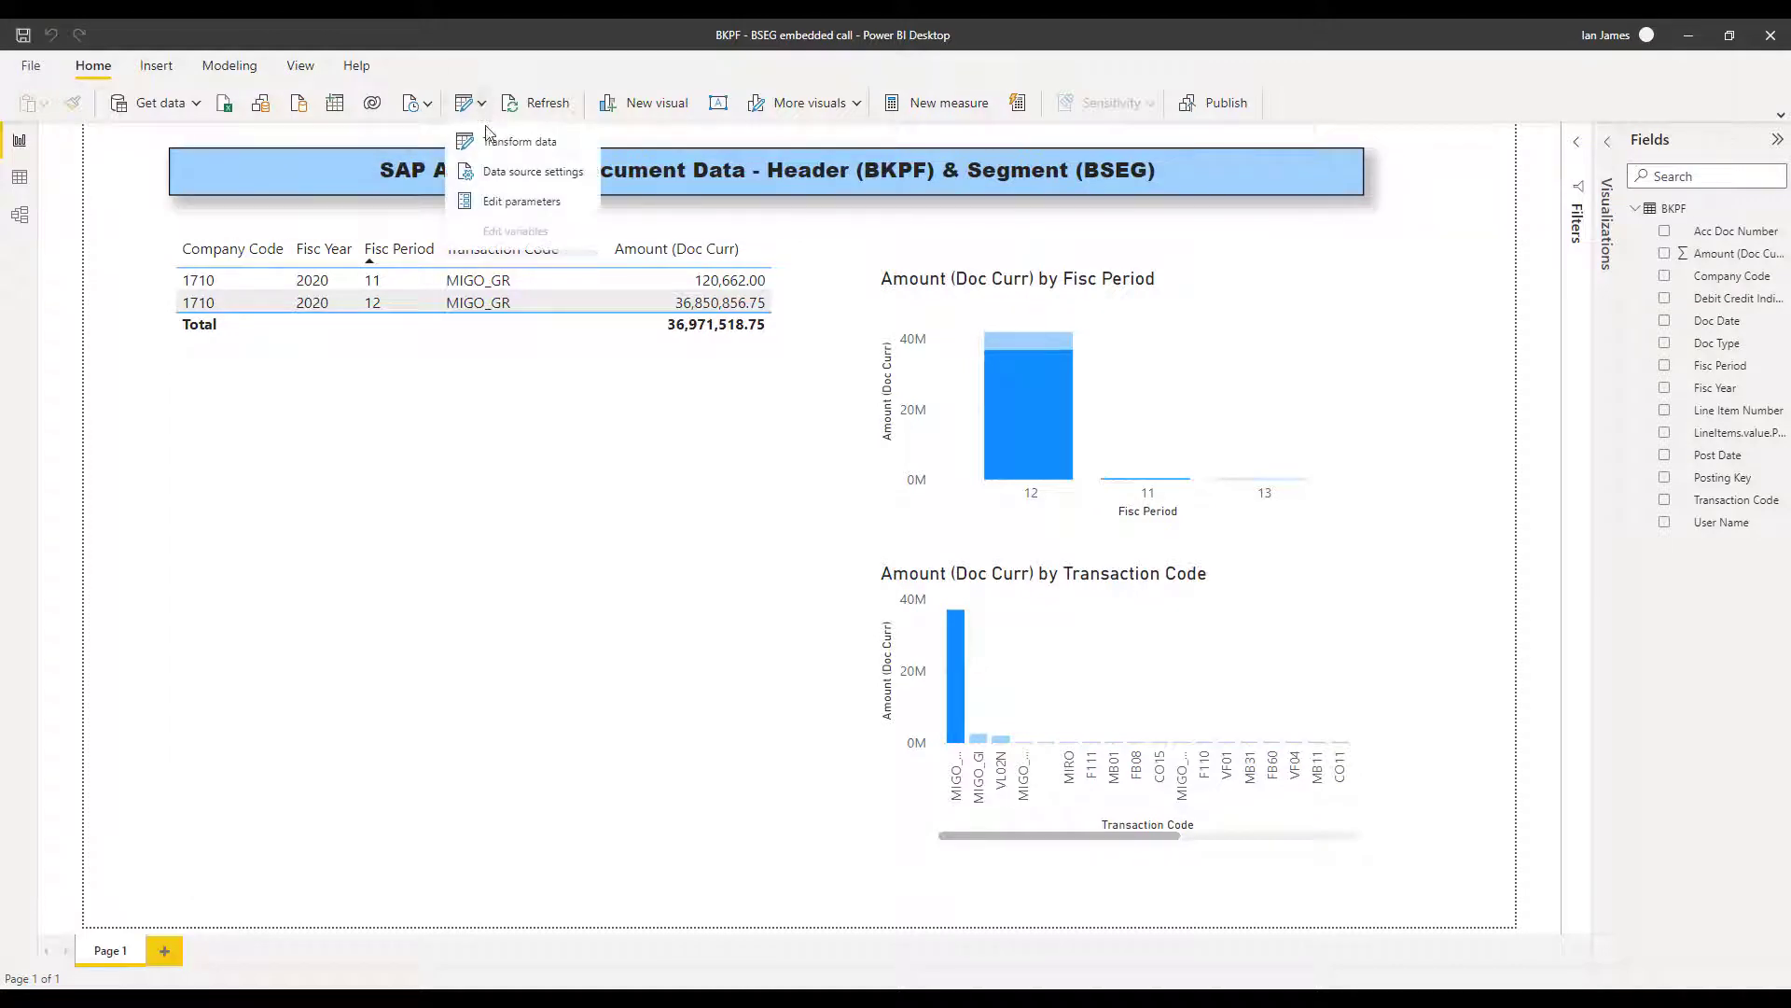
left_click(520, 141)
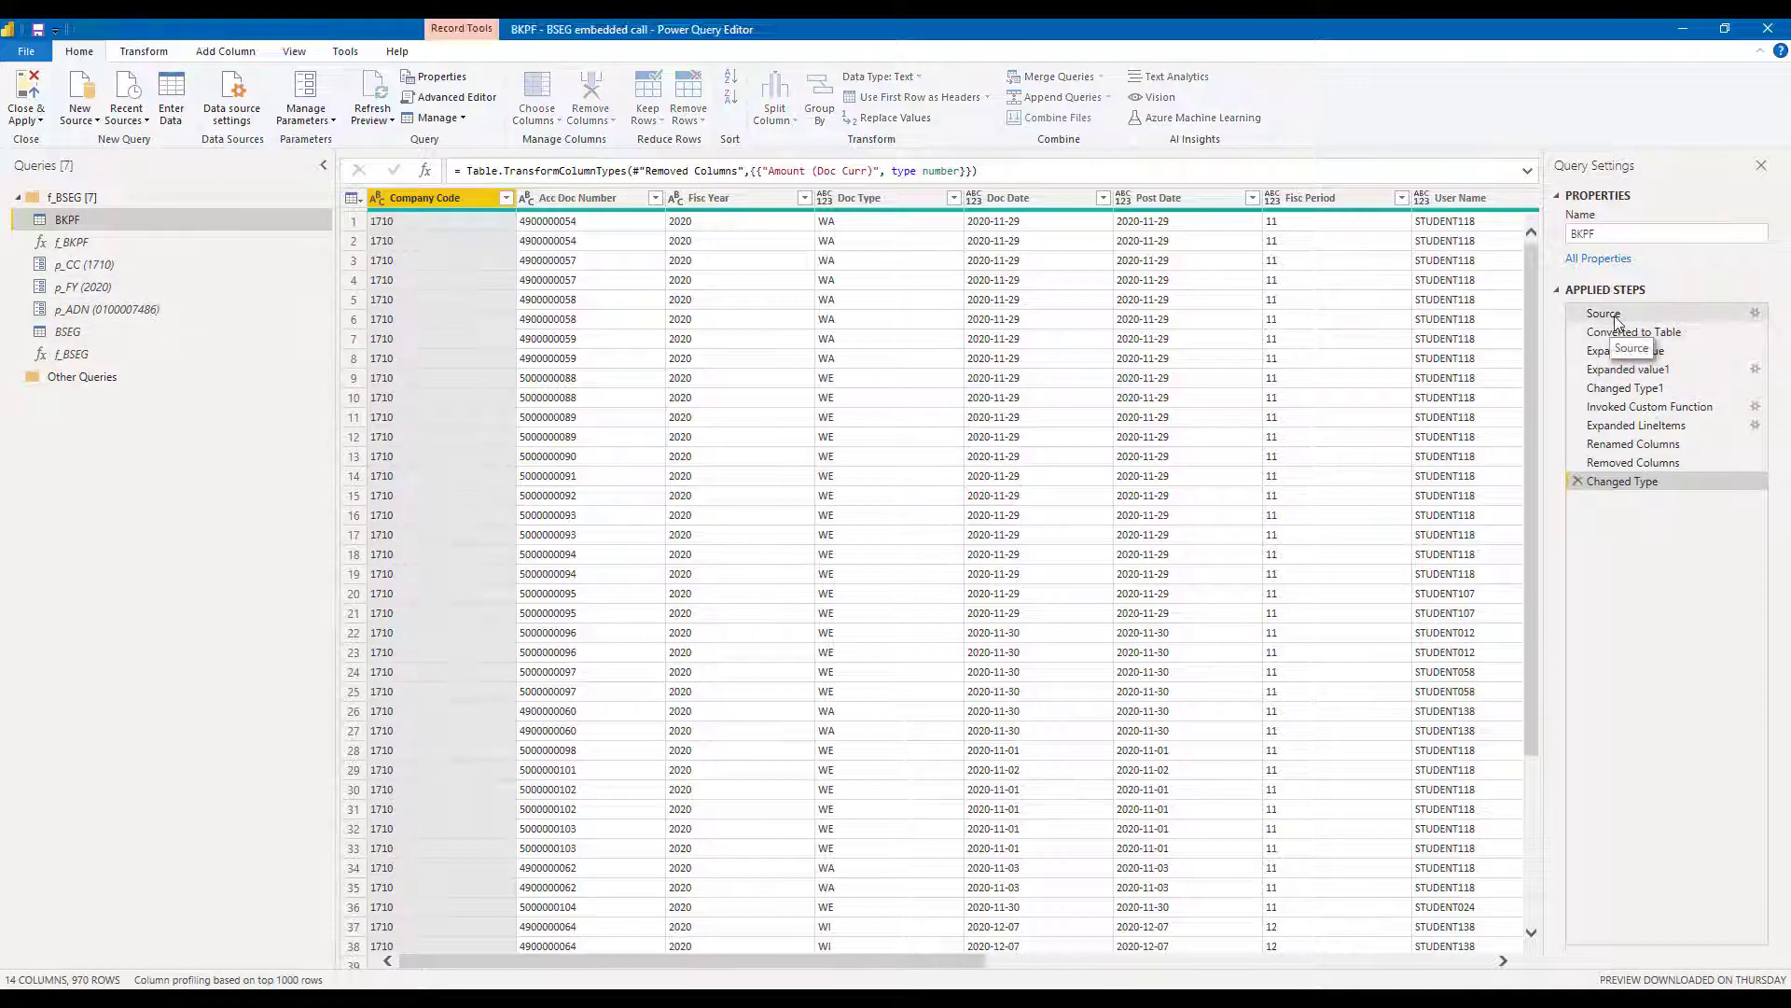
Inspect the BKPF query's Source and Expanded value1 steps
left_click(1604, 314)
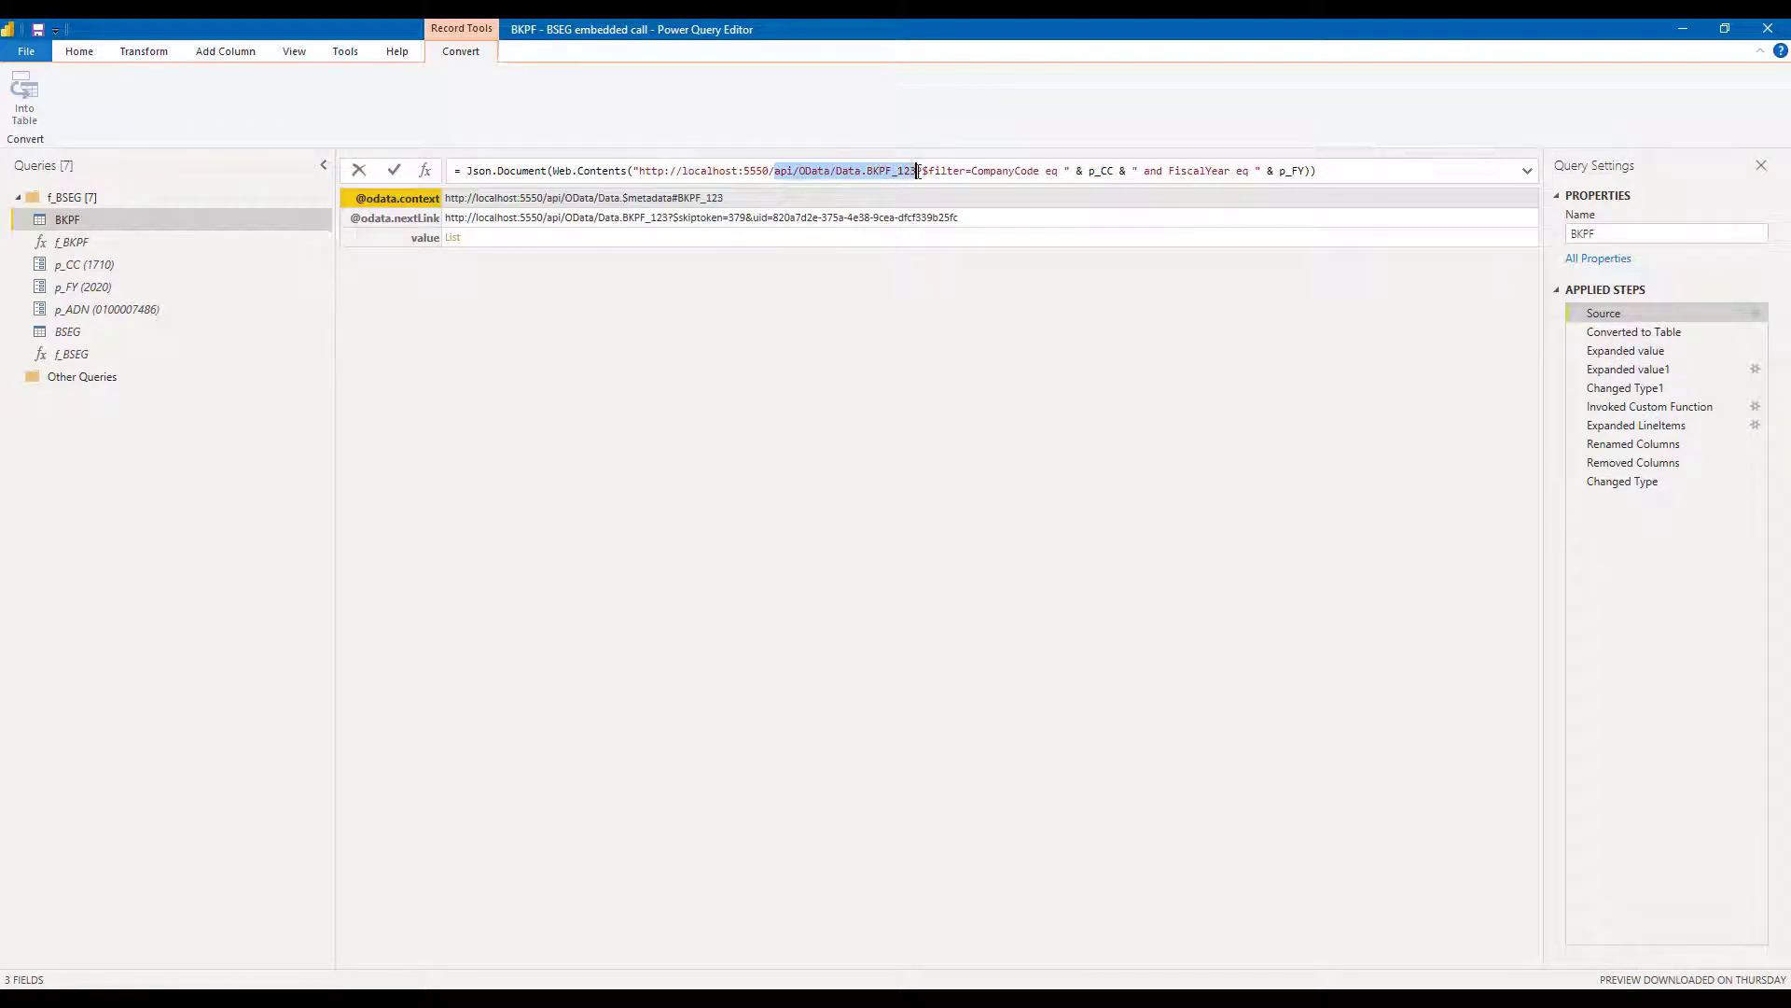
mouse_move(1161, 373)
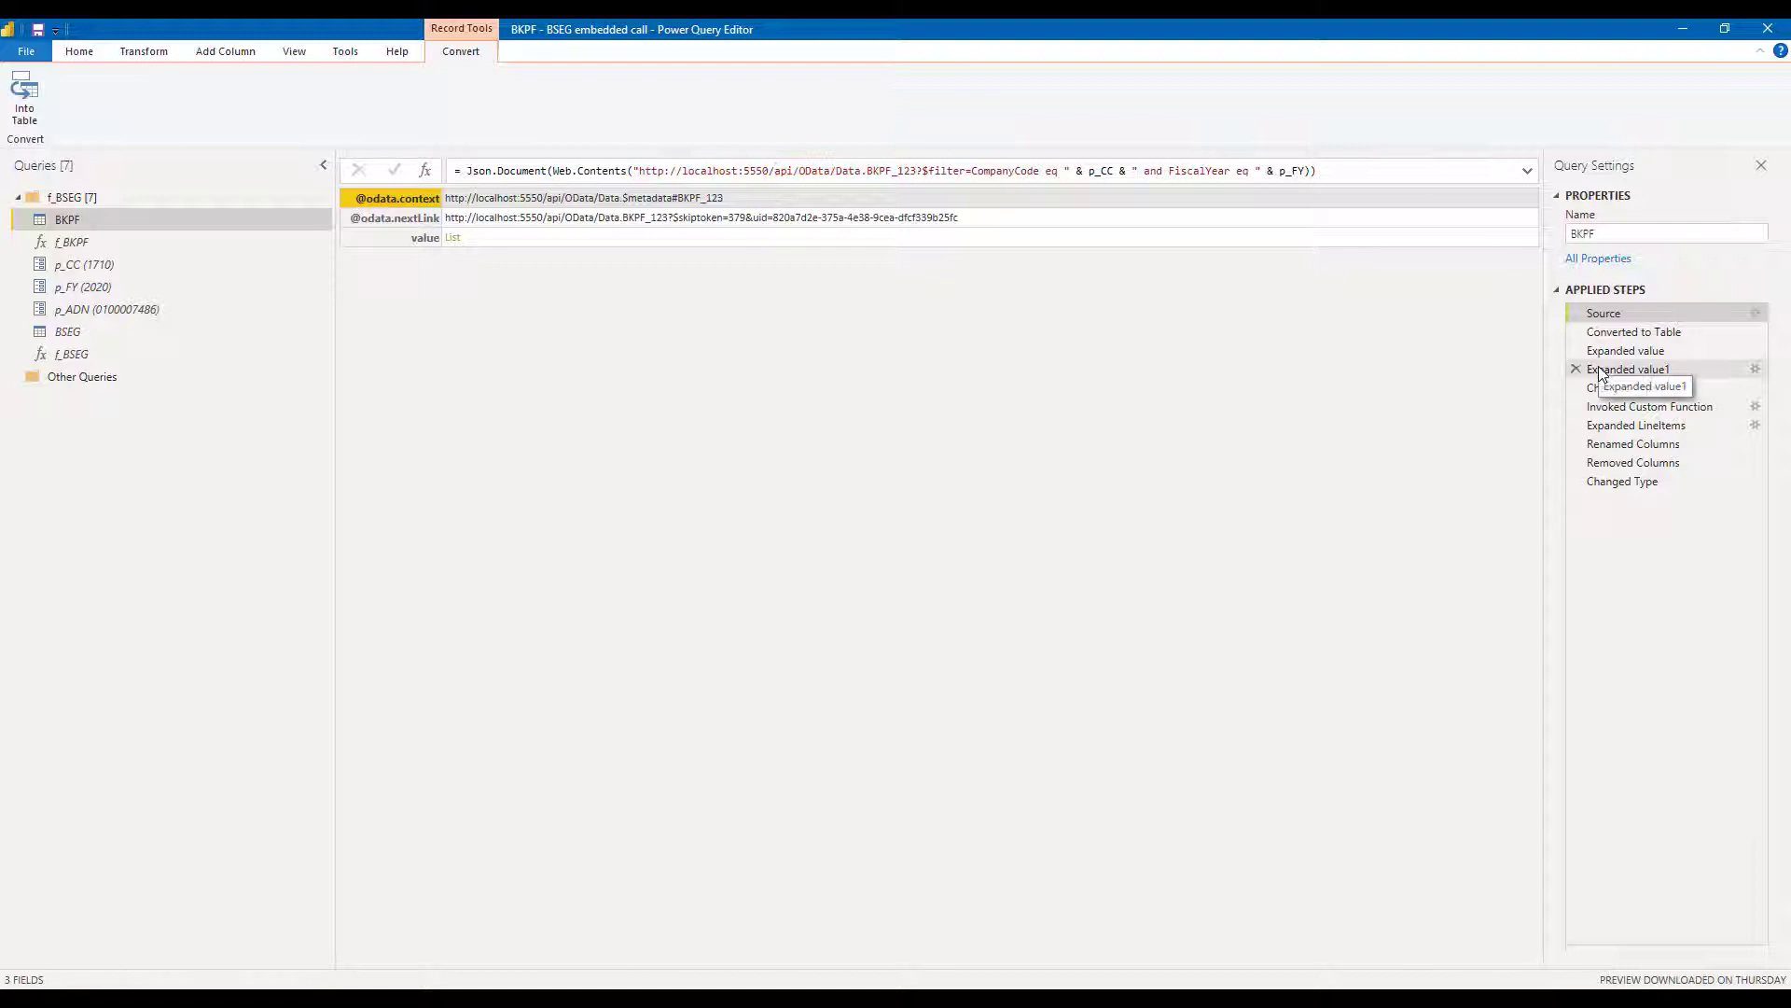
left_click(1629, 369)
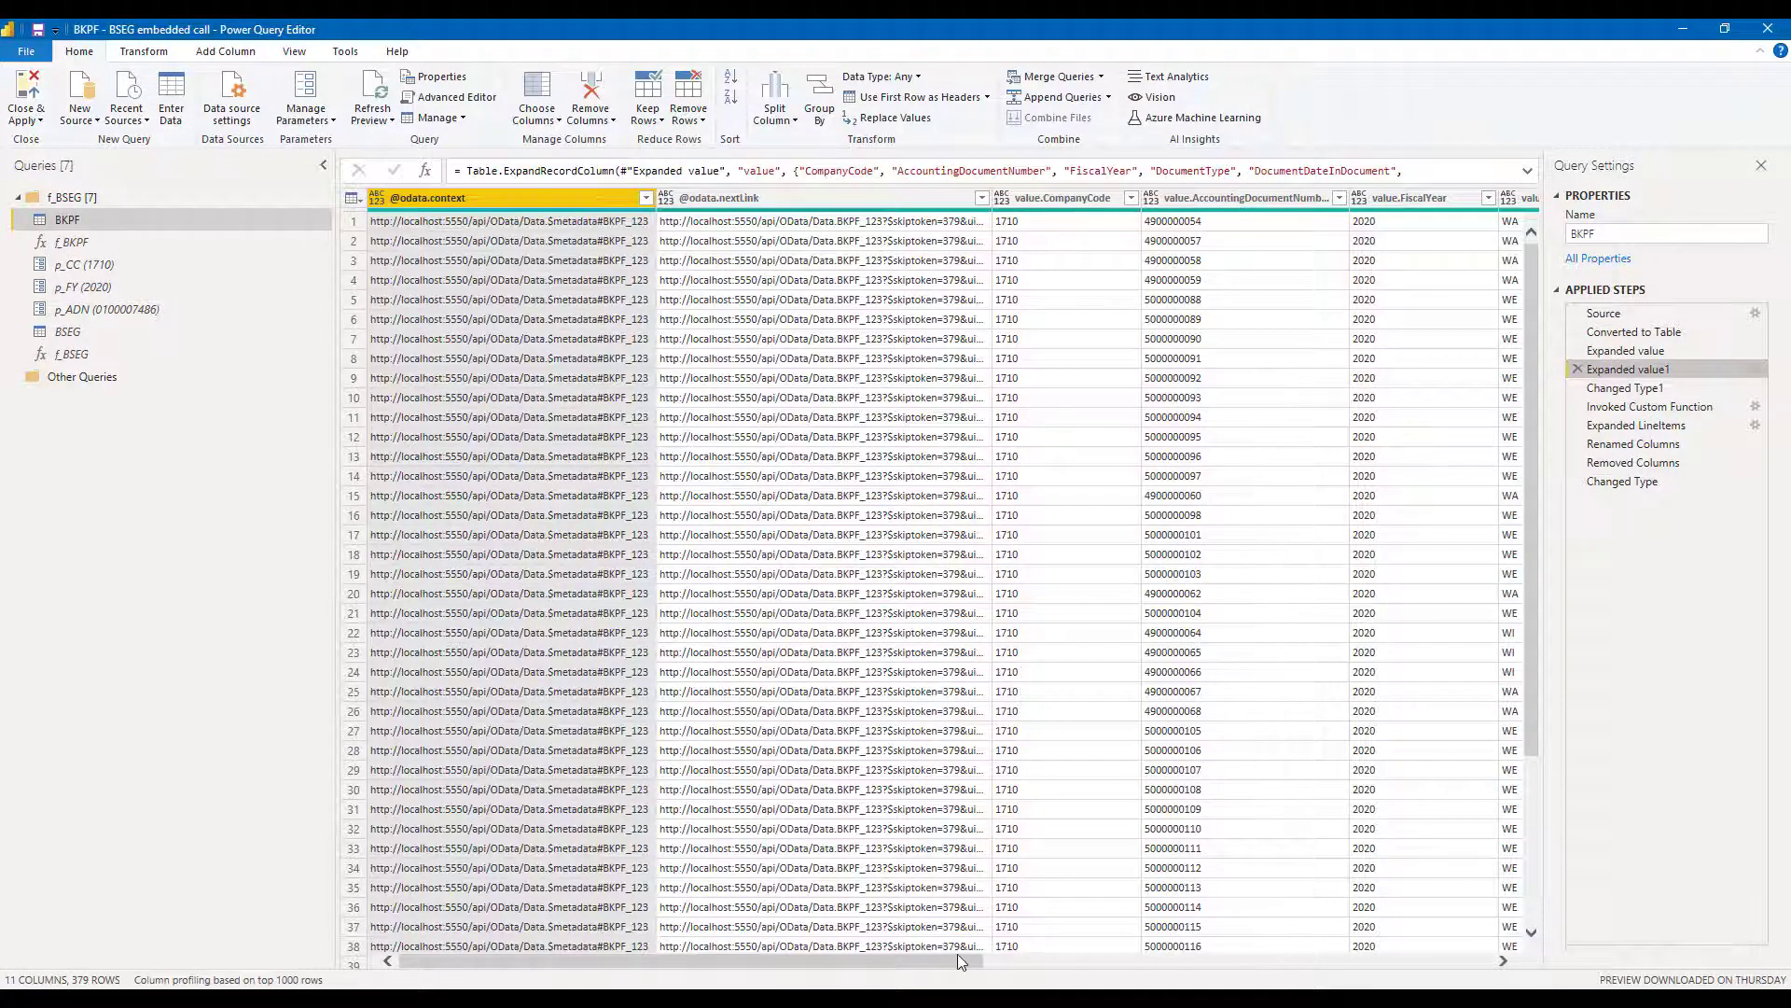
scroll("right", 3)
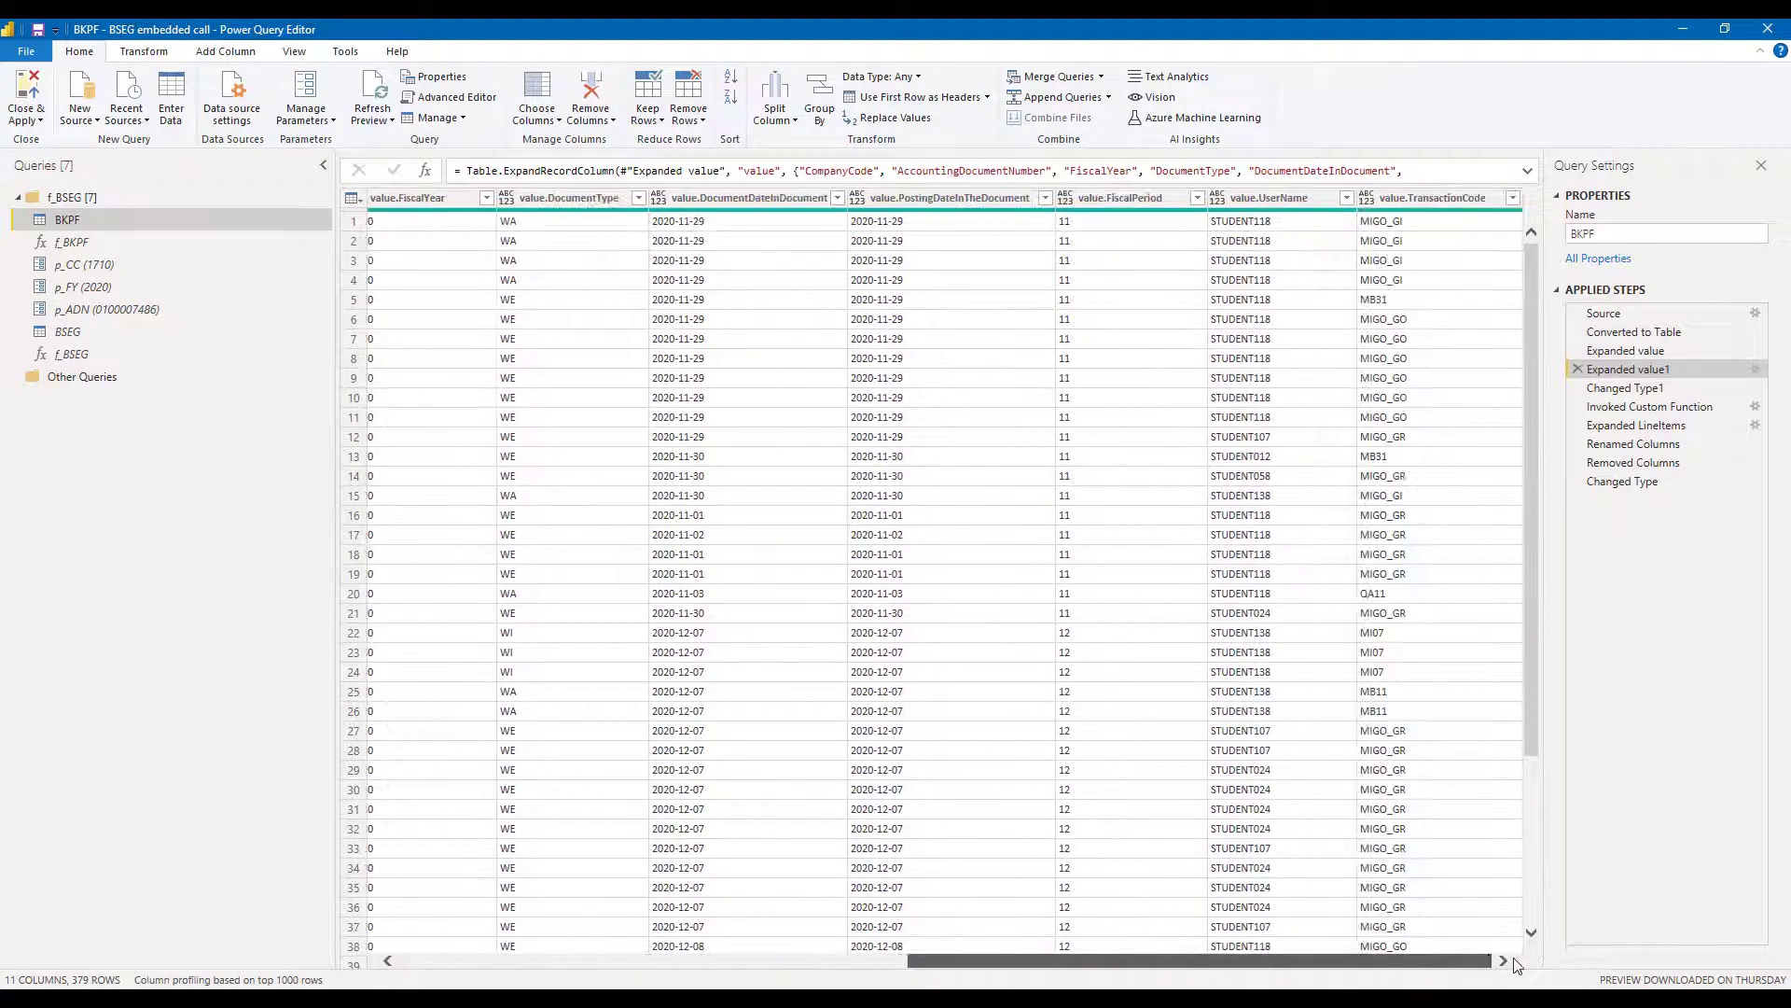
scroll("left", 3)
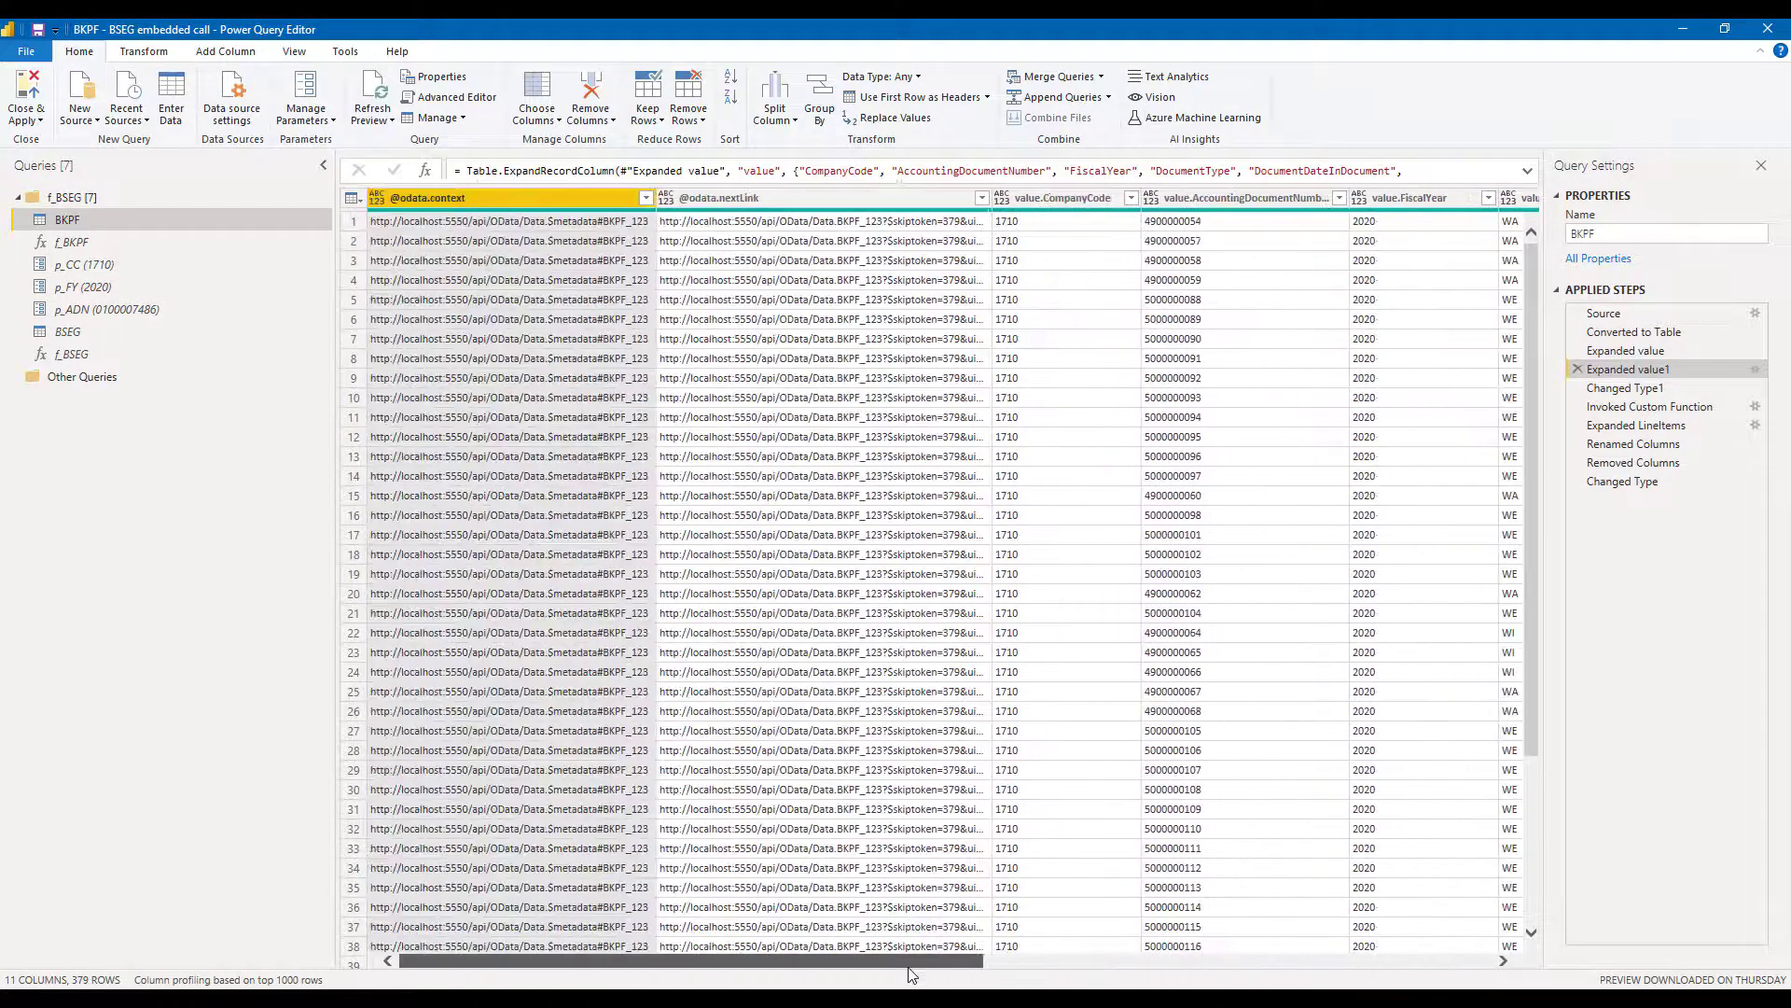
mouse_move(1649, 406)
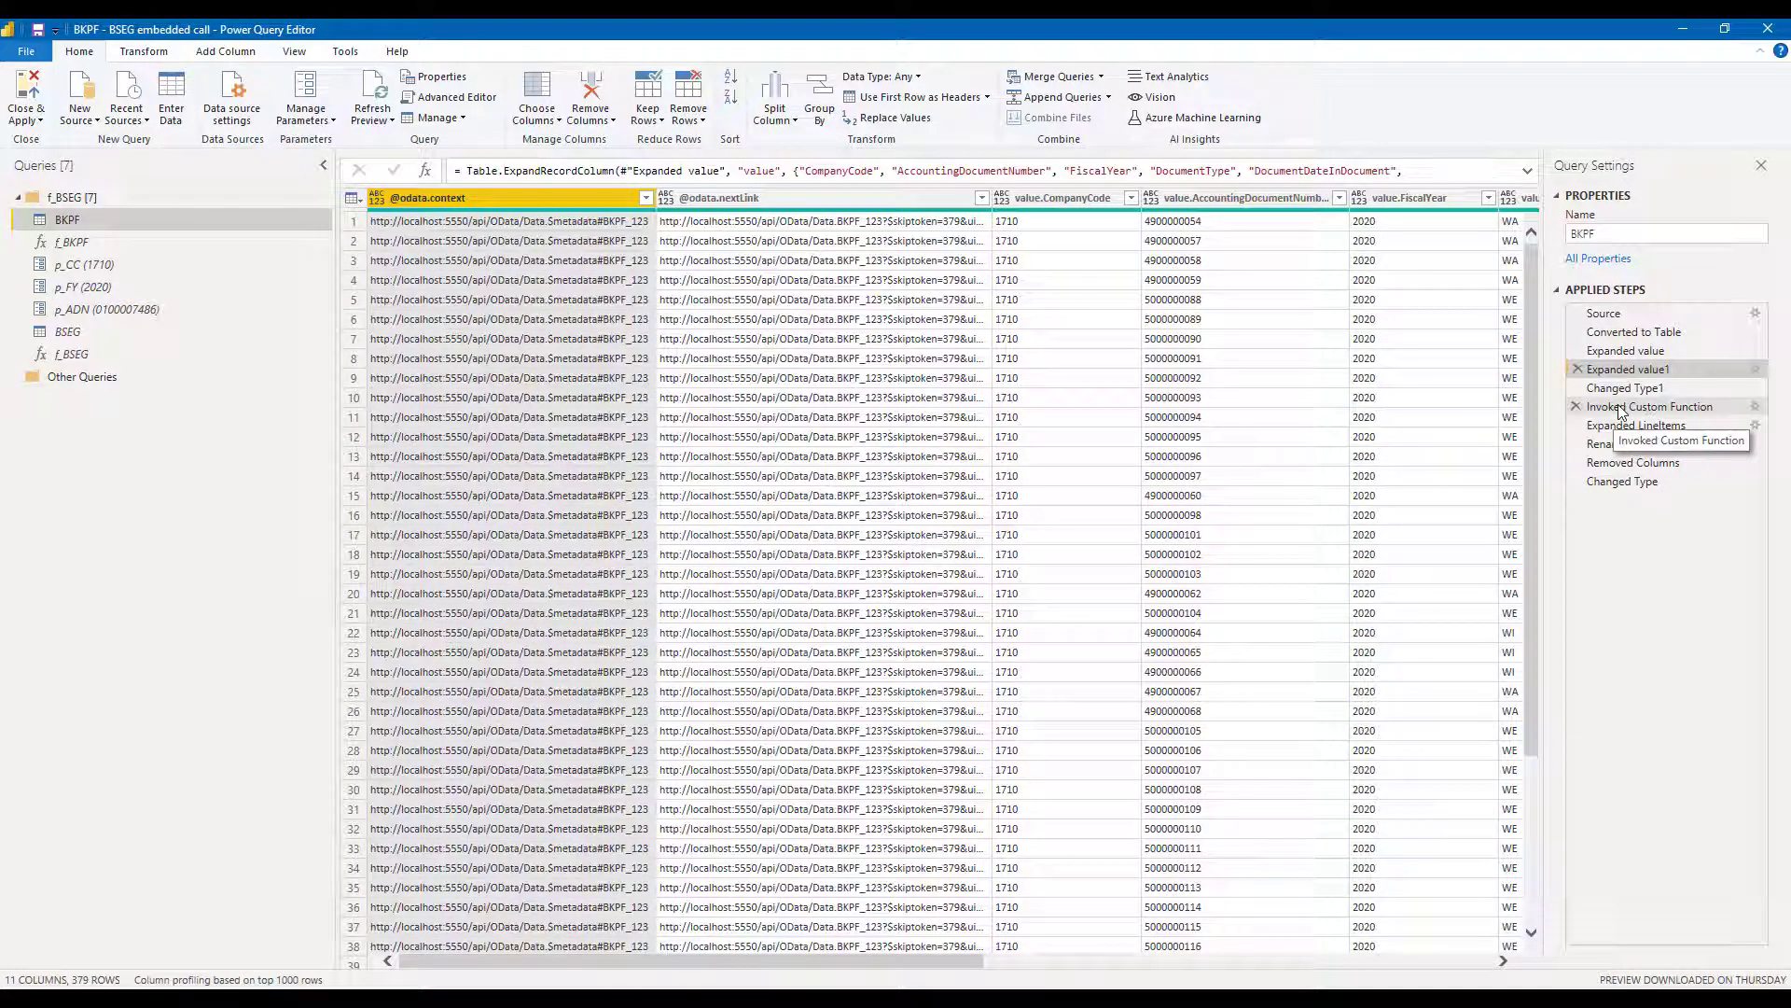
Inspect the Invoked Custom Function and Expanded LineItems steps adding BSEG line items
left_click(1649, 406)
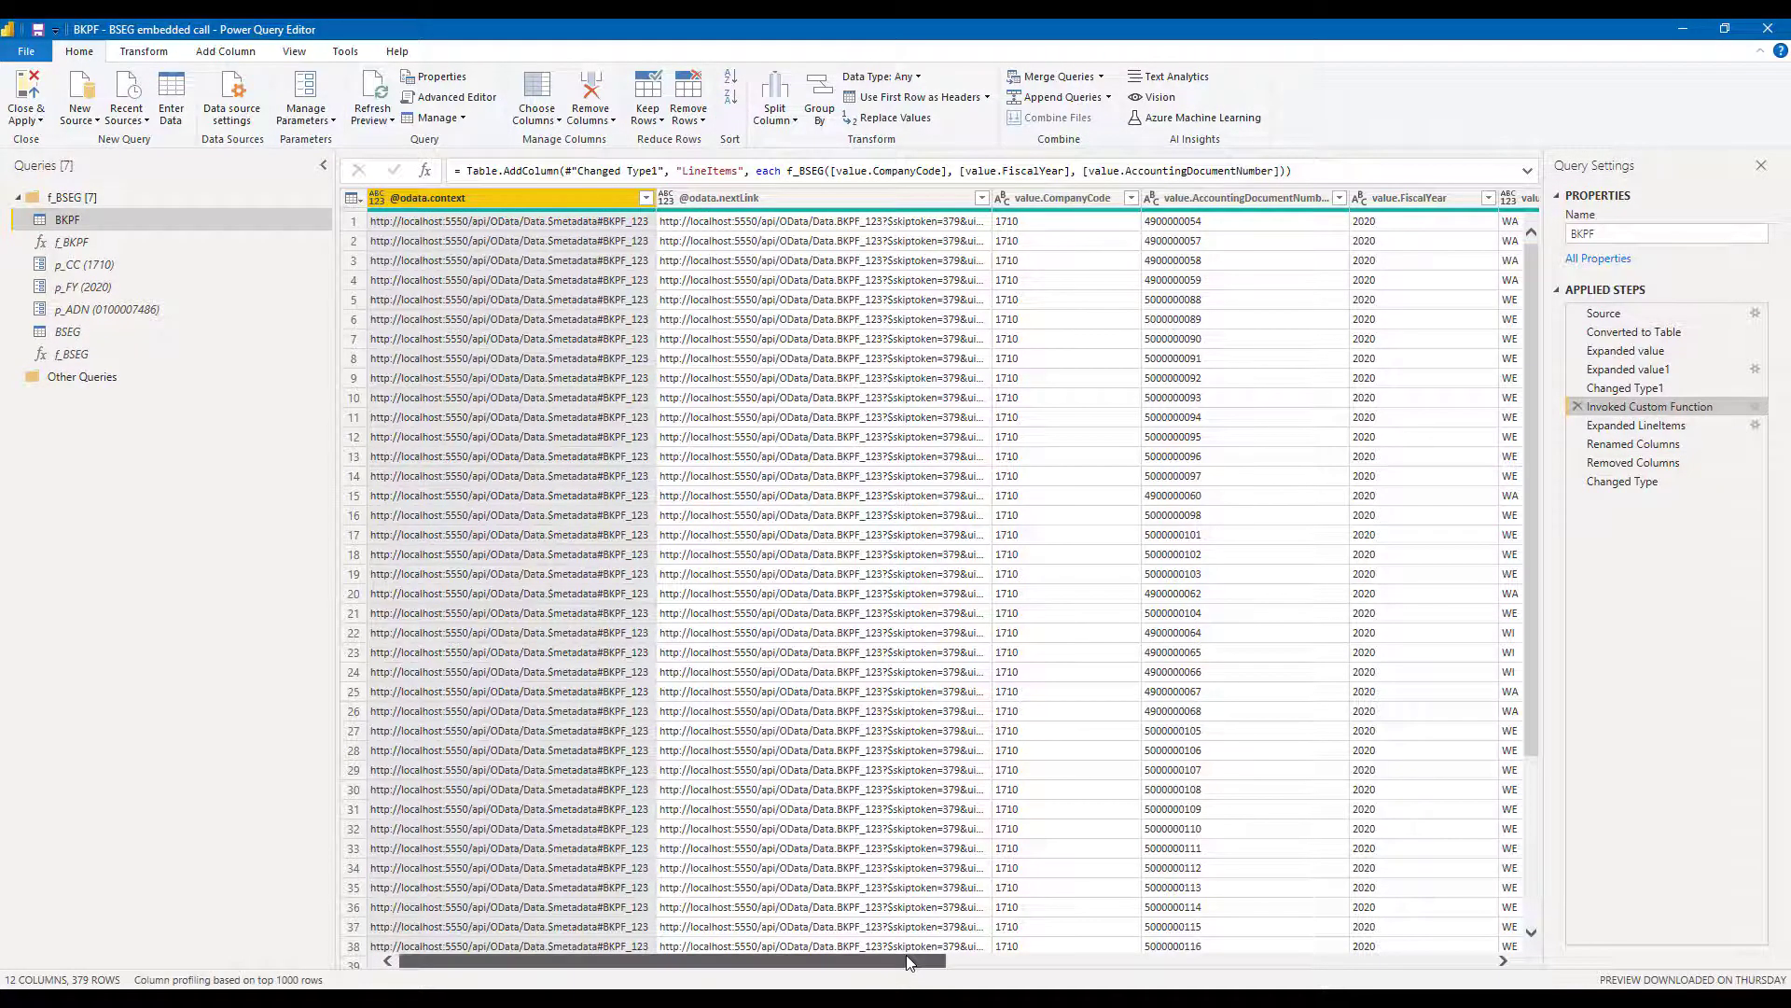
scroll("right", 3)
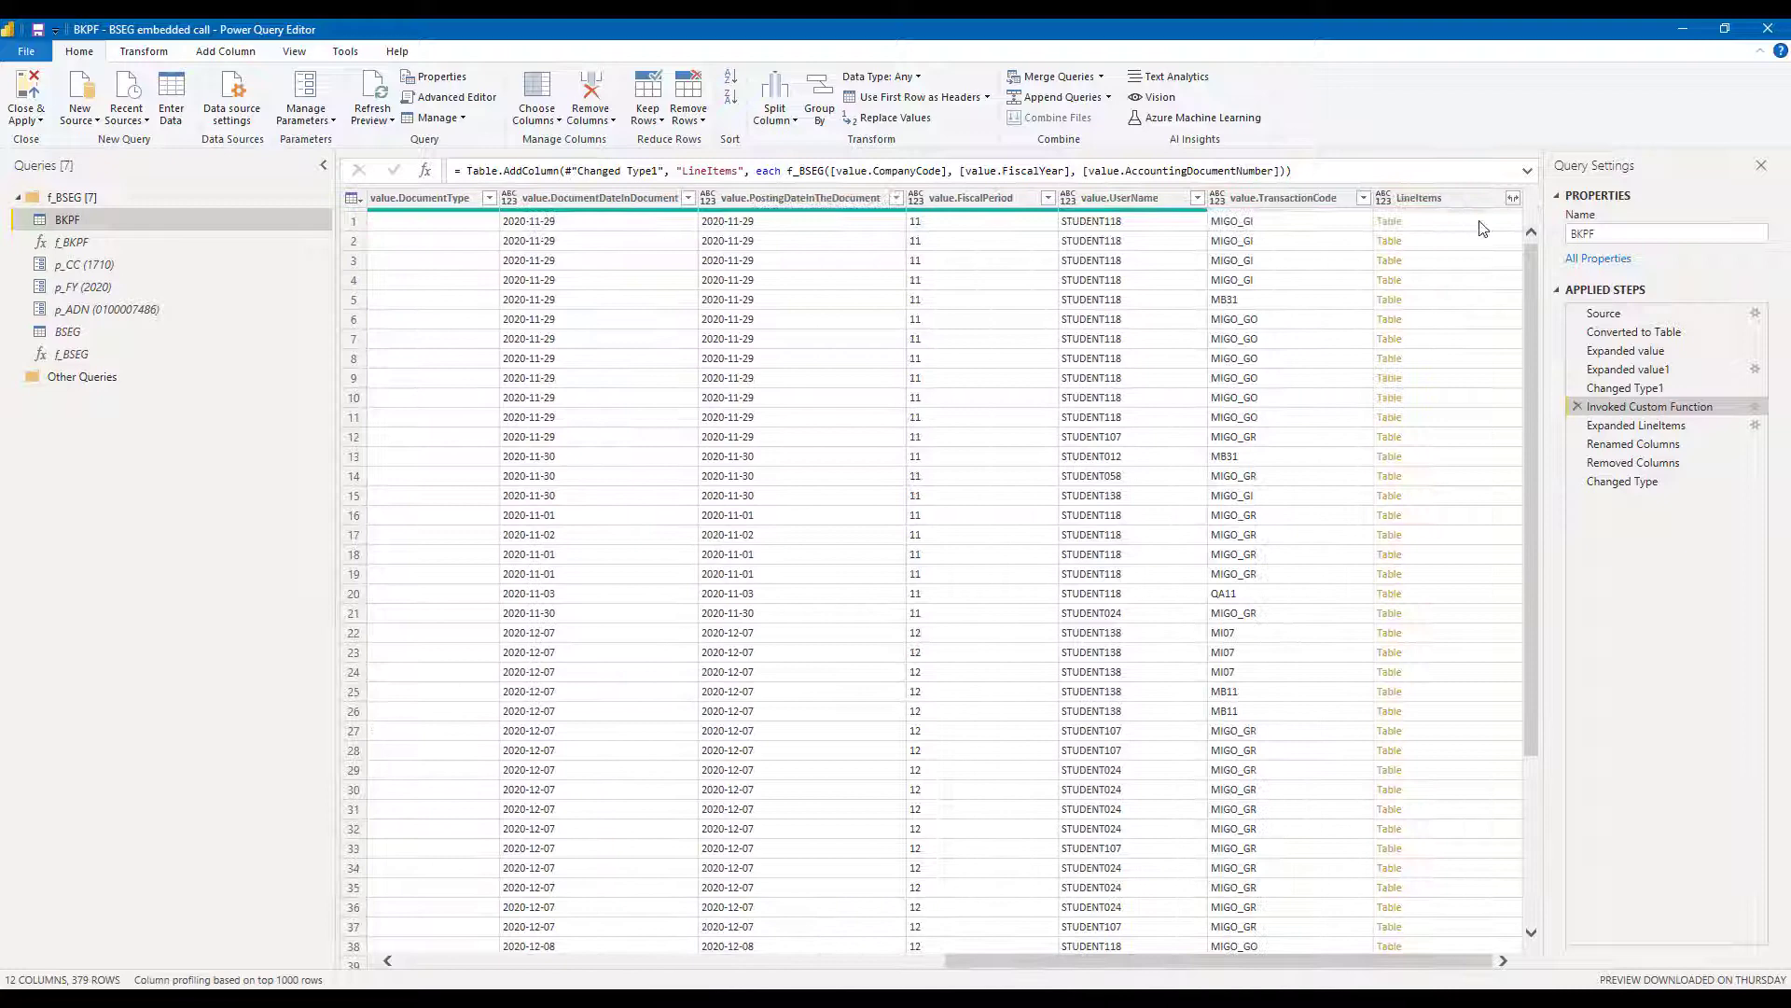
mouse_move(1398, 637)
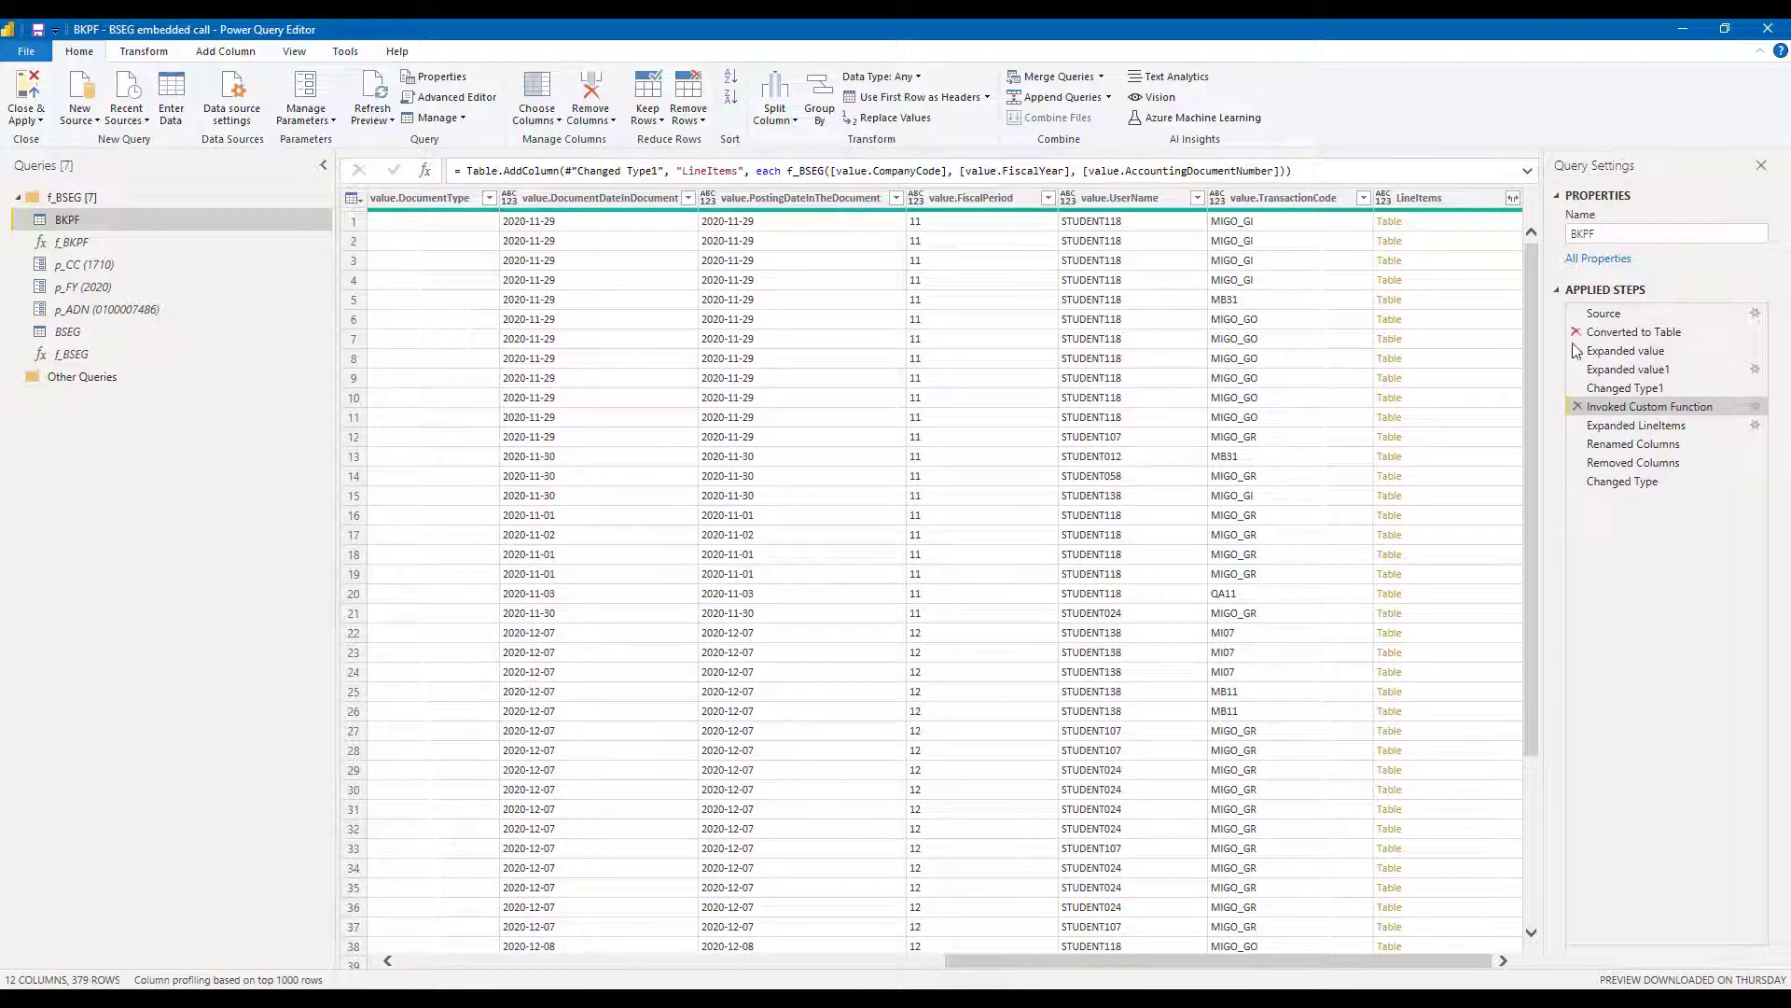
left_click(1637, 426)
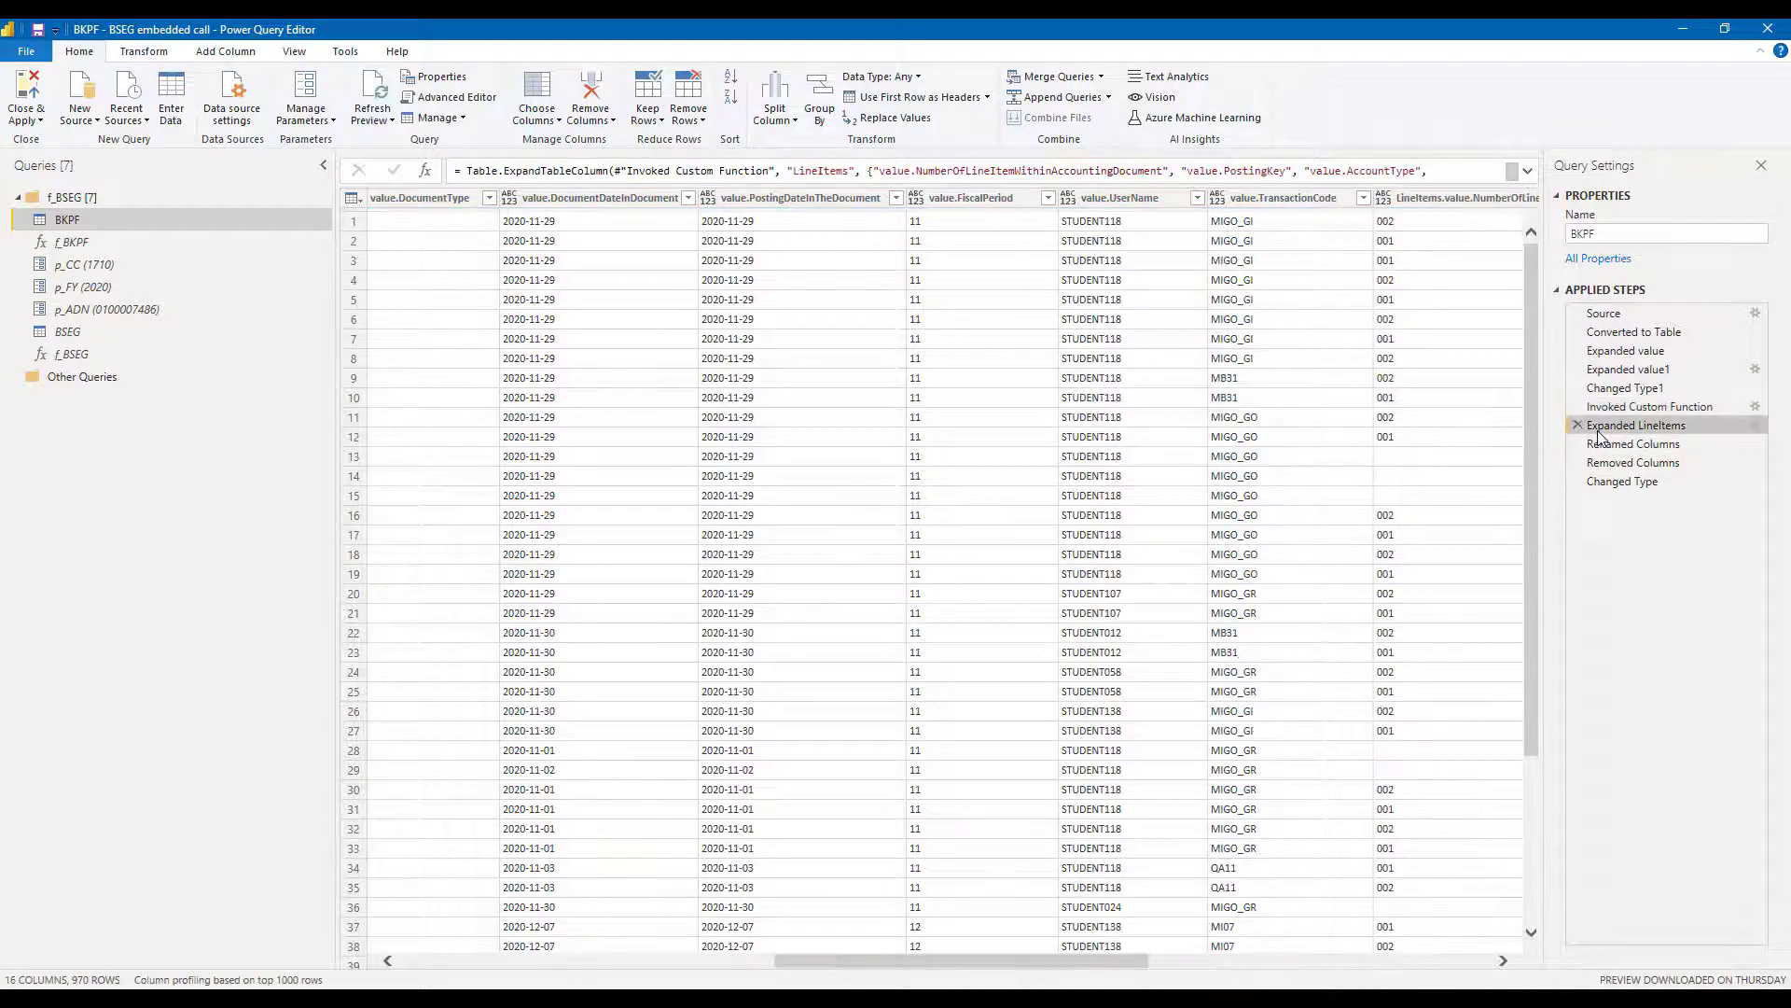
scroll("right", 3)
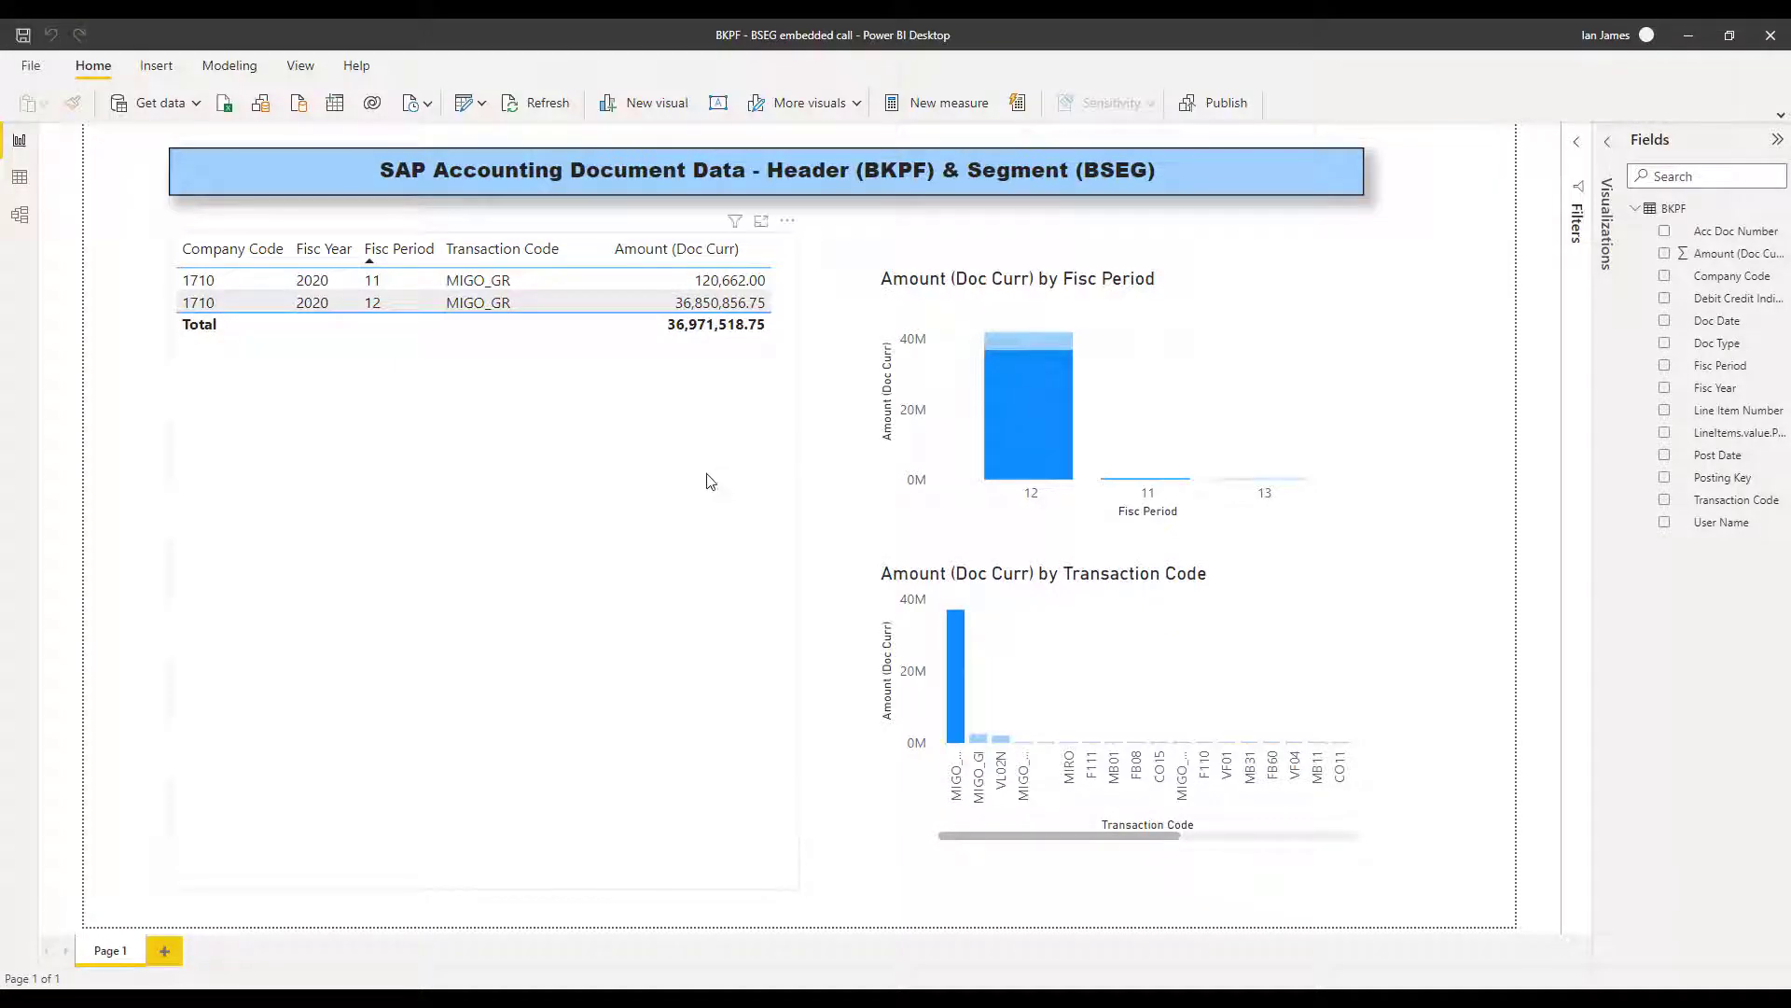
Edit parameters to set p_CC to 1000 and p_FY to 2021
left_click(467, 103)
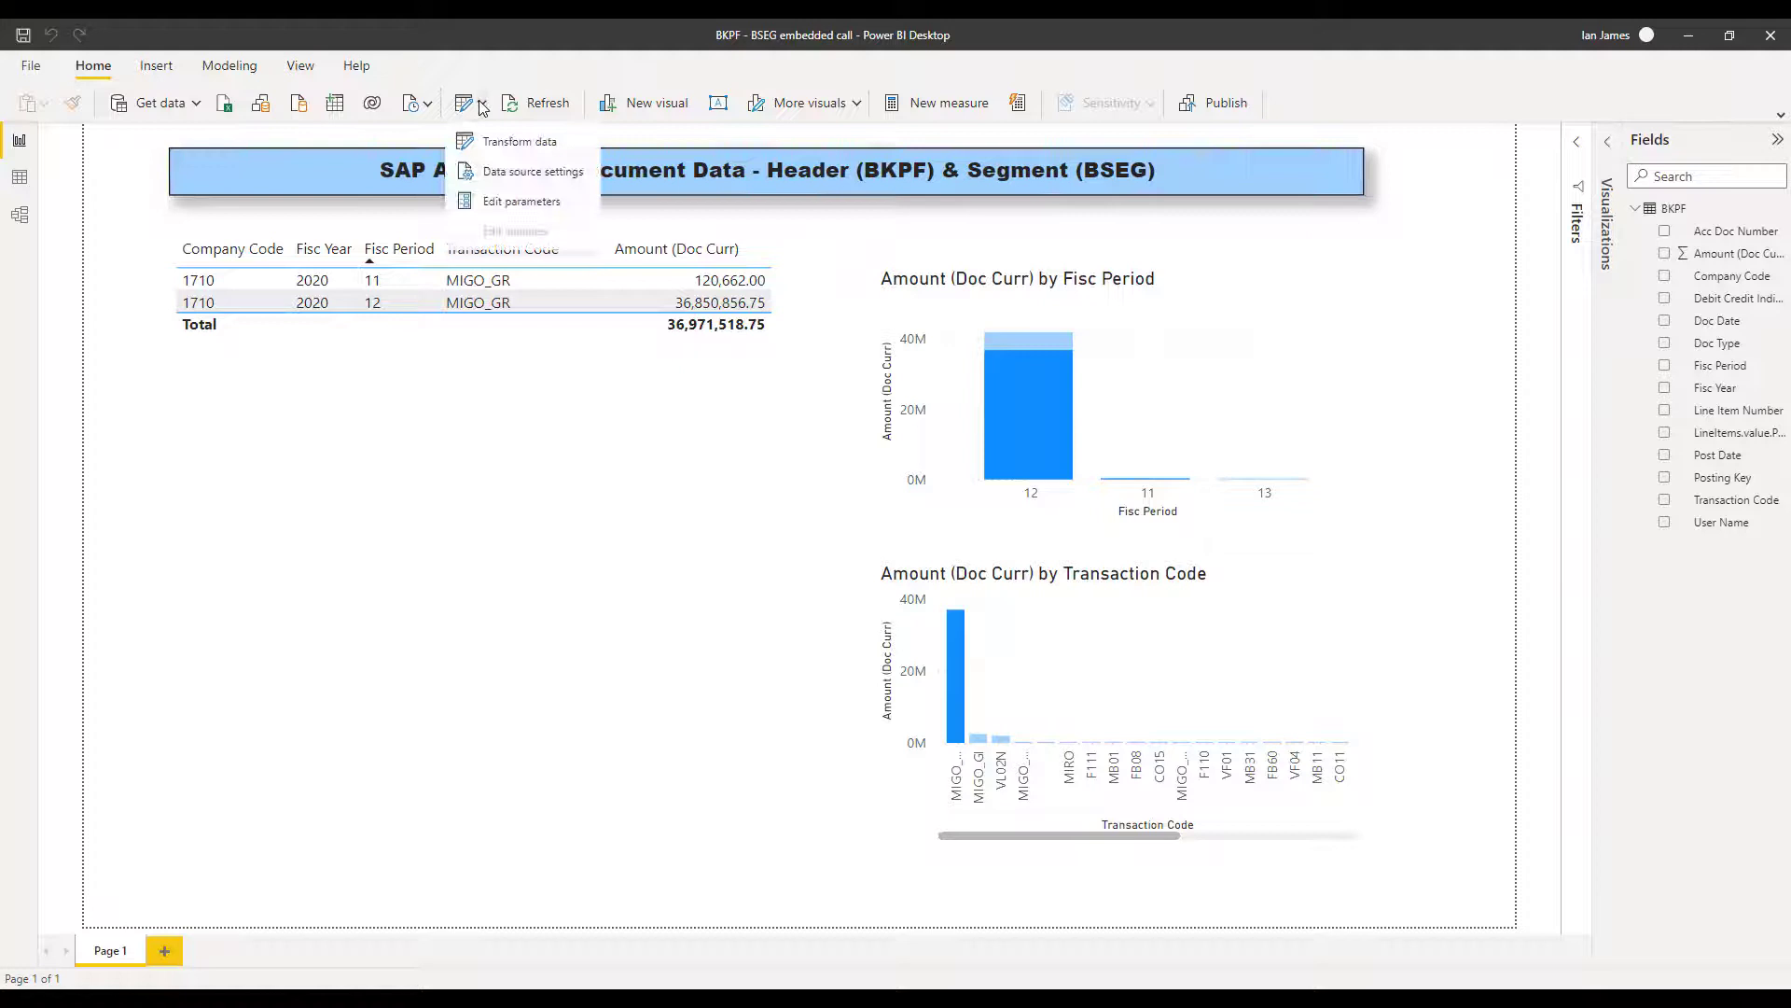
left_click(497, 207)
type("1")
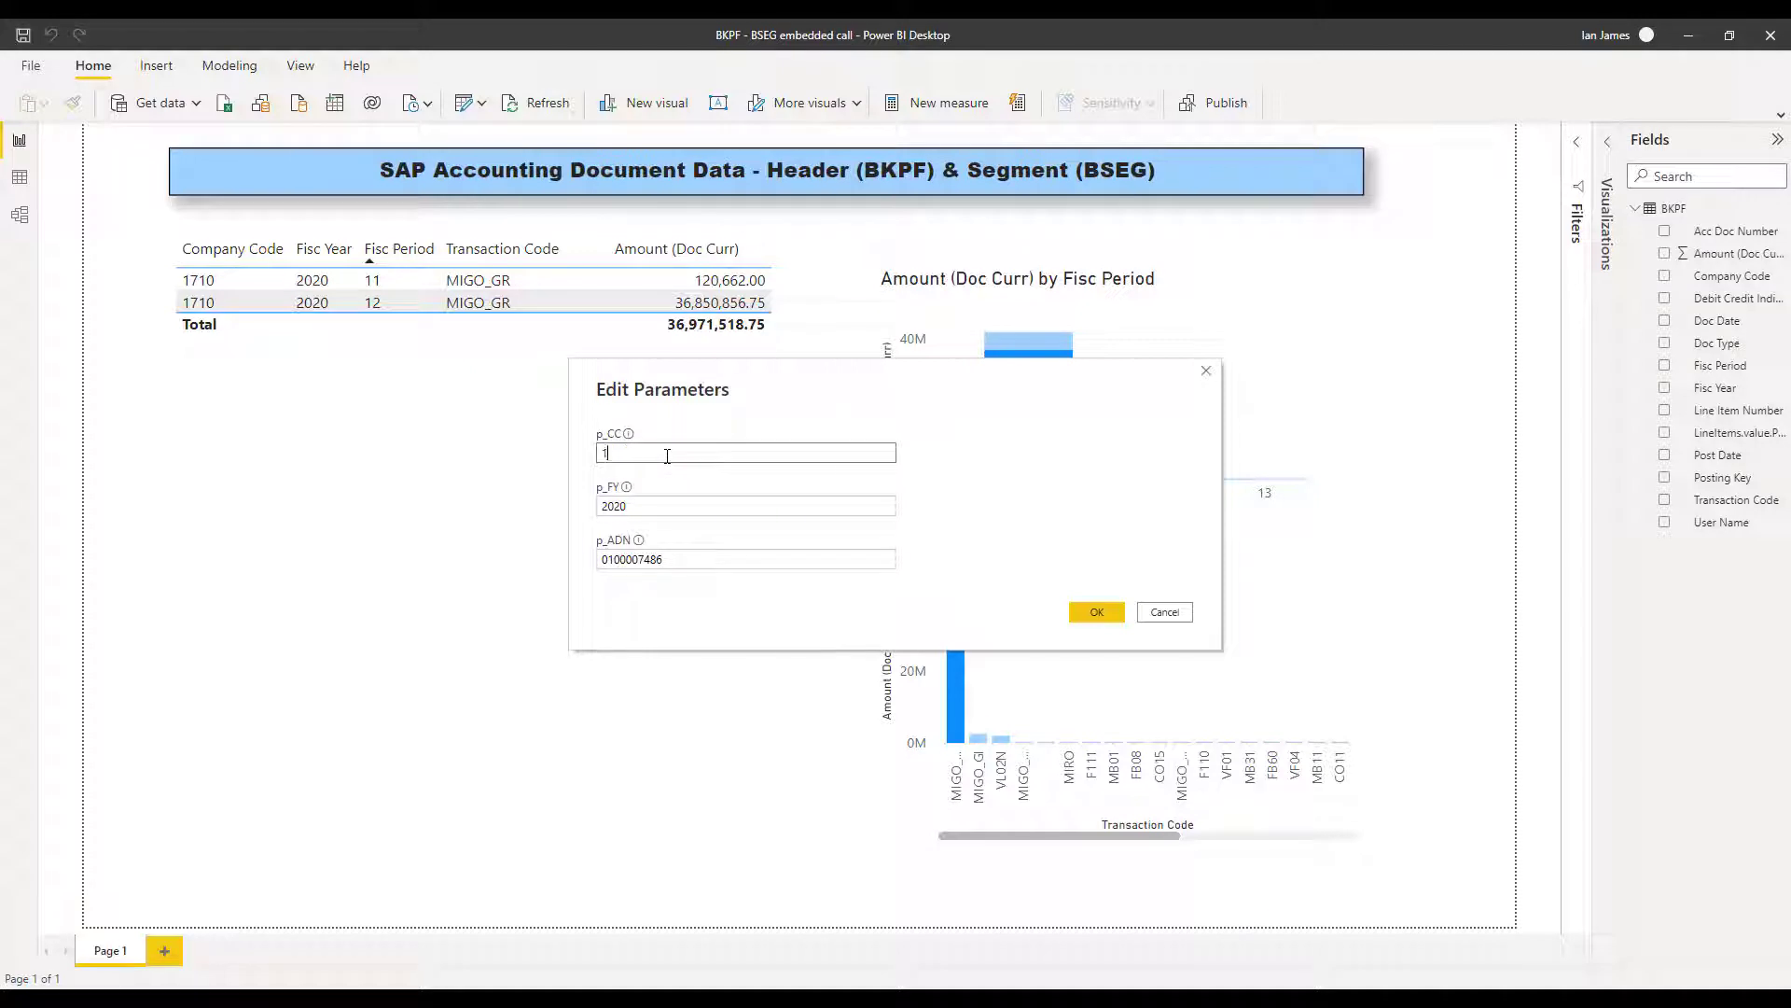
type("000")
left_click(746, 505)
type("2021")
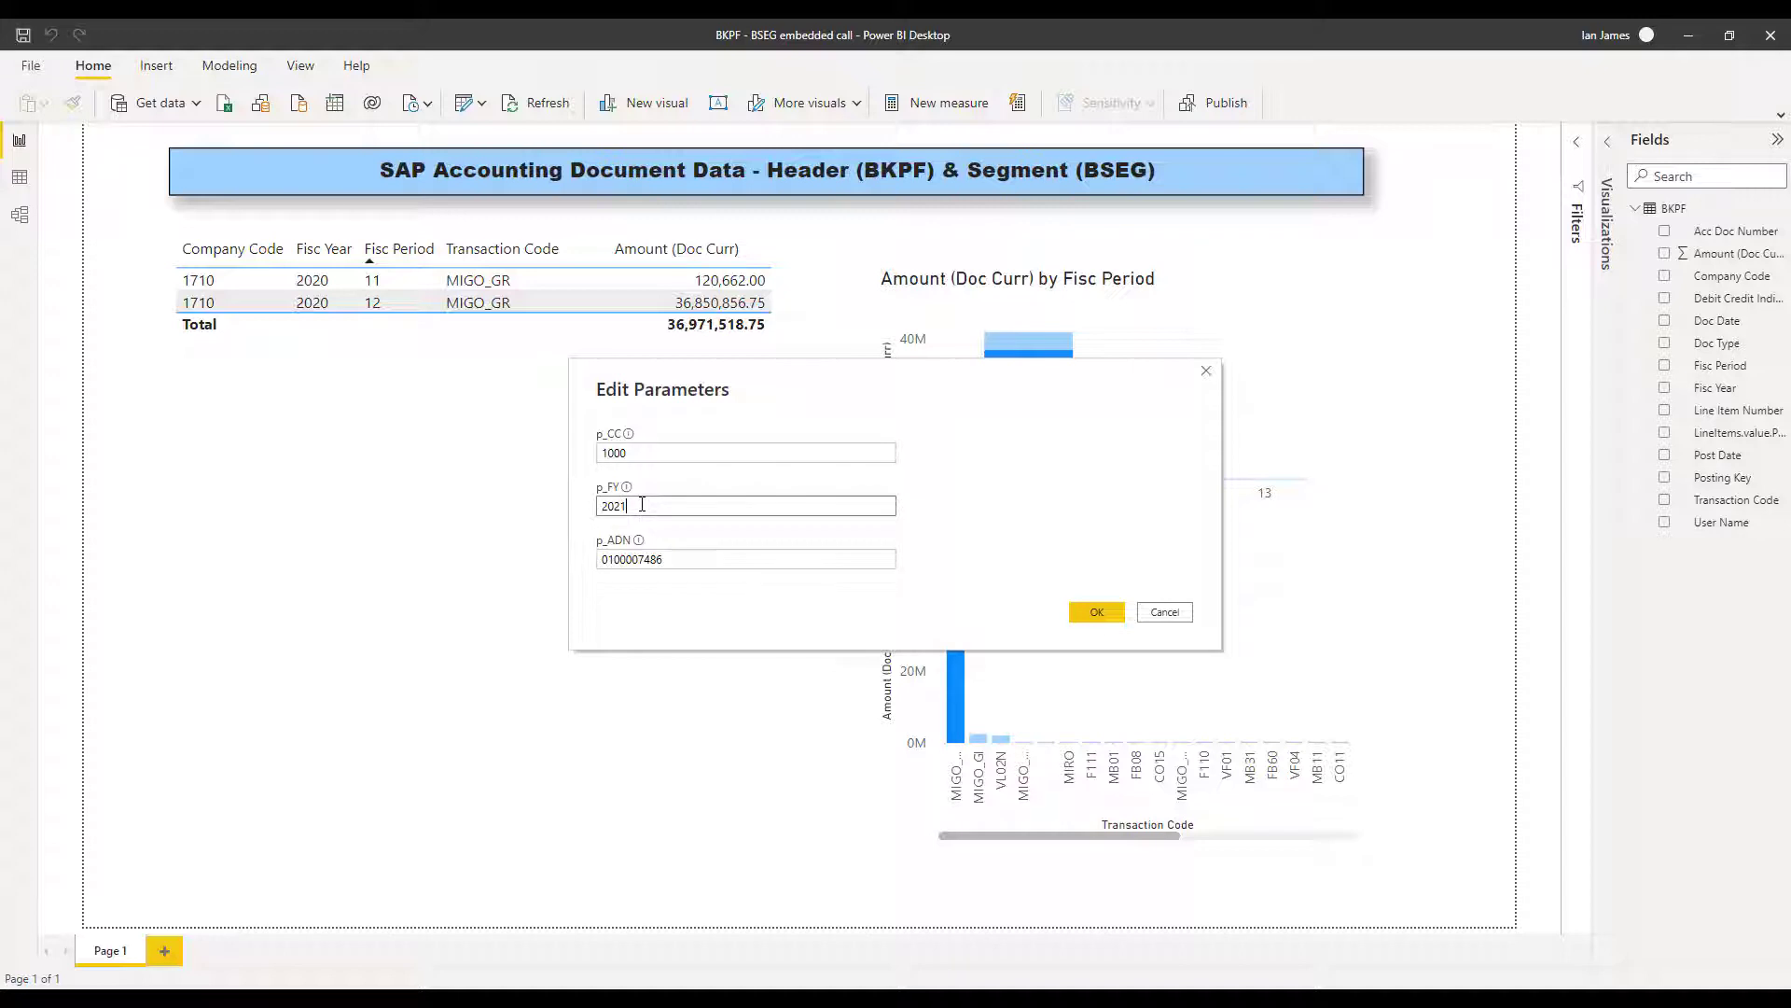
mouse_move(640, 541)
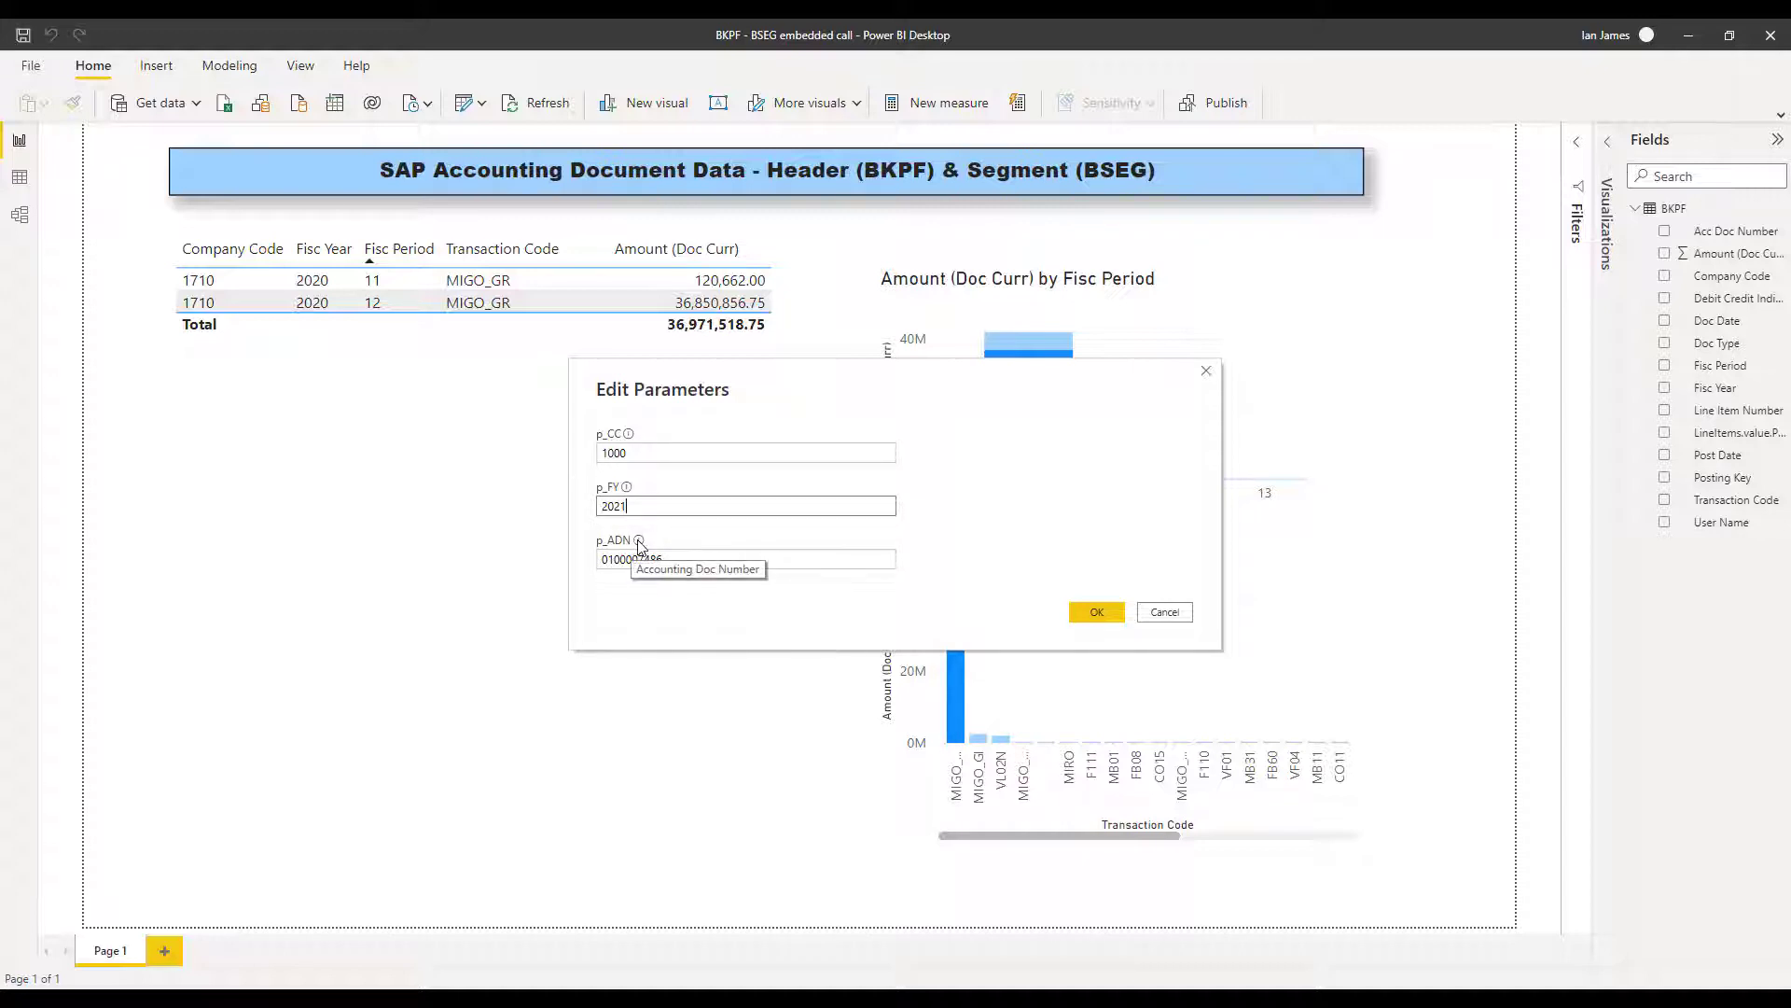
mouse_move(1086, 609)
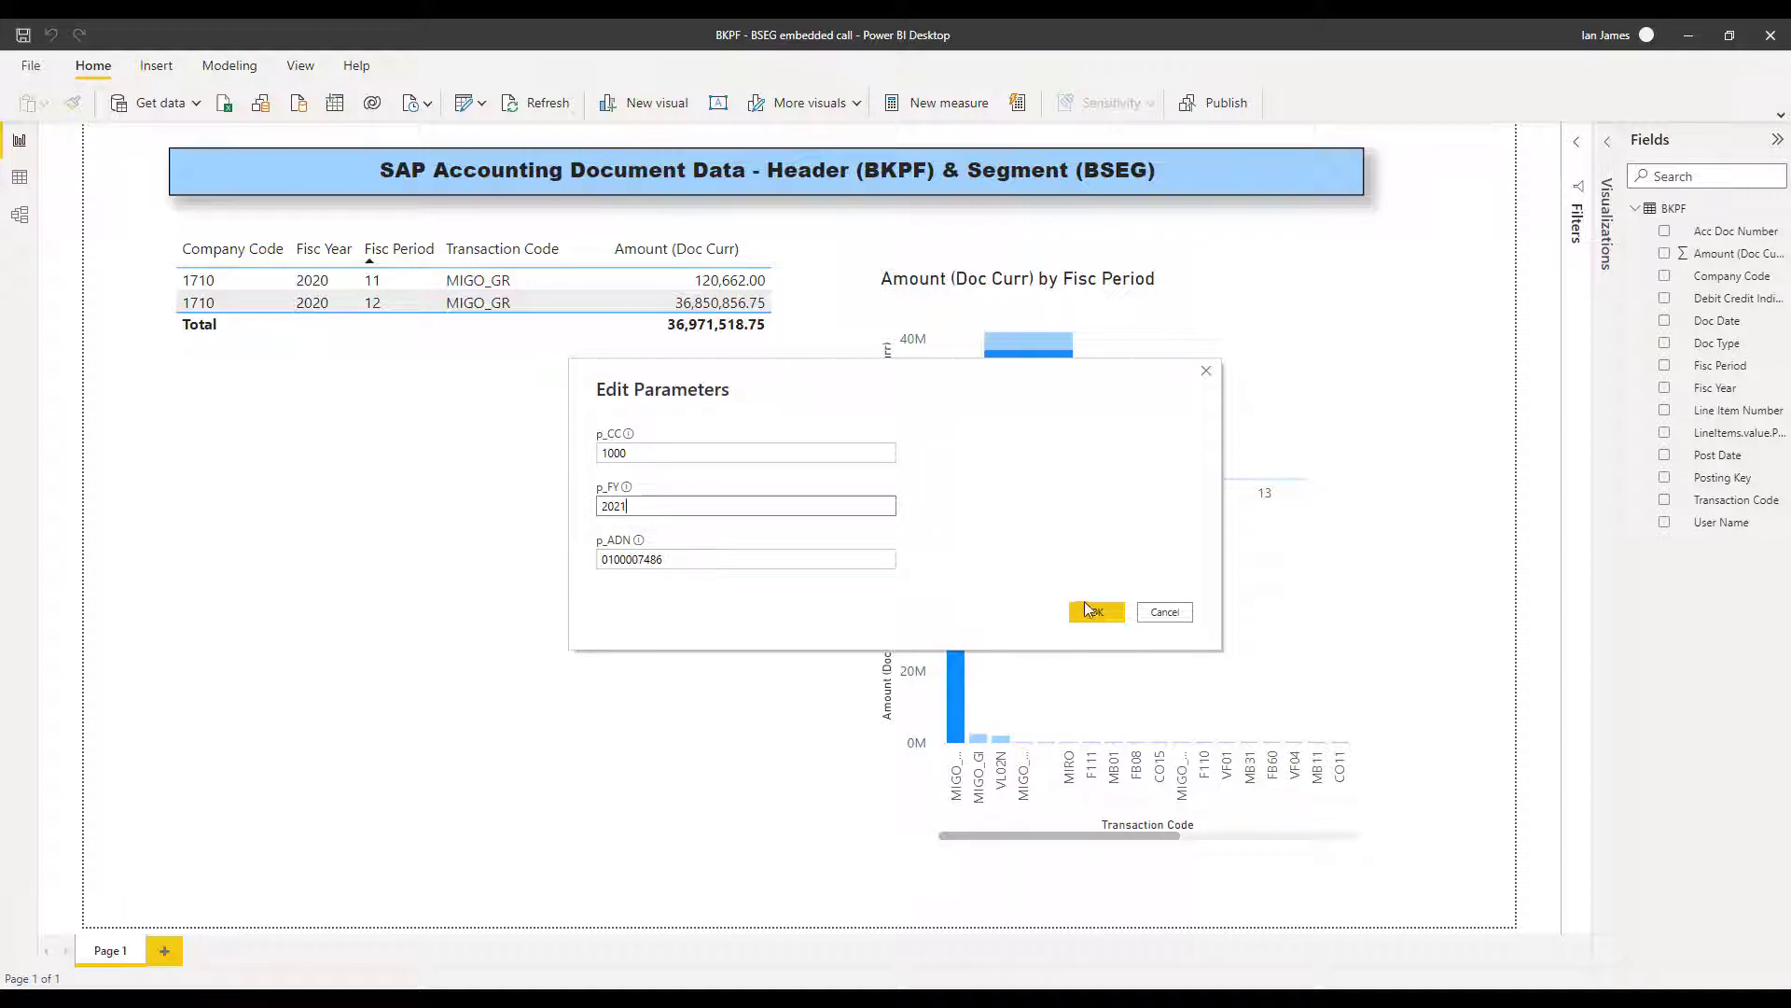
left_click(1095, 611)
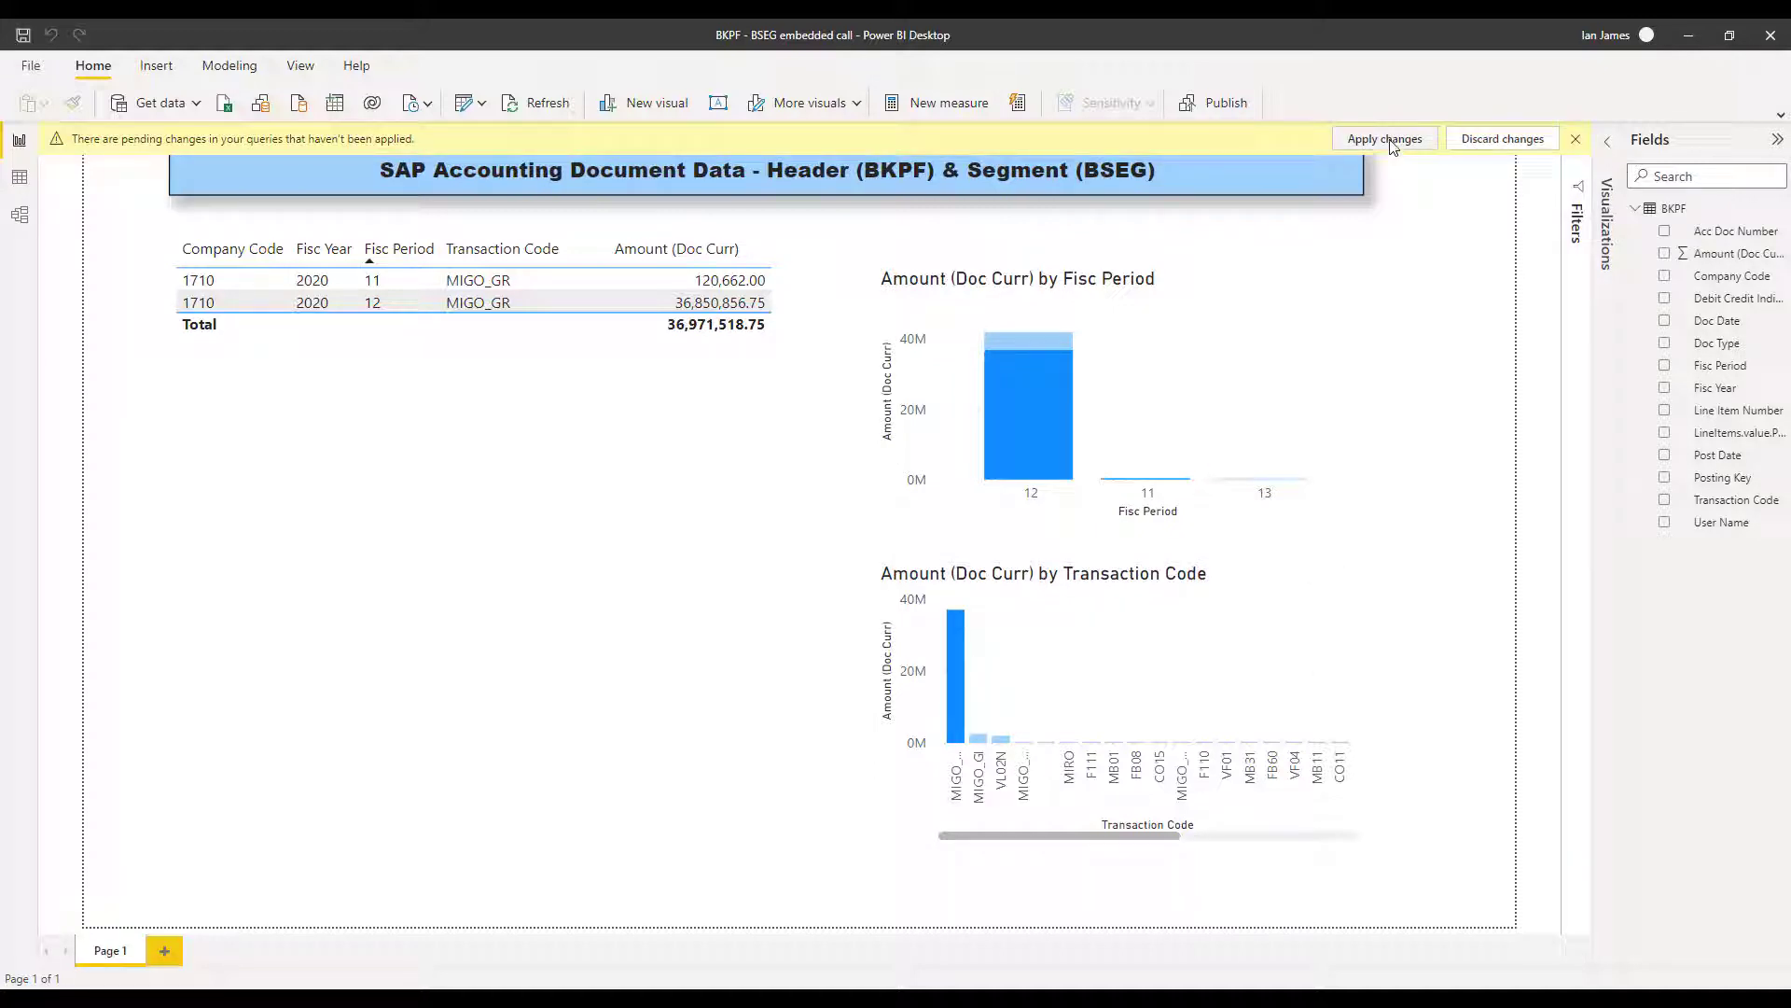
Apply pending changes, clear the cross-highlight, and highlight FB01 period 05 amounts
left_click(1383, 138)
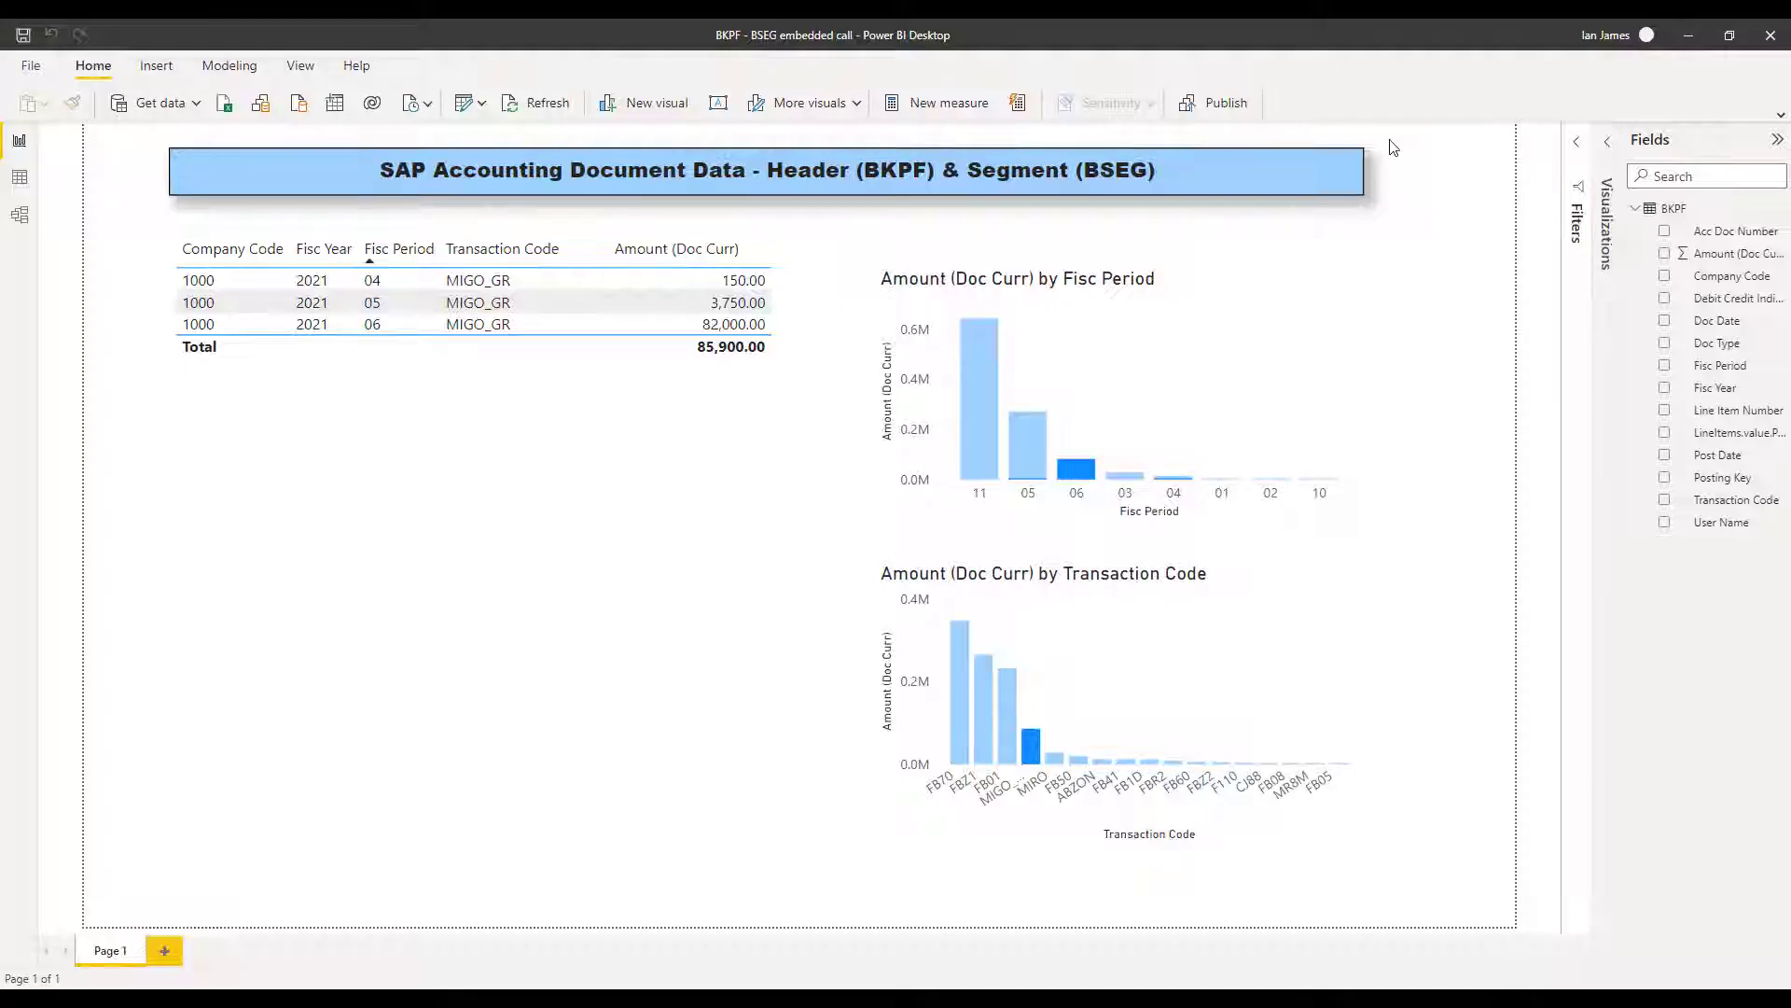
left_click(1188, 377)
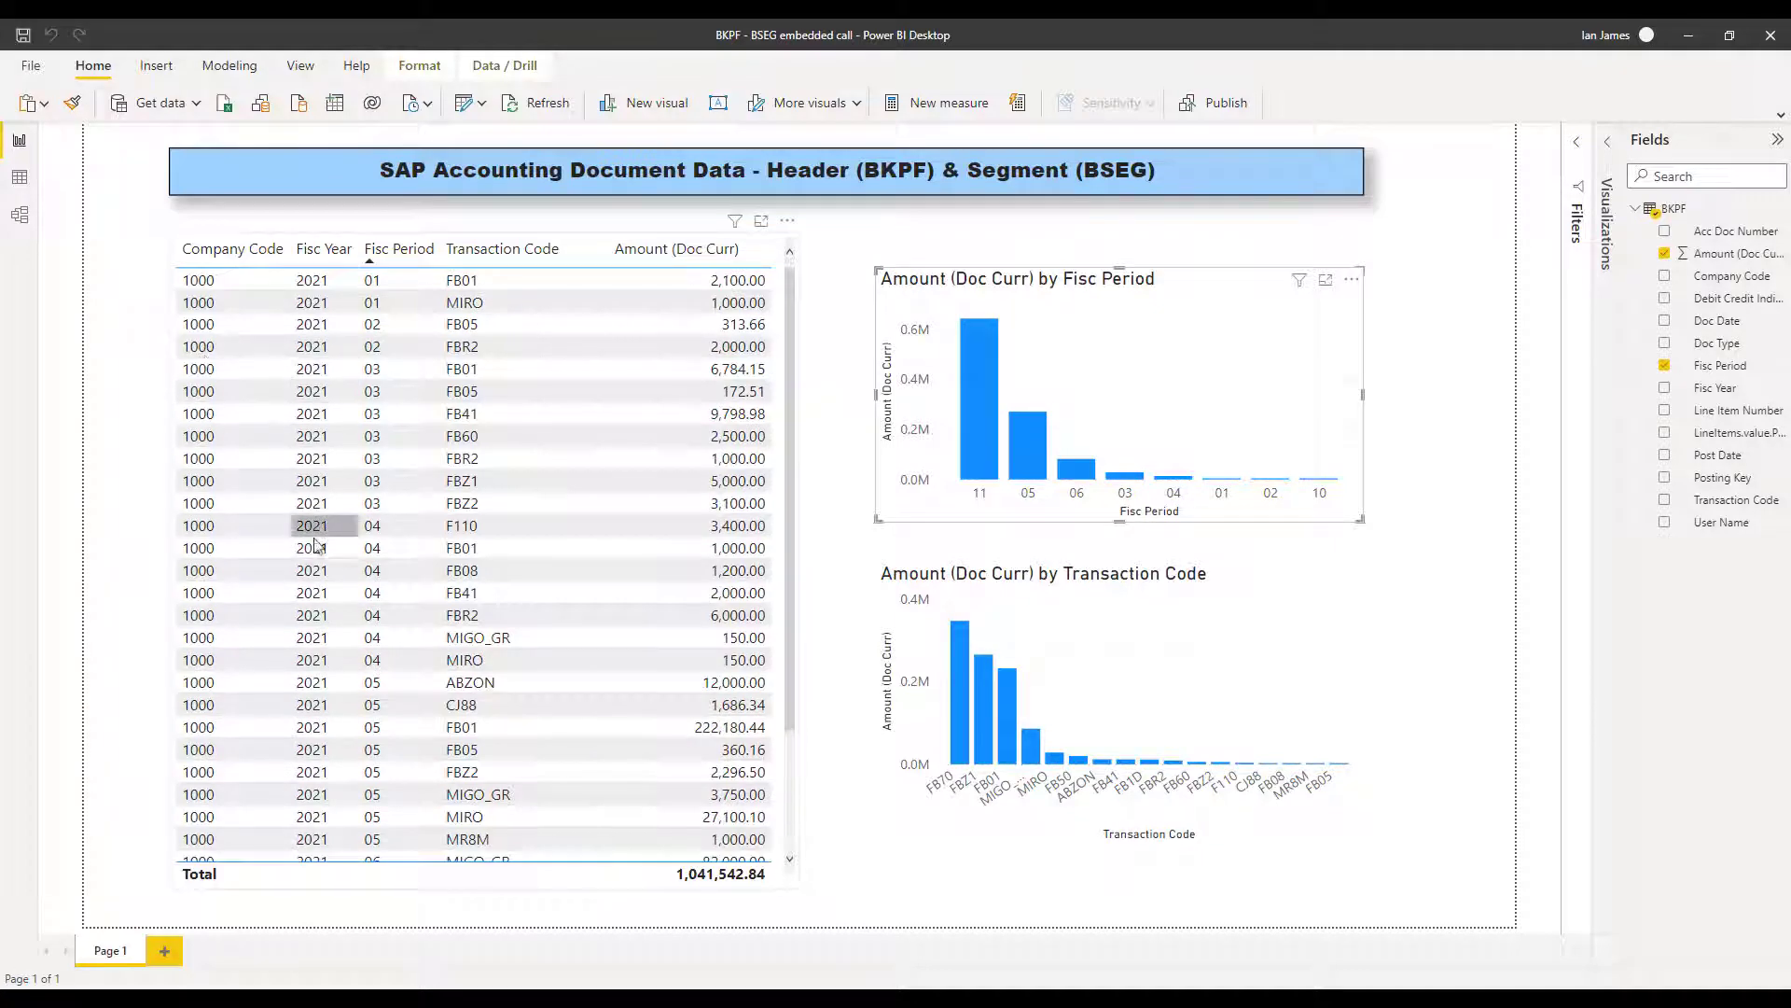
left_click(979, 401)
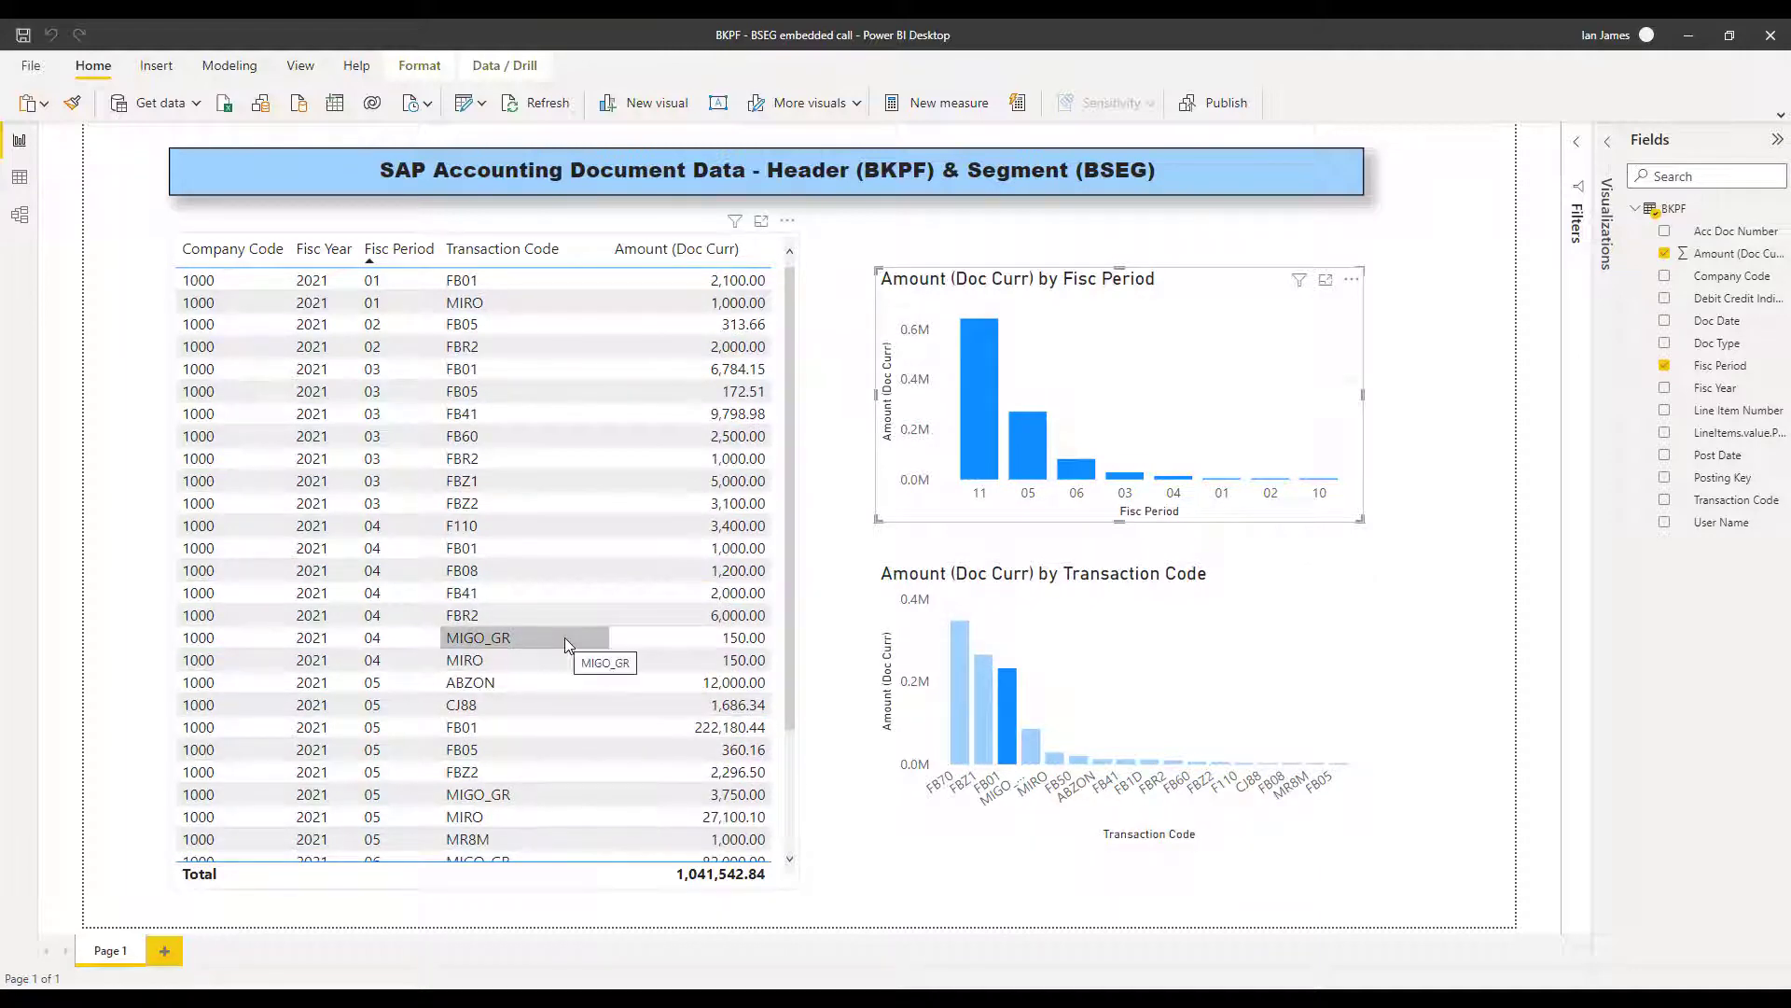
left_click(462, 727)
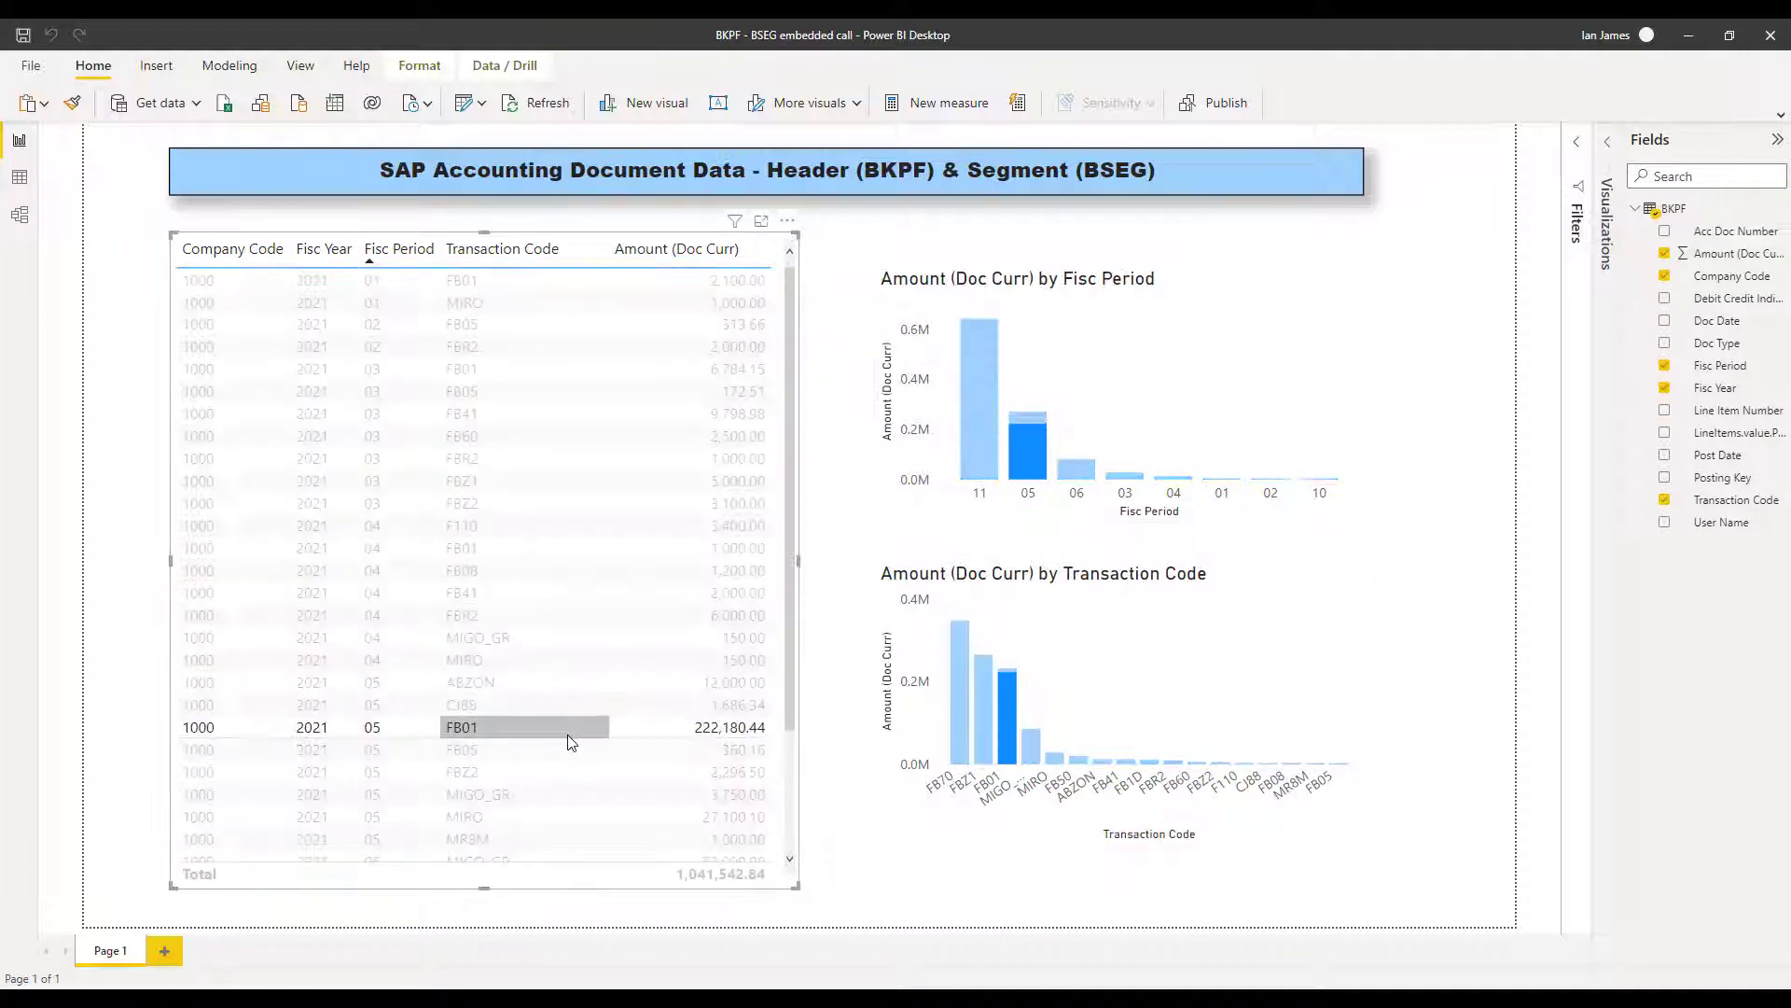